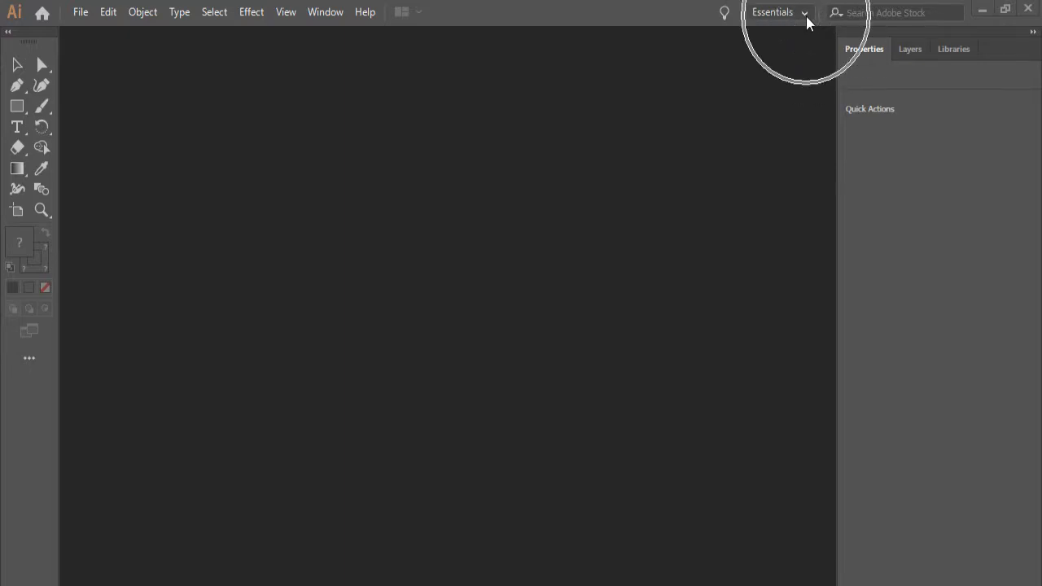
Choose Reset Essentials from the workspace switcher to restore the default layout
left_click(777, 12)
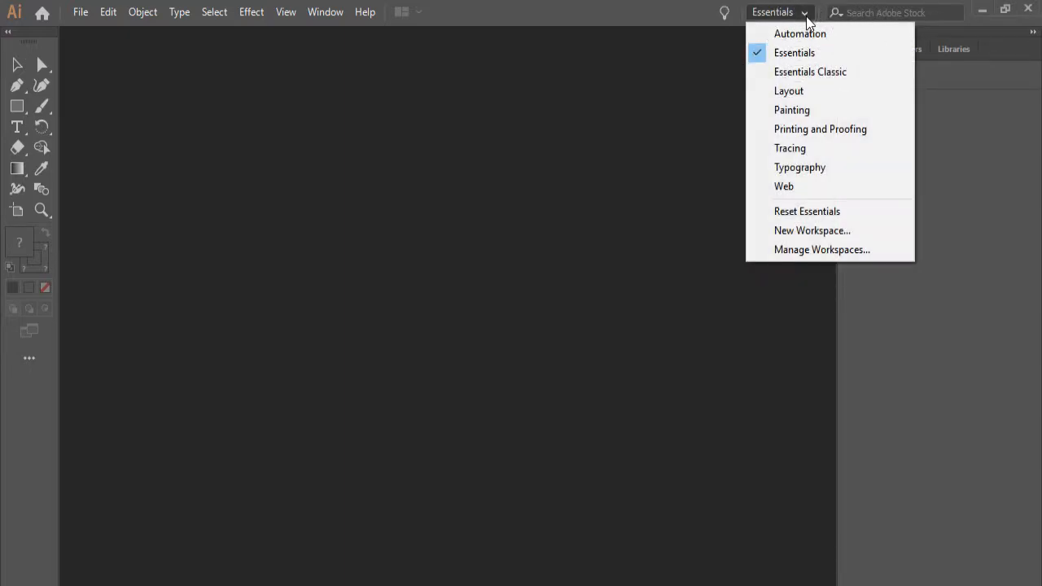
mouse_move(826, 53)
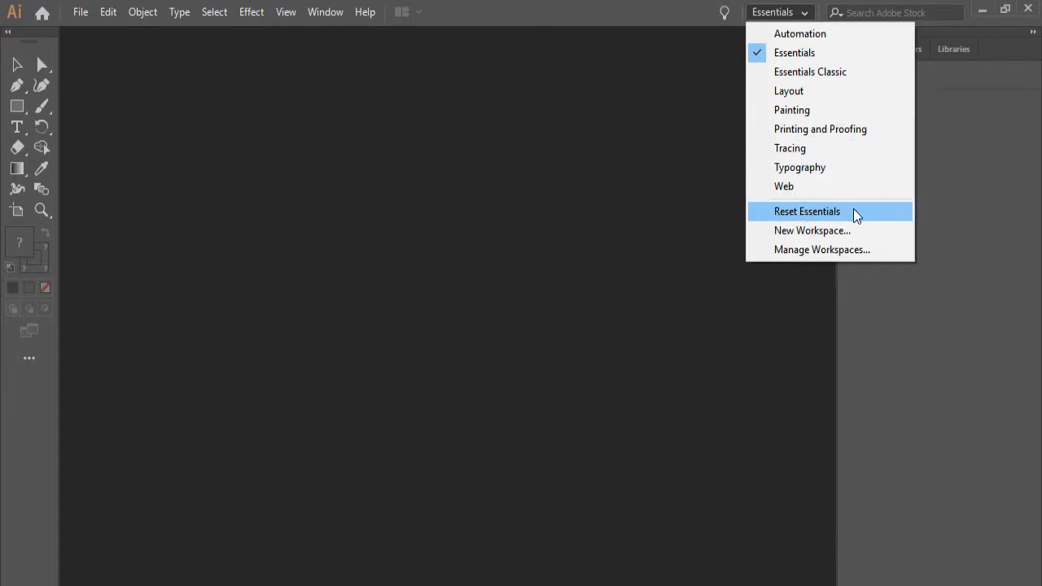
left_click(806, 211)
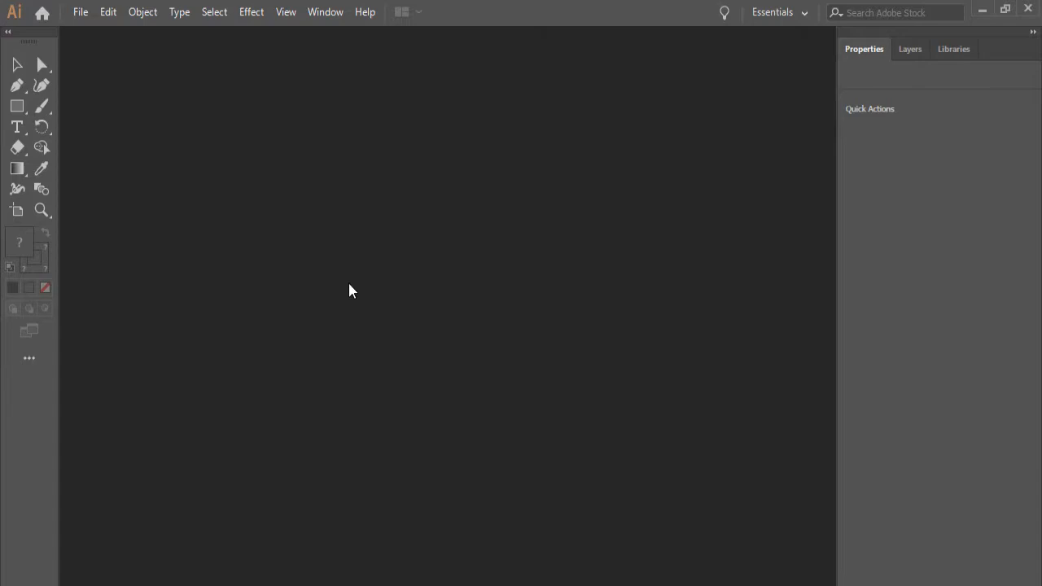
mouse_move(346, 248)
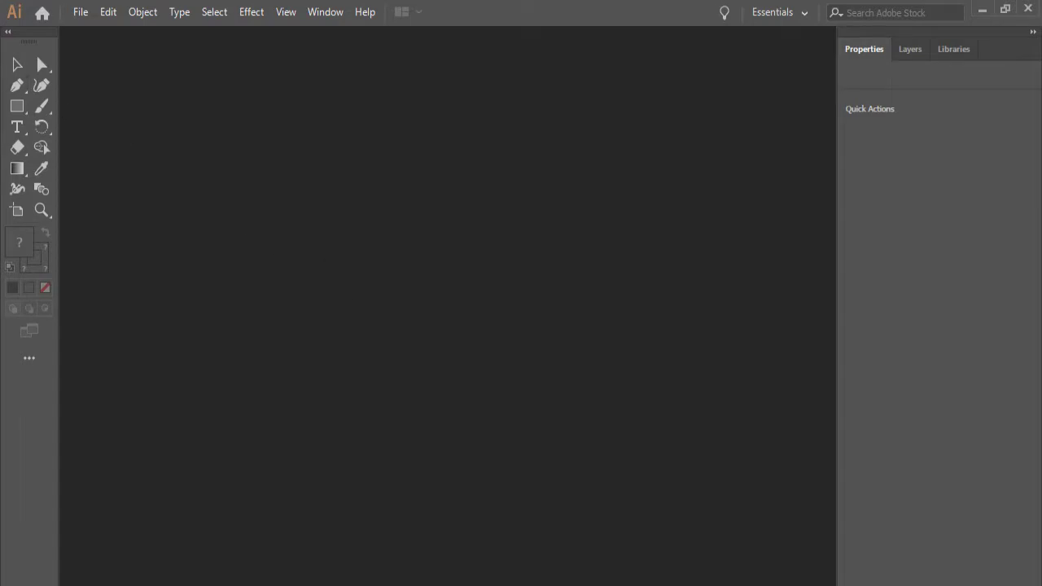
mouse_move(41, 267)
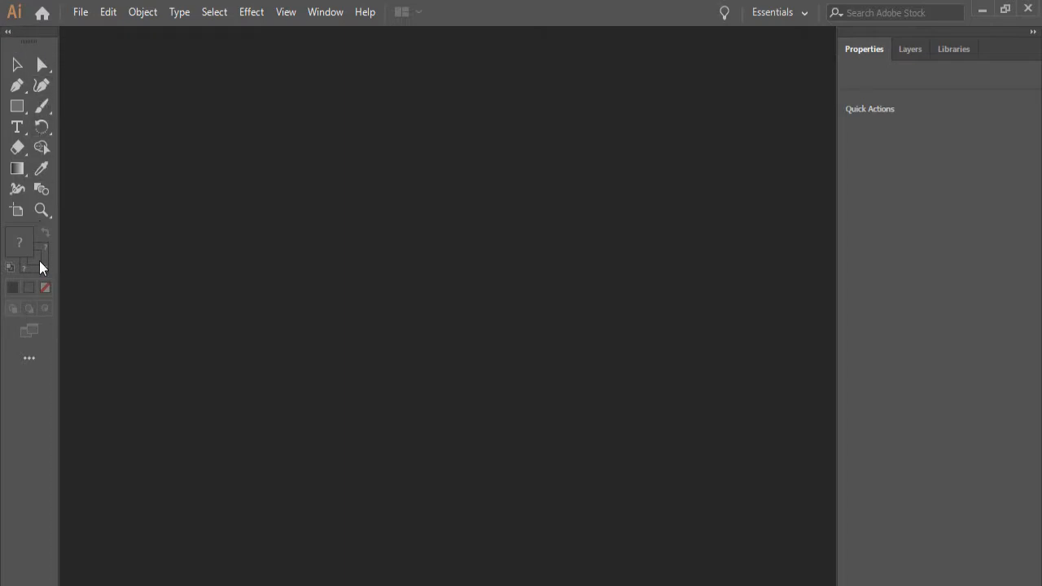
mouse_move(23, 49)
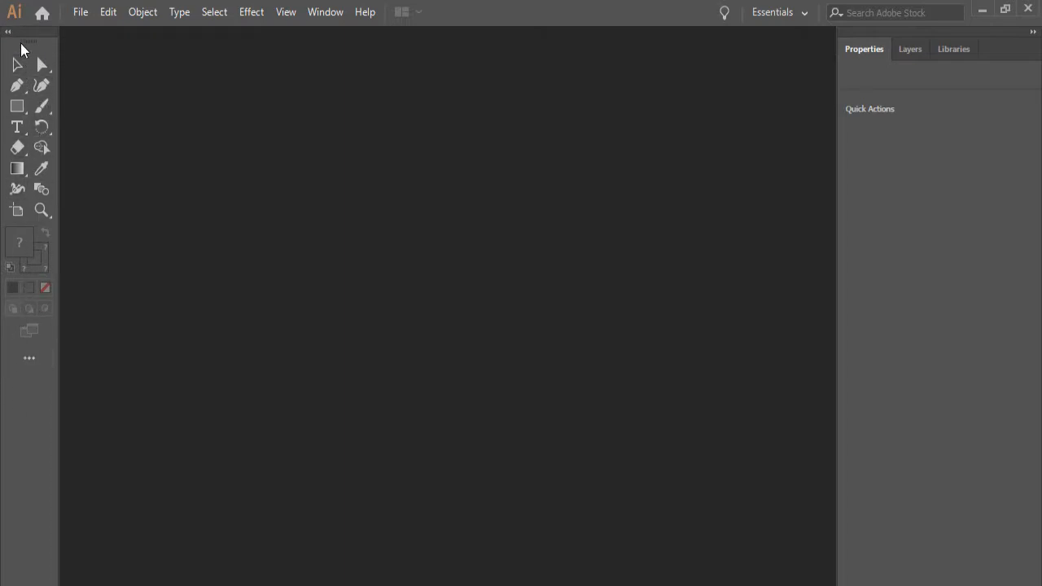
mouse_move(69, 59)
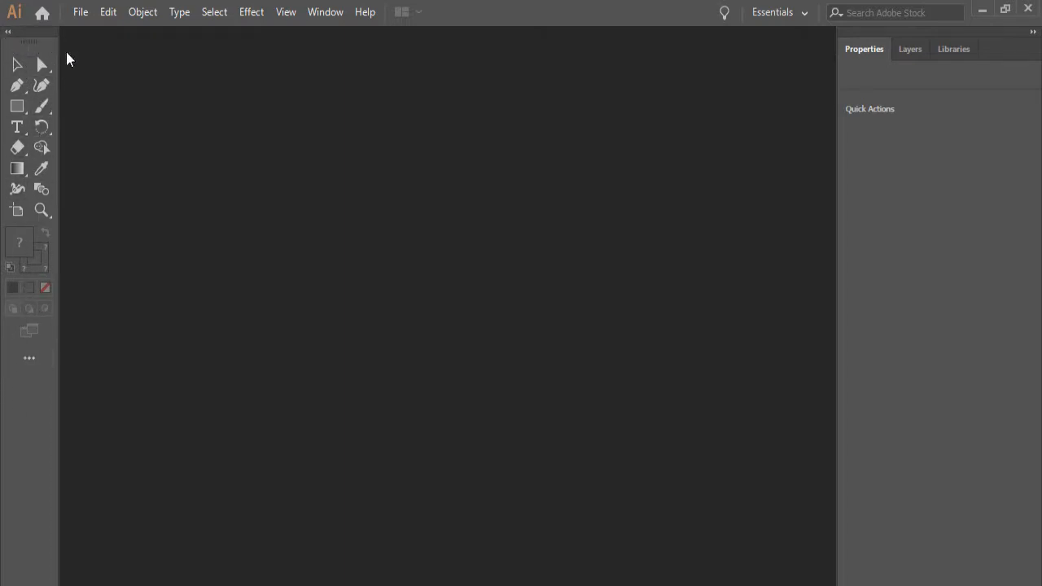
Reset Essentials a second time, collapsing the toolbar to one column
left_click(777, 12)
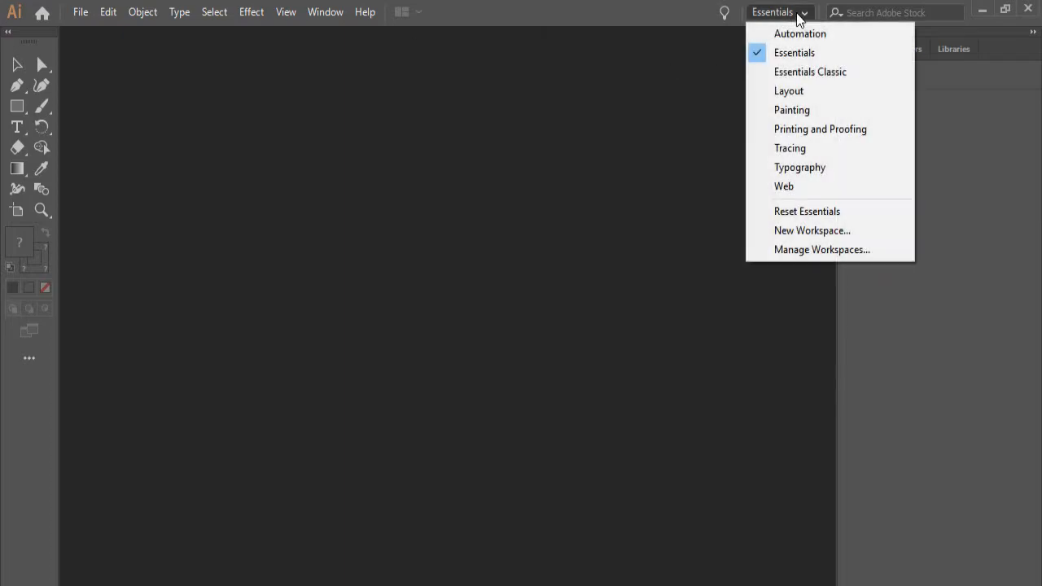
mouse_move(807, 211)
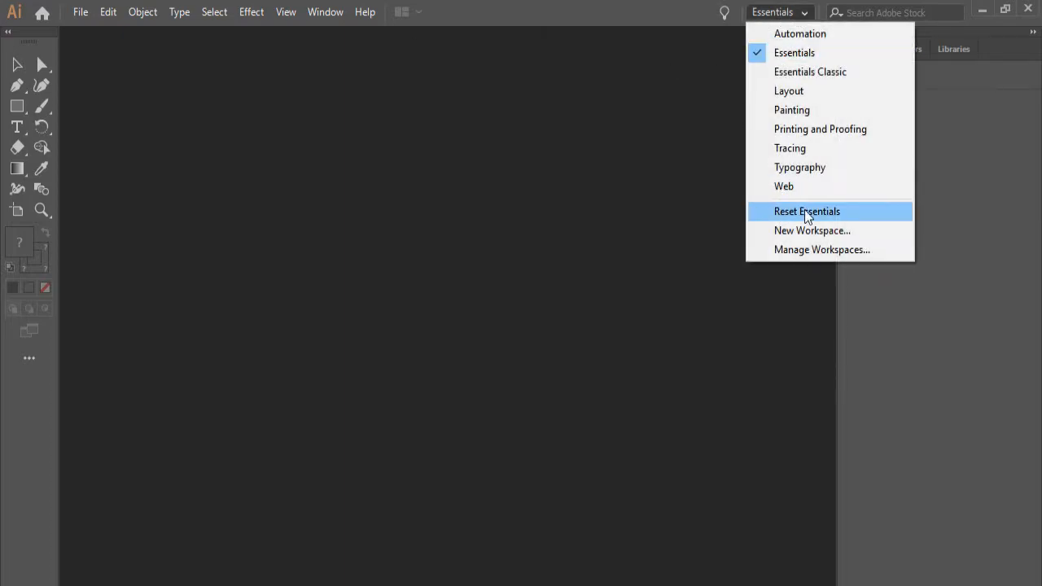
left_click(806, 211)
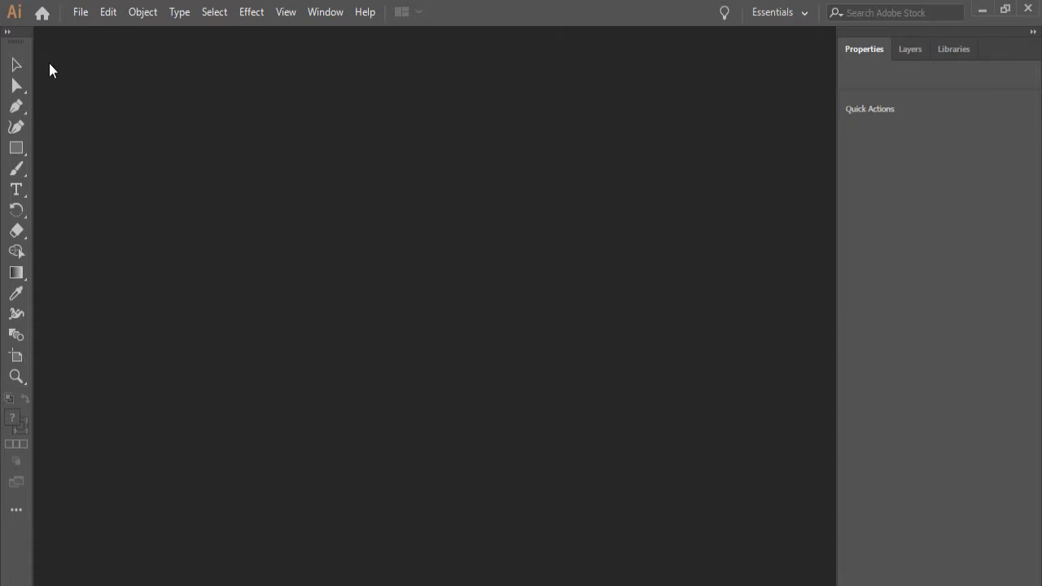
mouse_move(18, 316)
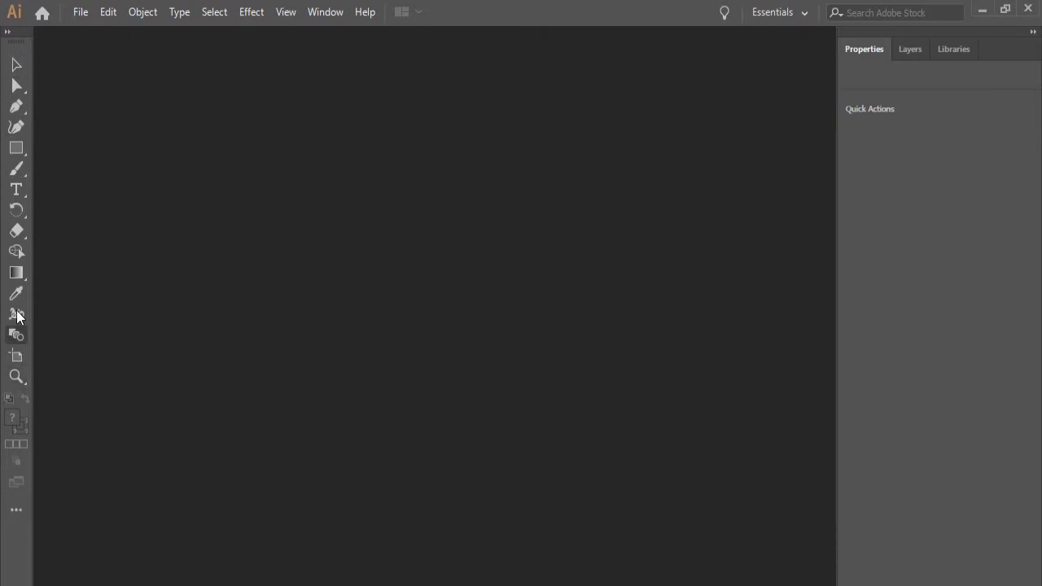
mouse_move(23, 42)
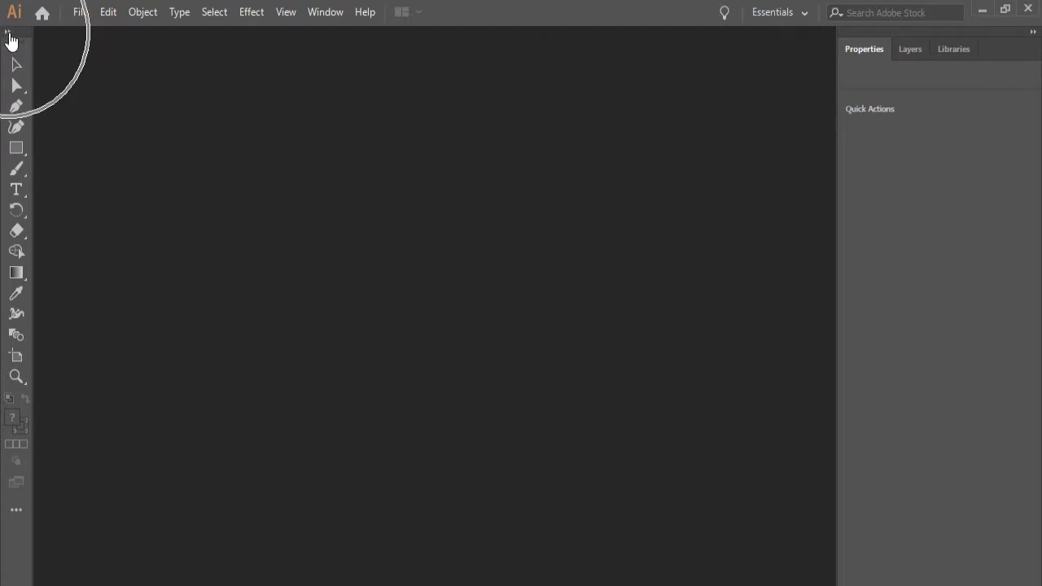
Toggle the Tools panel from a single column to two columns
left_click(11, 34)
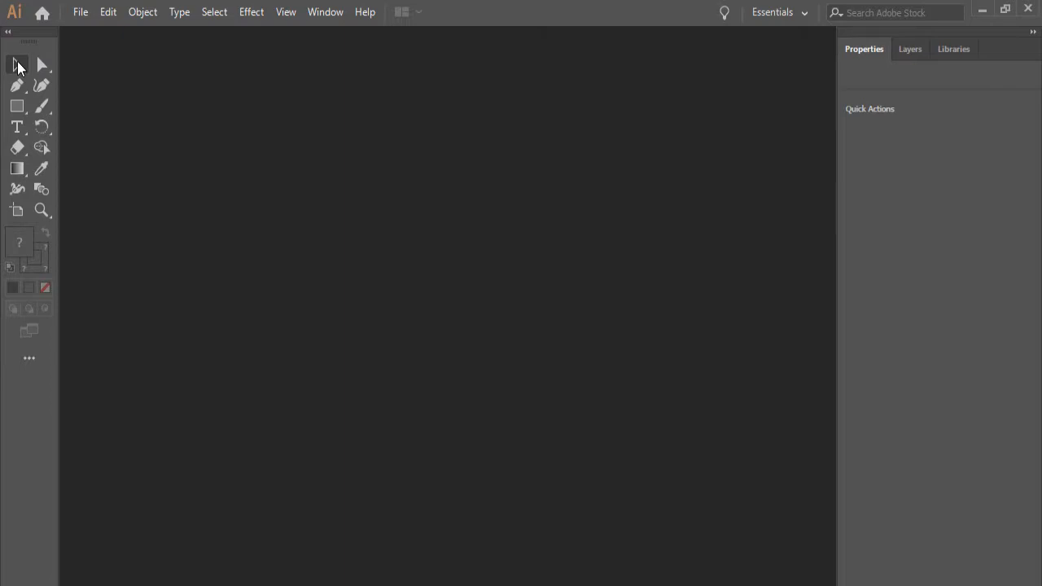
mouse_move(10, 71)
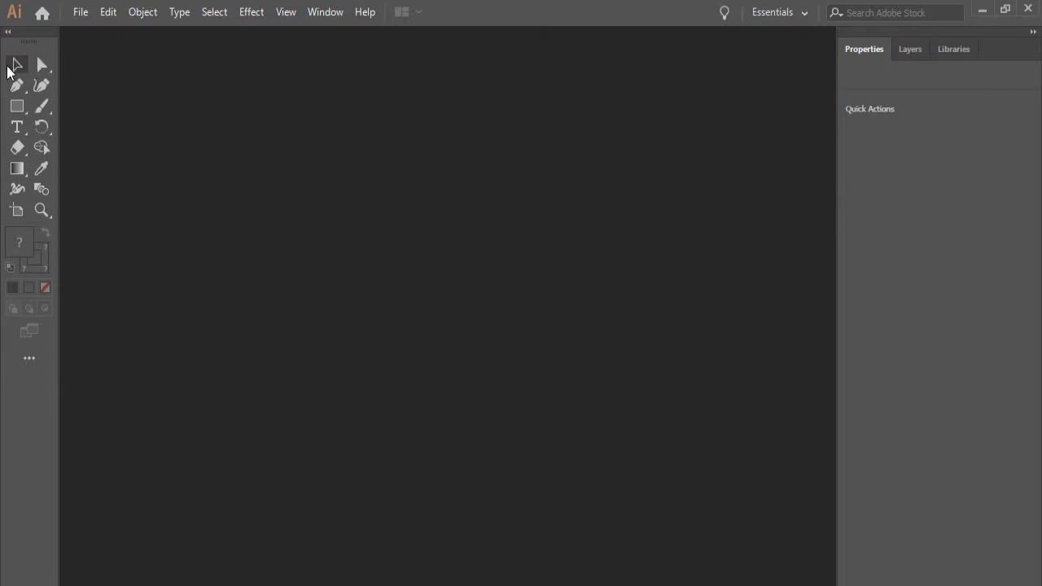
mouse_move(43, 110)
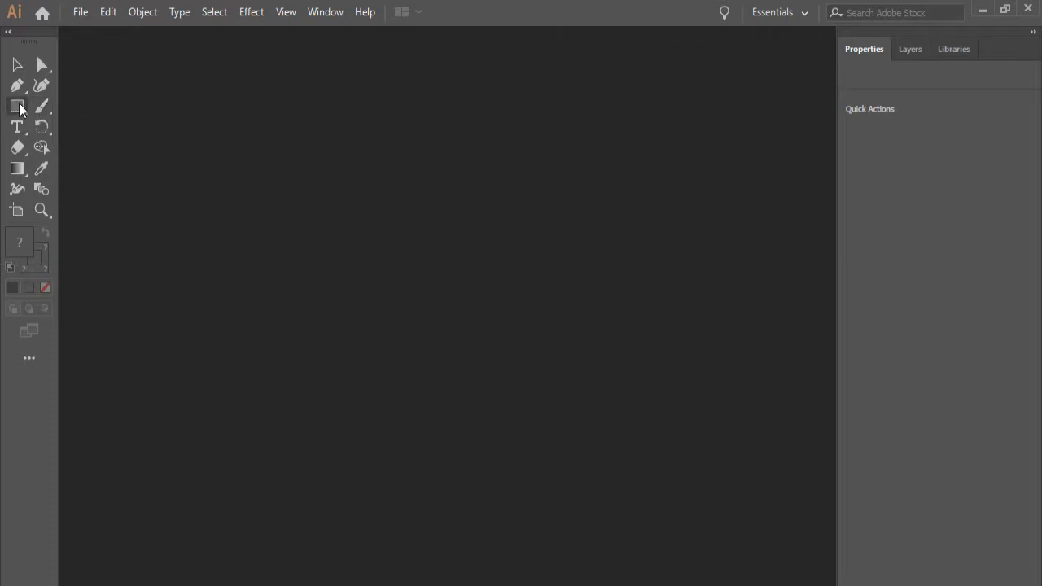
mouse_move(31, 329)
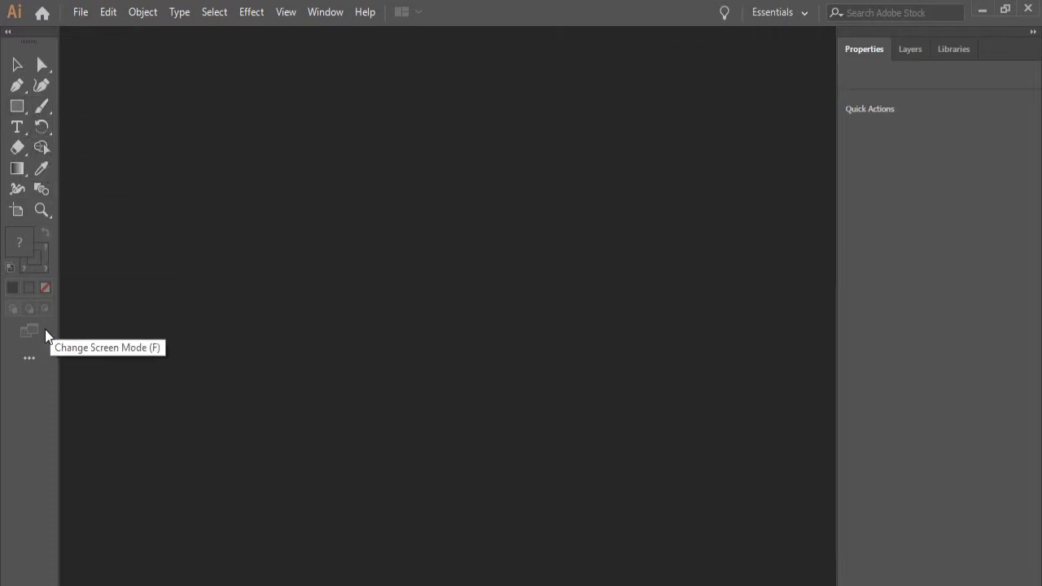
mouse_move(57, 297)
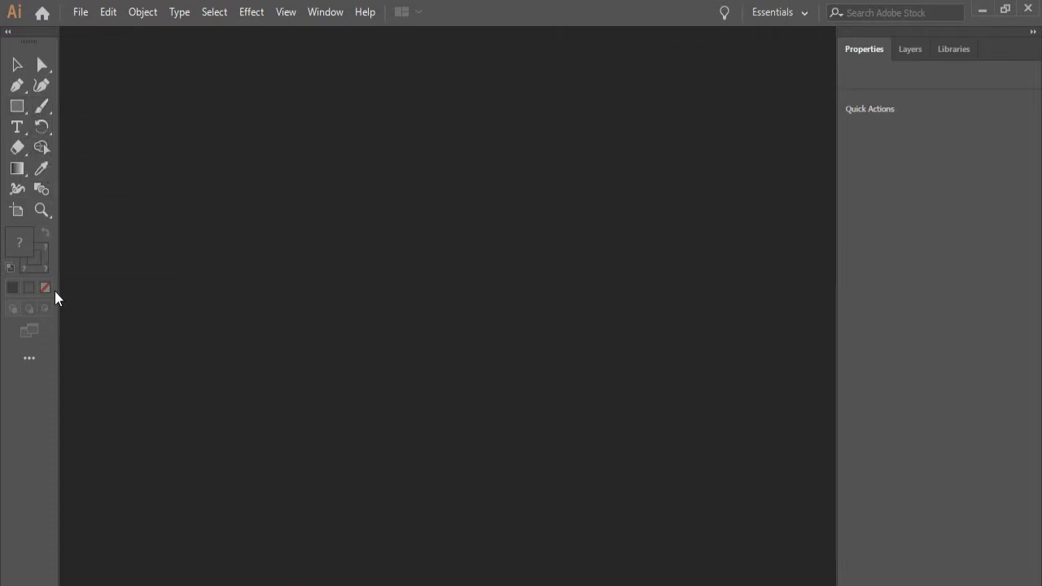
mouse_move(69, 100)
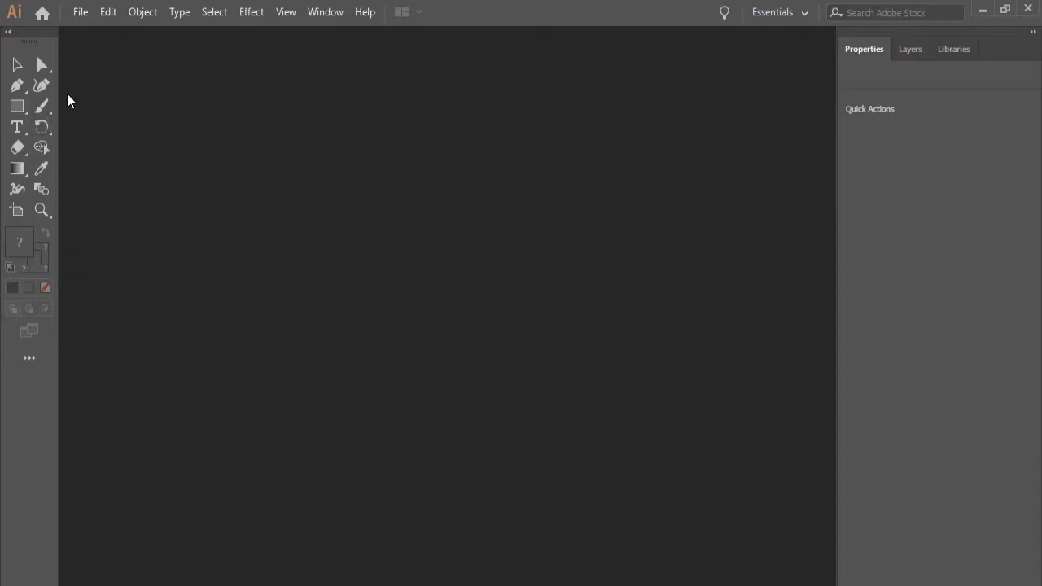
mouse_move(69, 119)
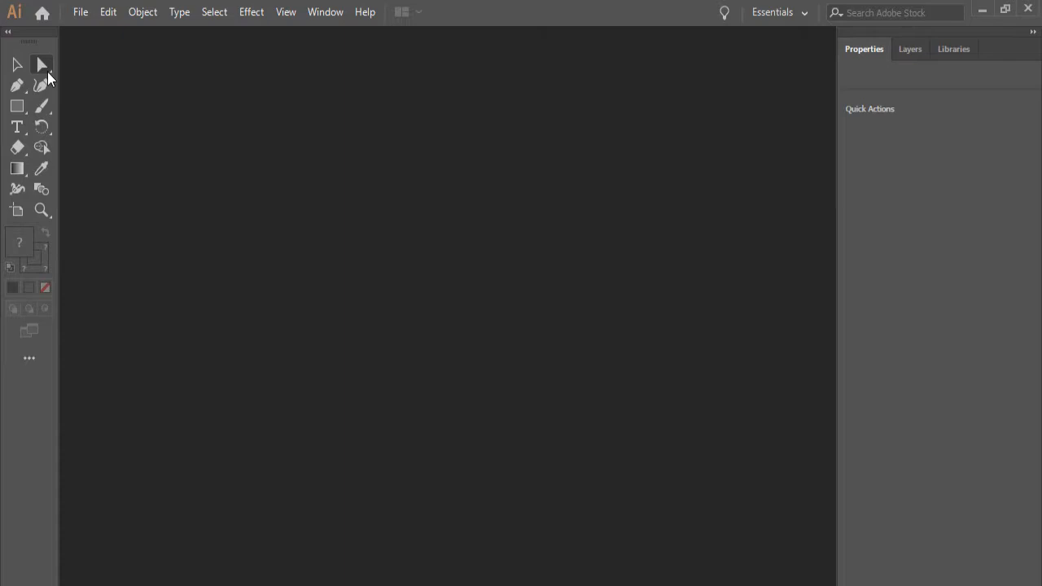
mouse_move(42, 86)
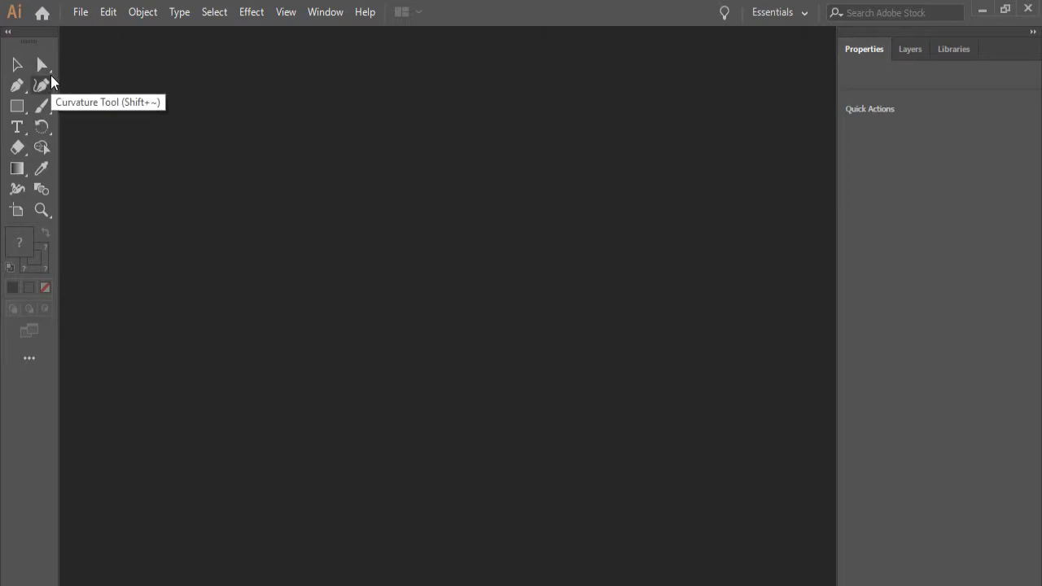
mouse_move(32, 70)
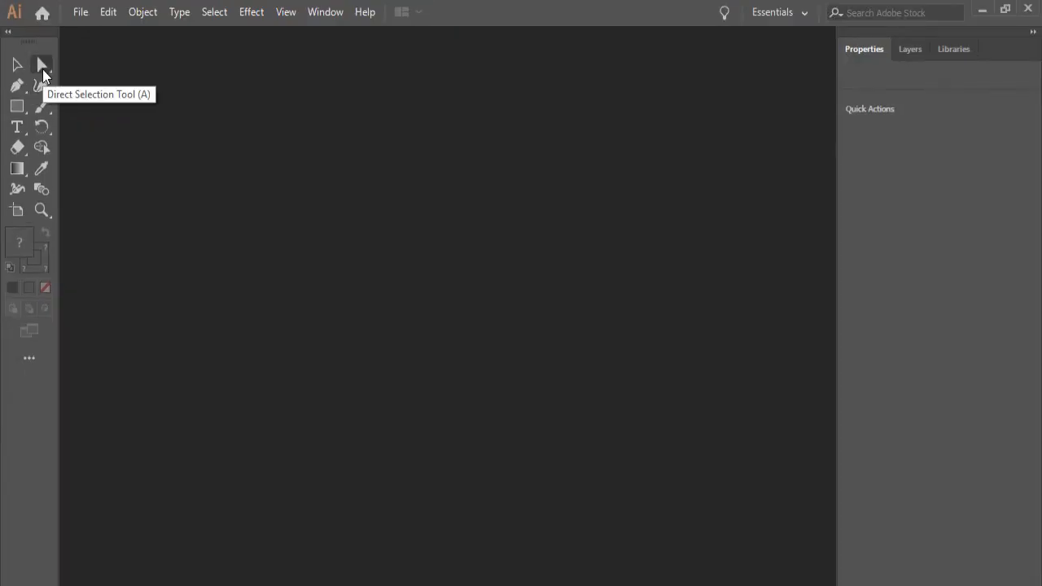
mouse_move(43, 65)
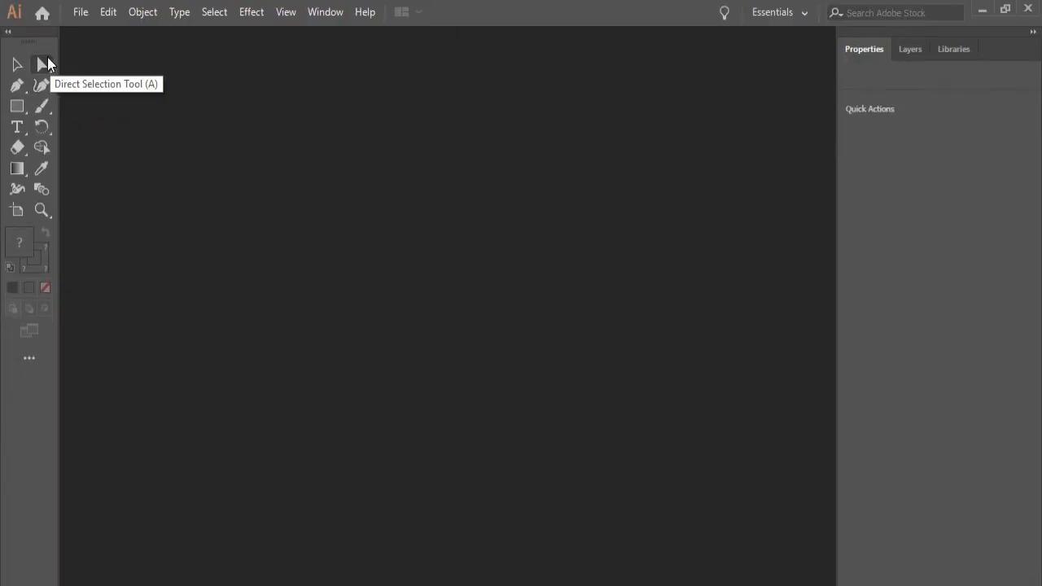
mouse_move(42, 65)
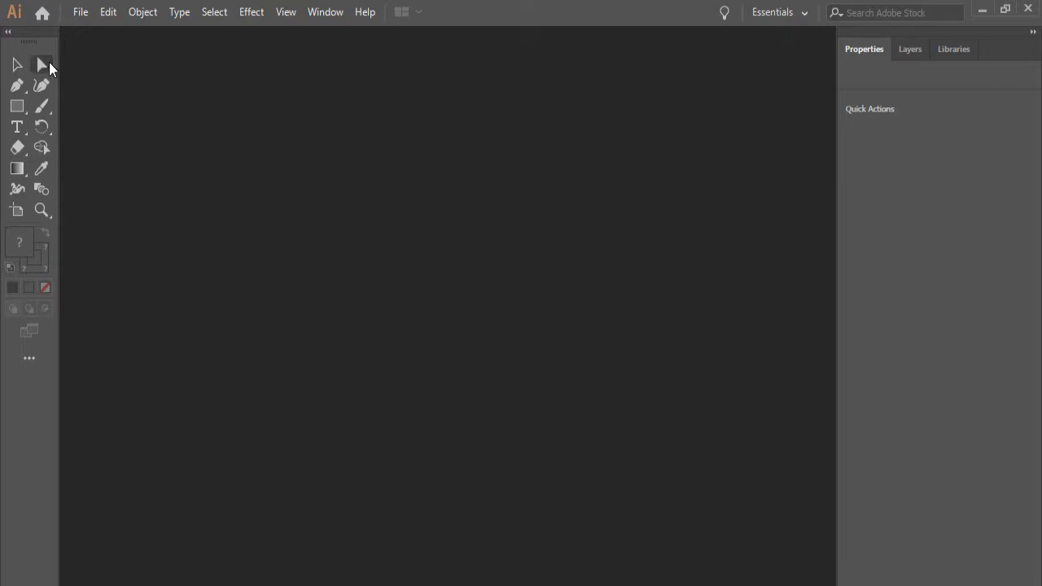
Reveal the Direct Selection flyout with Group Selection and Lasso, then dismiss it
left_click(41, 65)
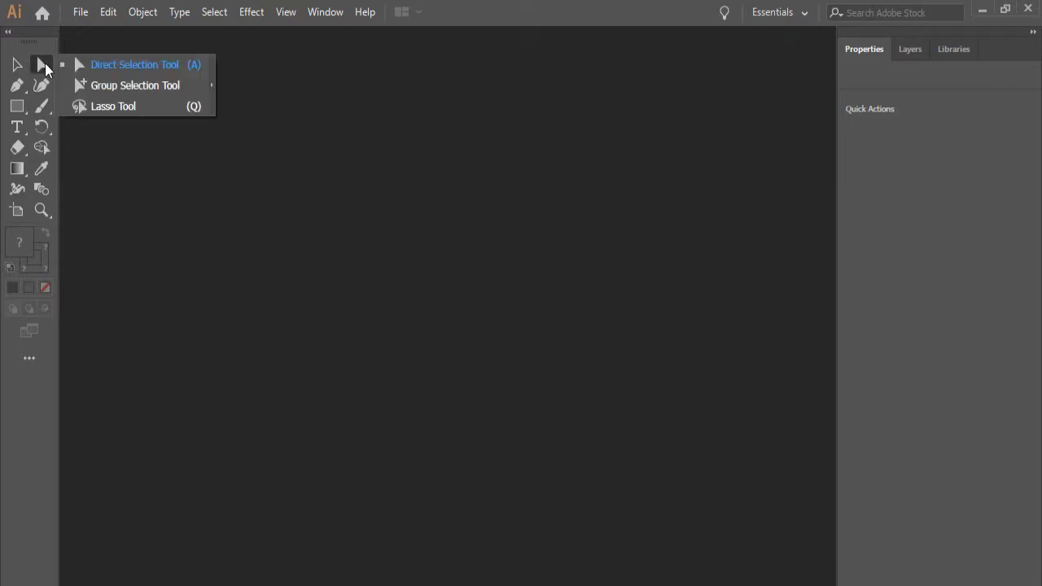
mouse_move(119, 106)
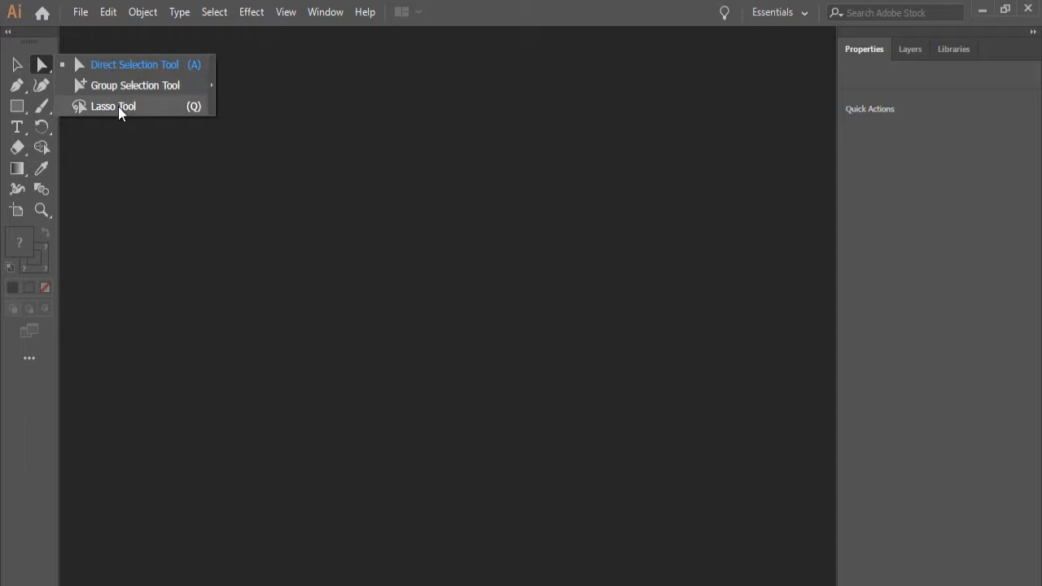
mouse_move(133, 64)
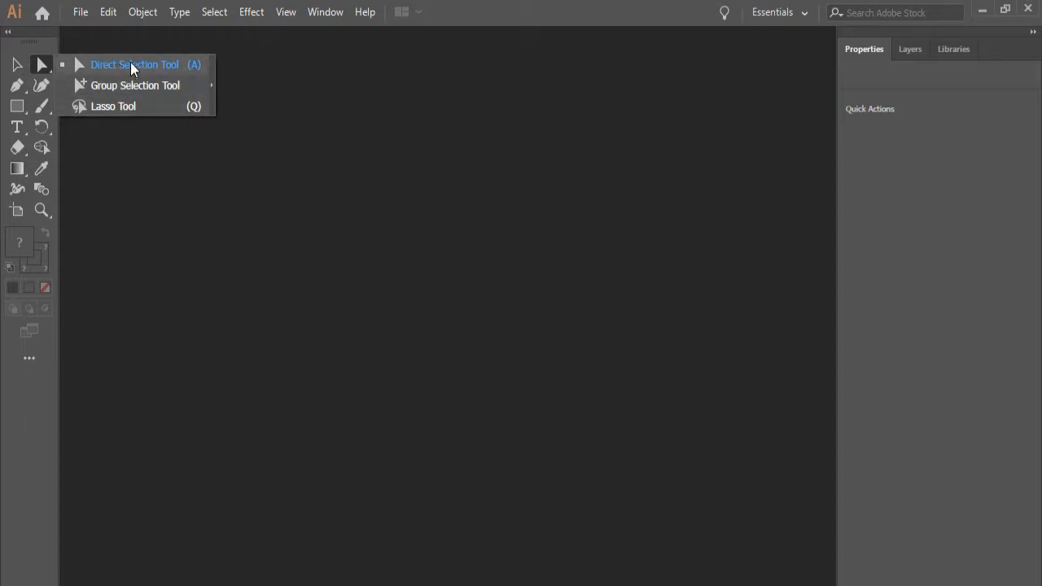
mouse_move(126, 185)
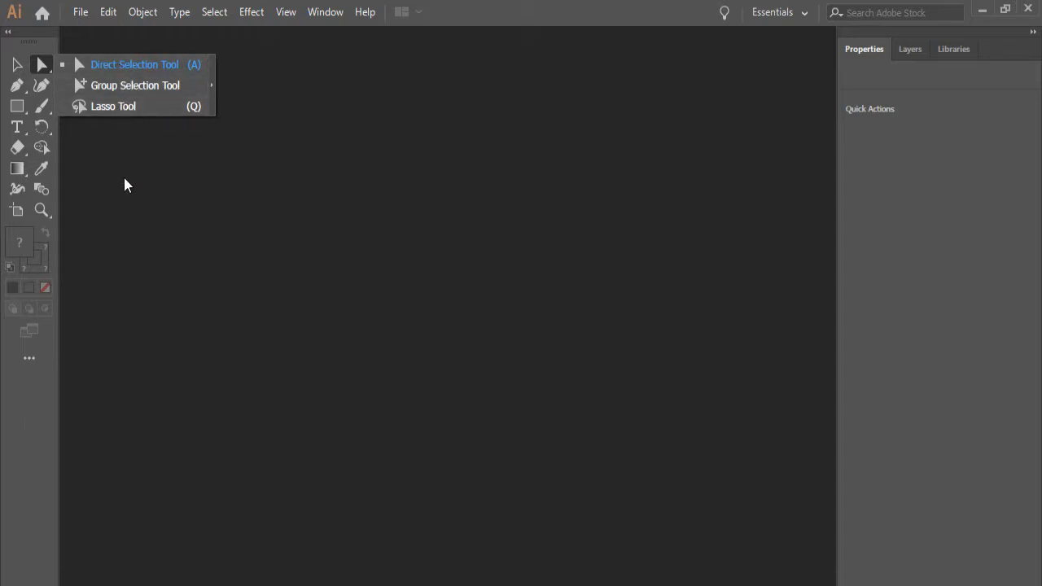
left_click(151, 326)
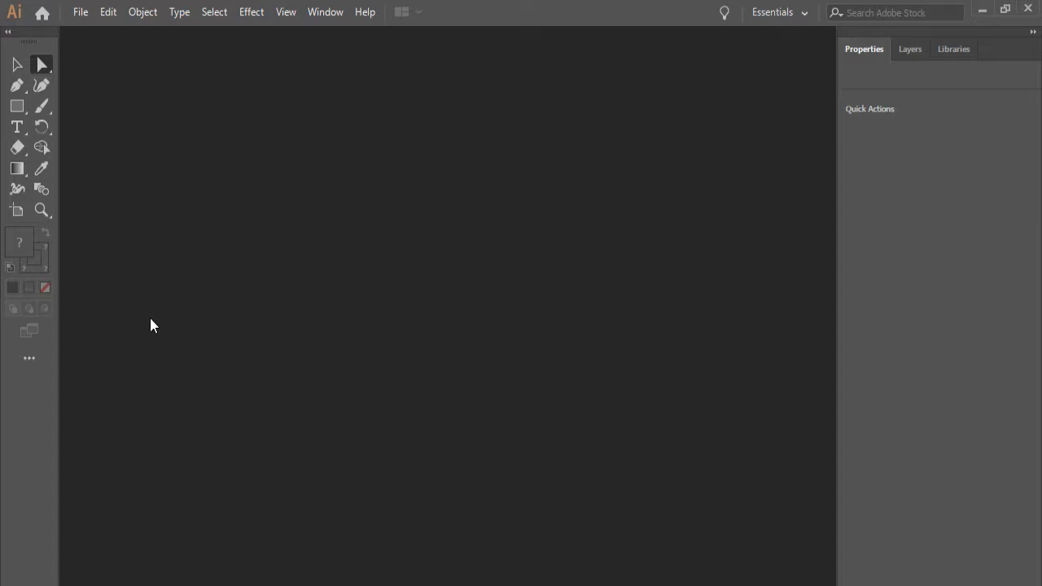
mouse_move(386, 10)
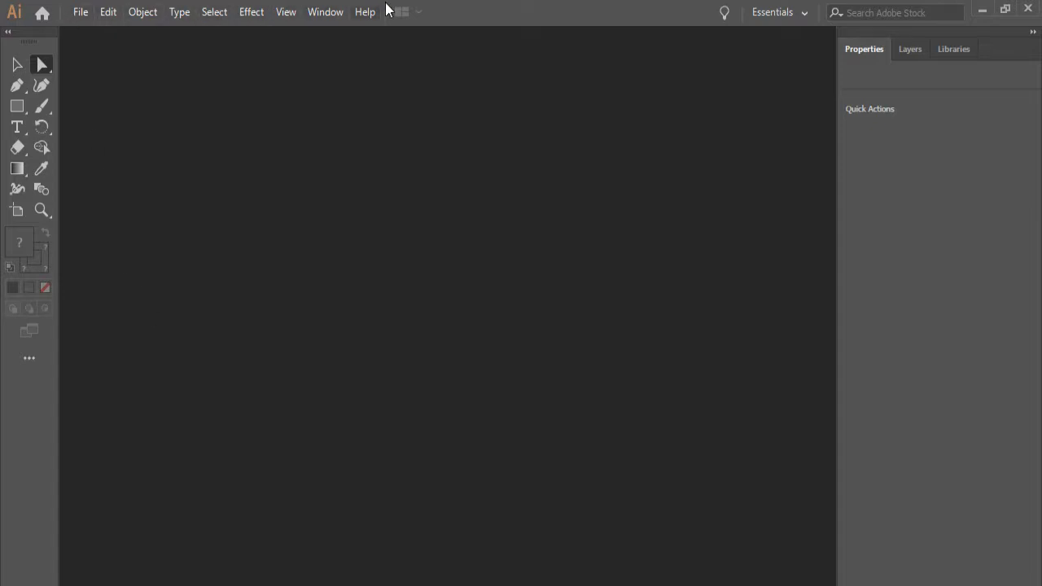
mouse_move(395, 11)
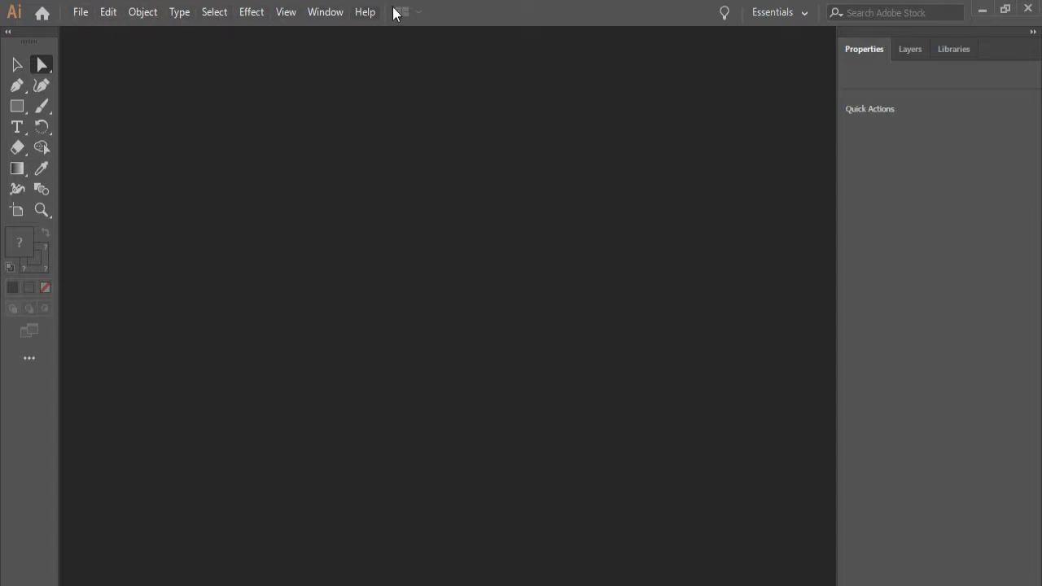
mouse_move(439, 18)
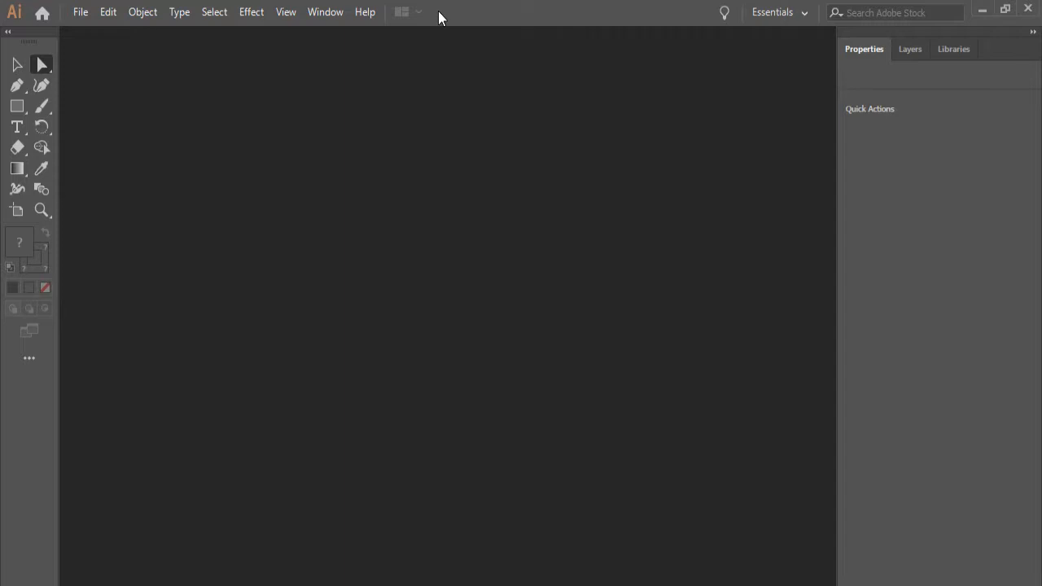
mouse_move(93, 21)
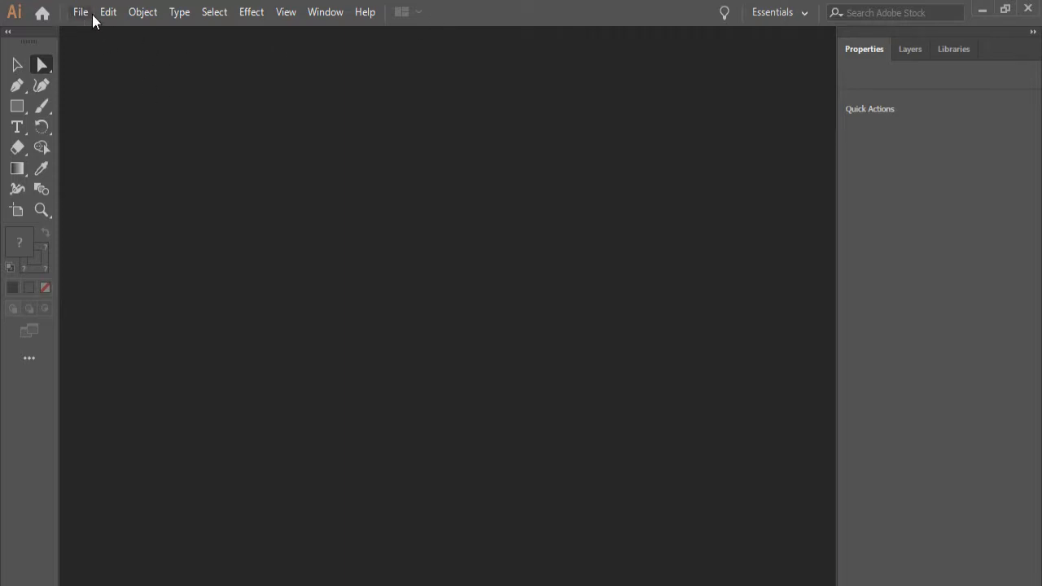
mouse_move(286, 12)
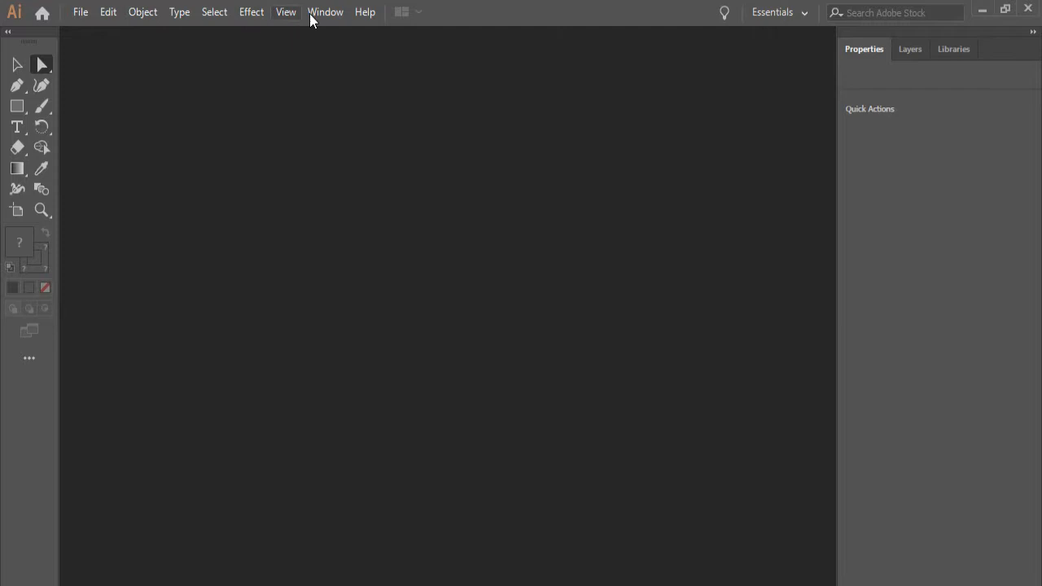
mouse_move(442, 29)
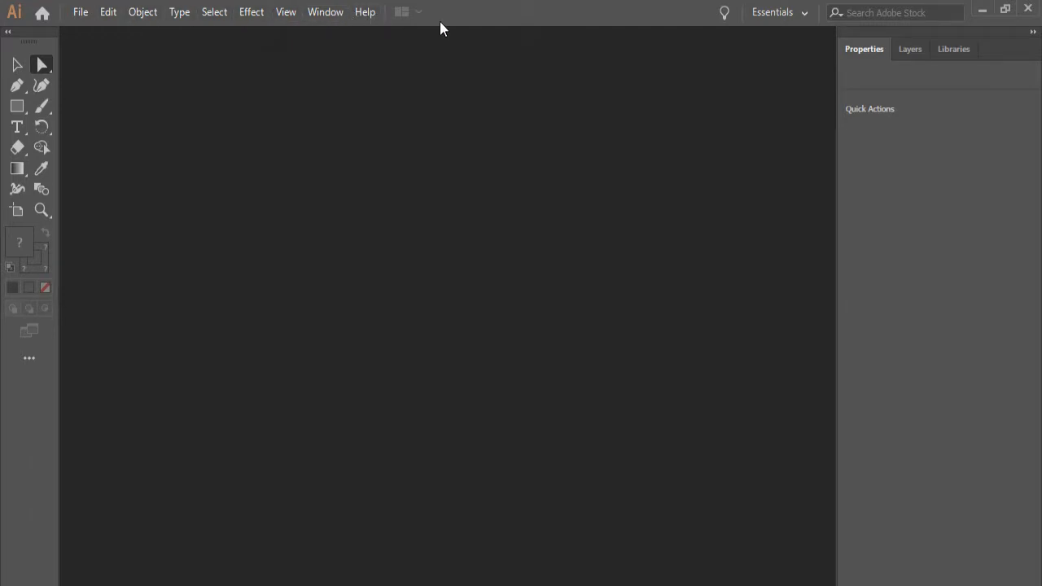
mouse_move(456, 36)
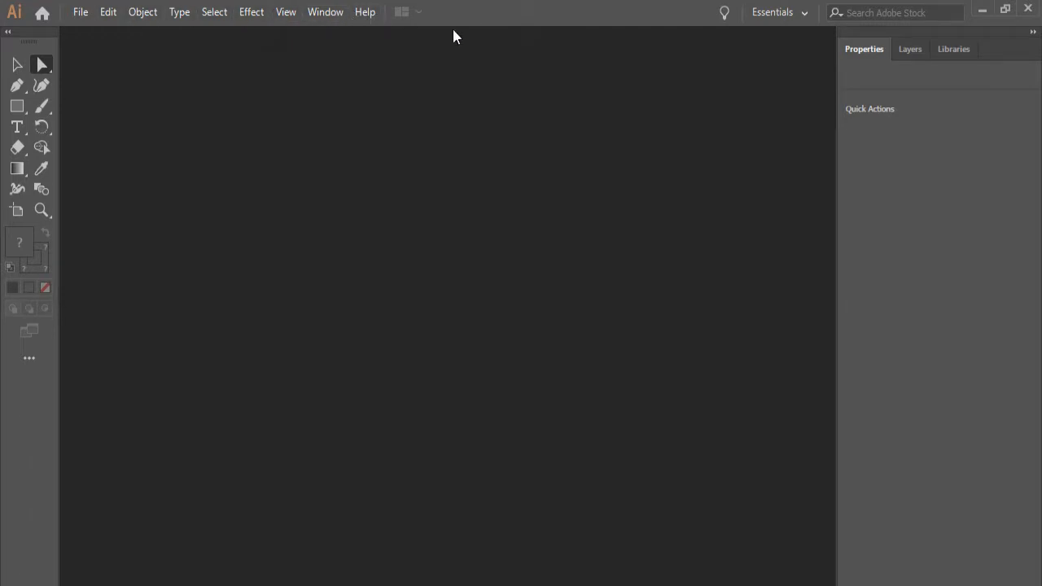
mouse_move(806, 20)
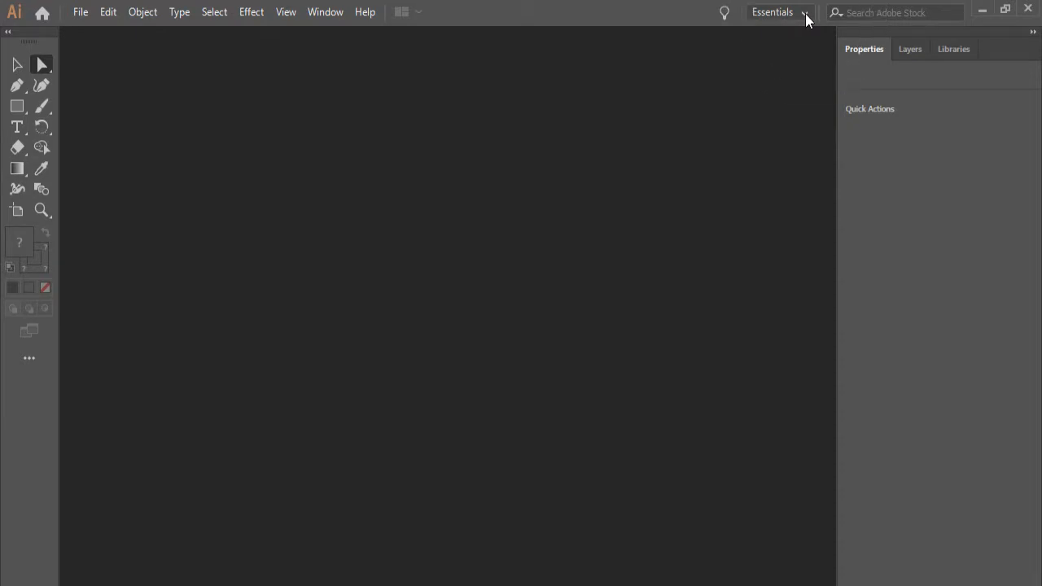
mouse_move(792, 150)
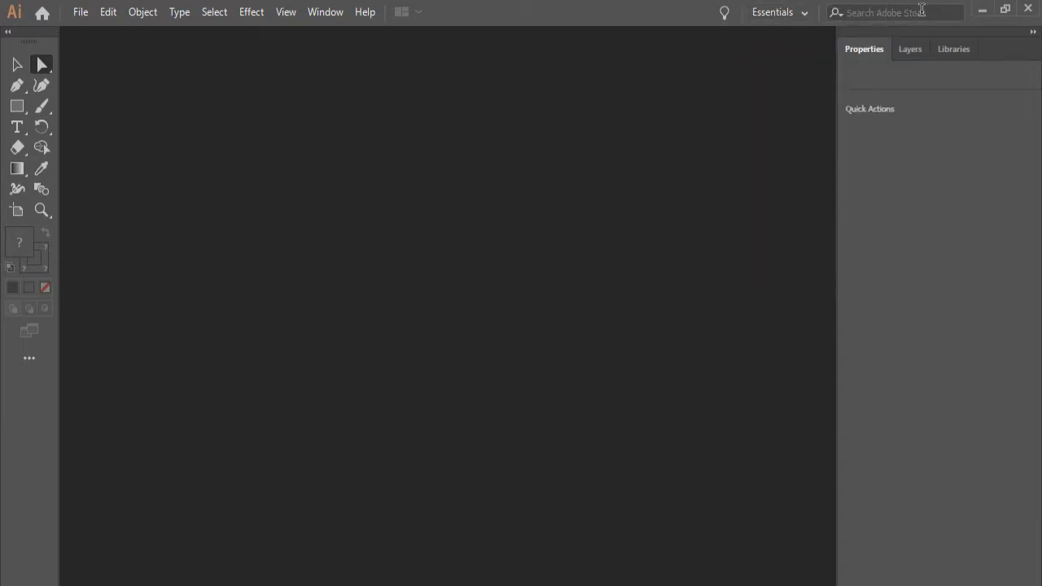
mouse_move(903, 11)
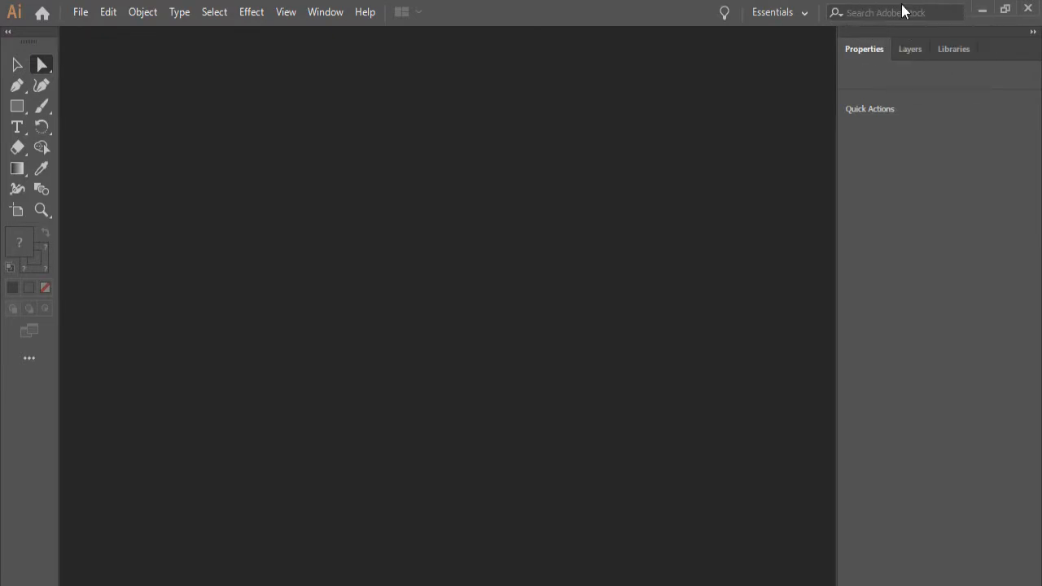
mouse_move(934, 157)
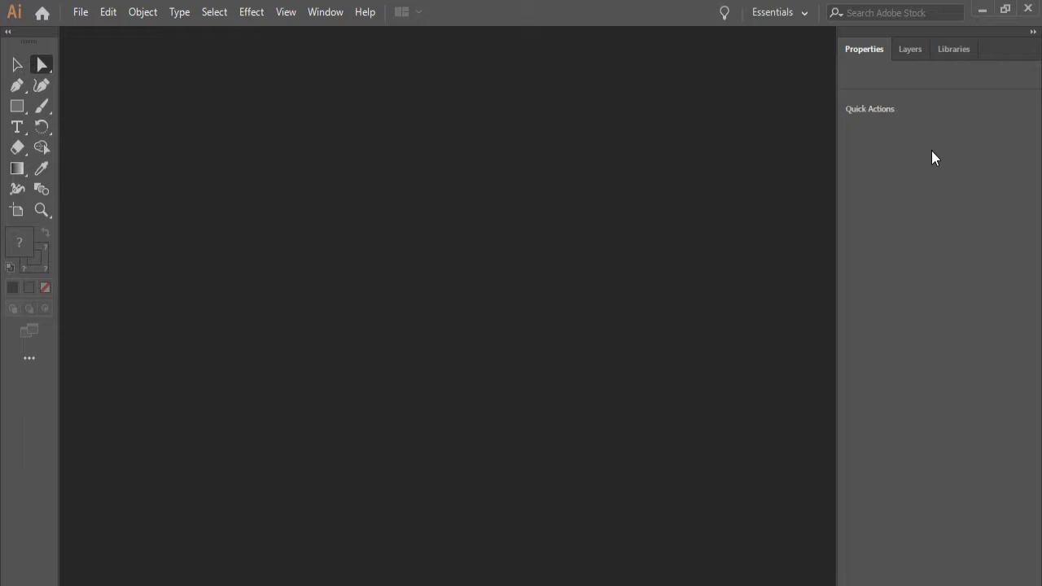
mouse_move(938, 104)
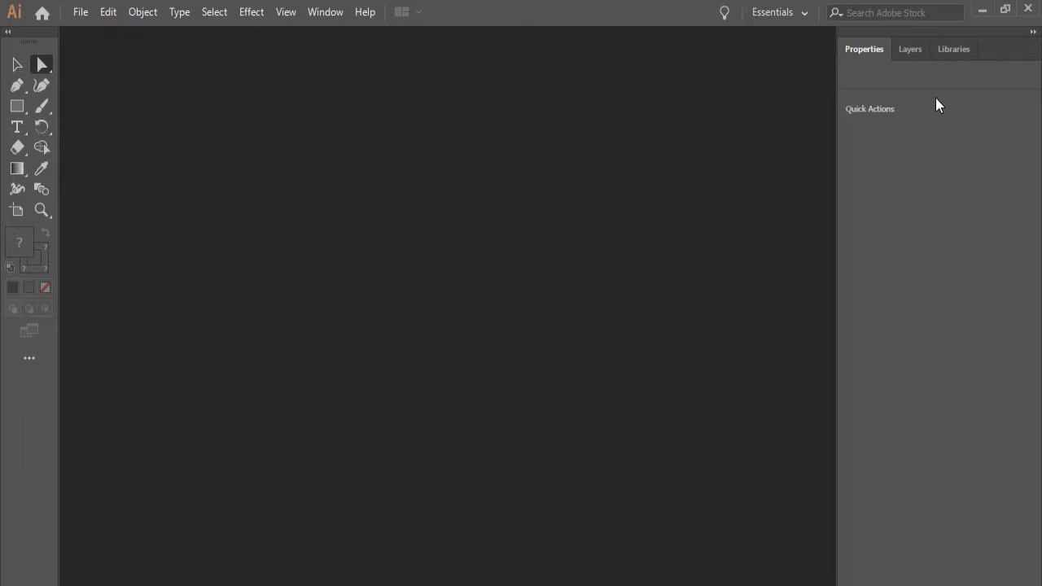
left_click(895, 13)
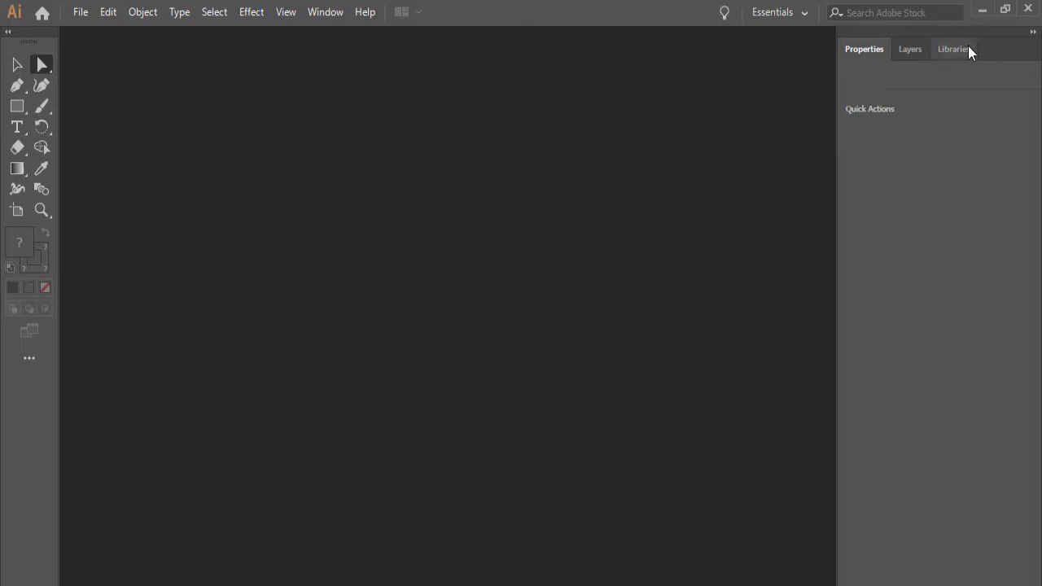
mouse_move(978, 152)
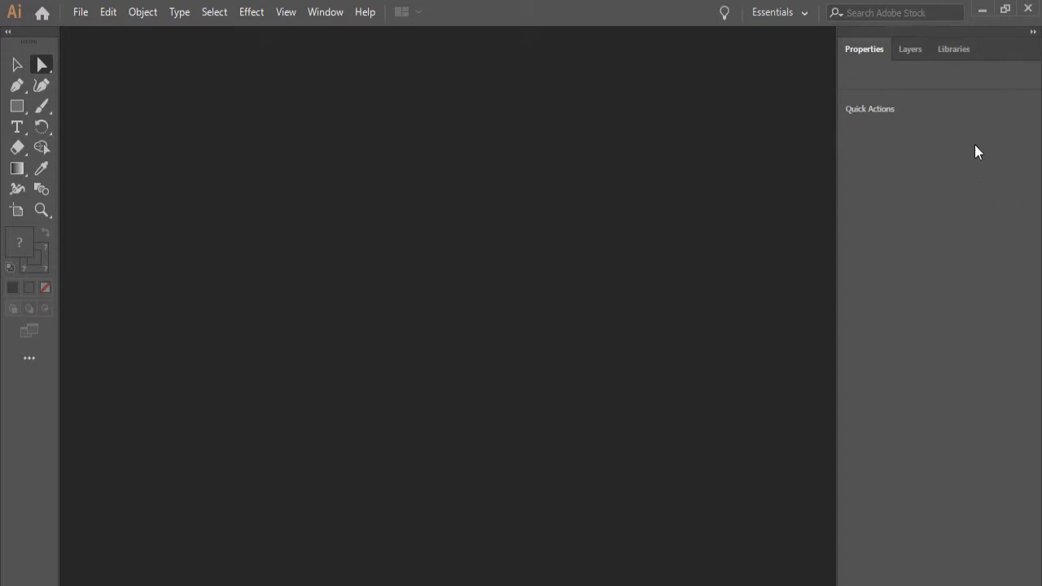
mouse_move(862, 159)
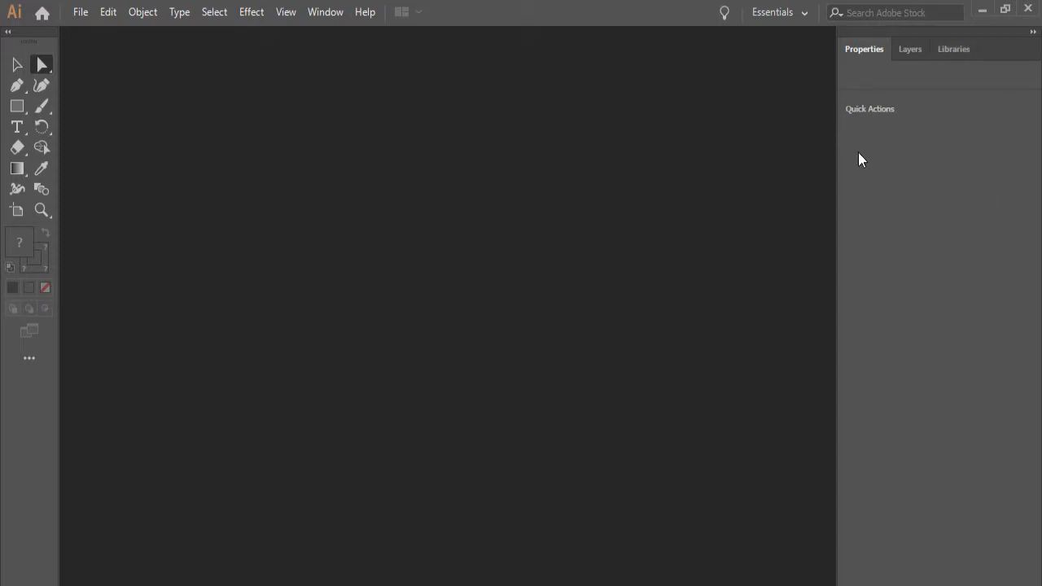
mouse_move(885, 157)
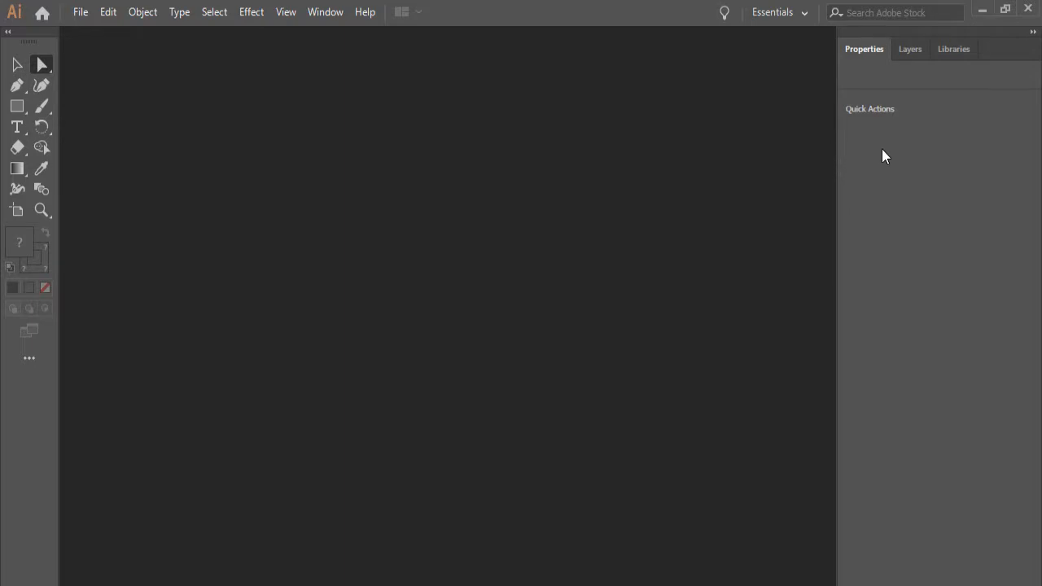
mouse_move(875, 70)
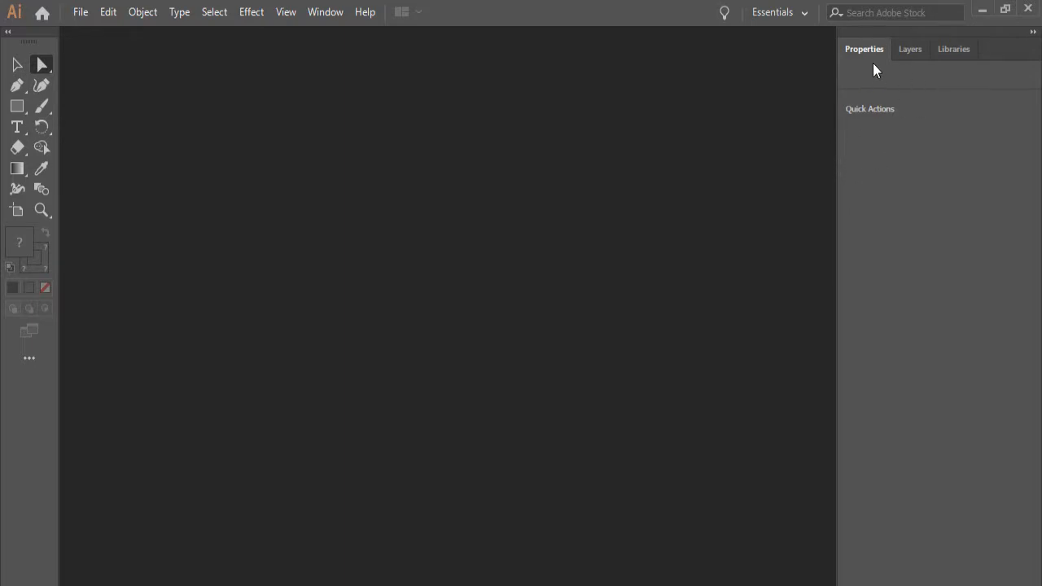
mouse_move(886, 157)
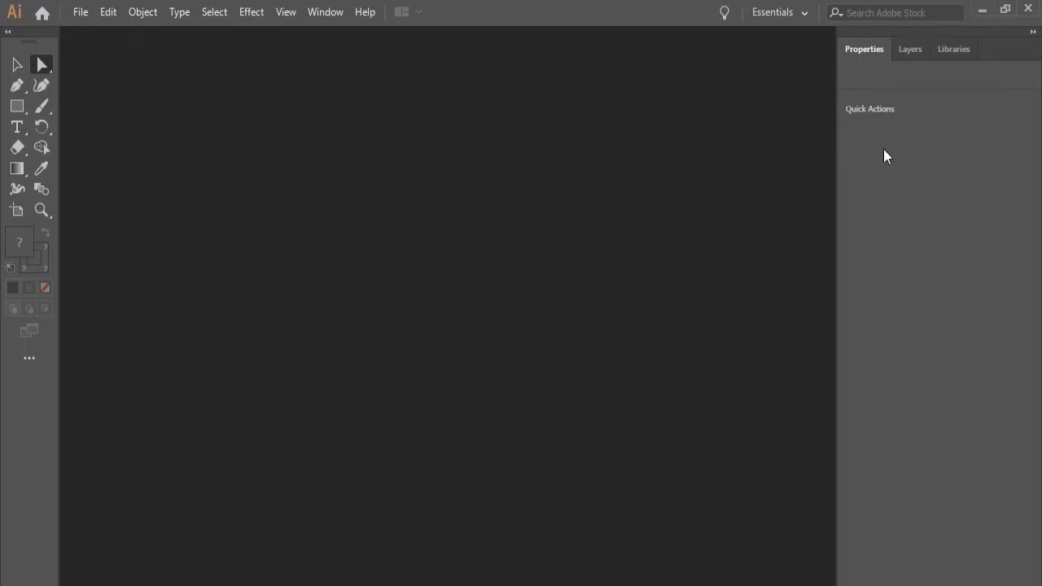
left_click(910, 49)
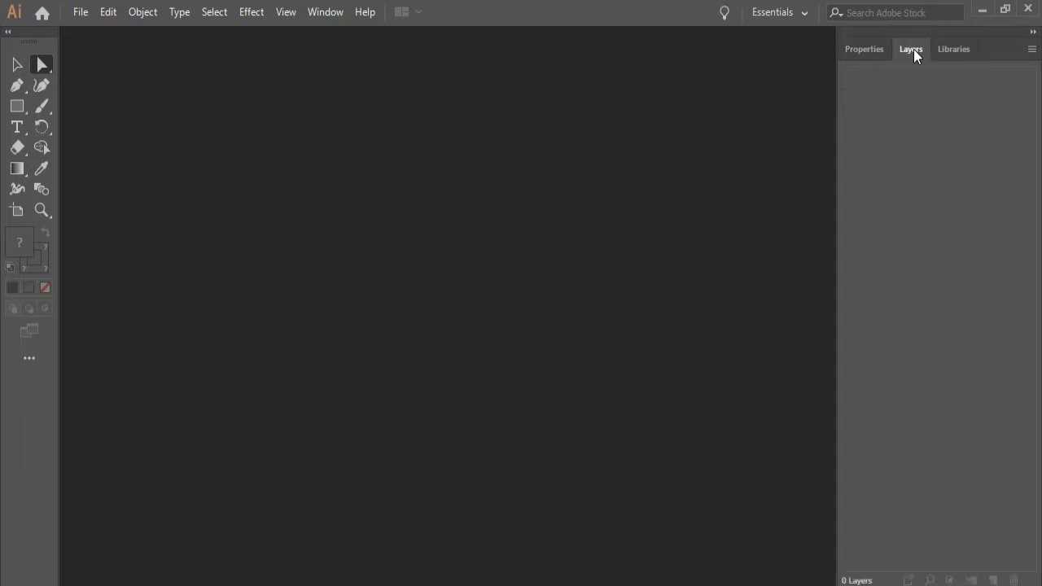
left_click(953, 49)
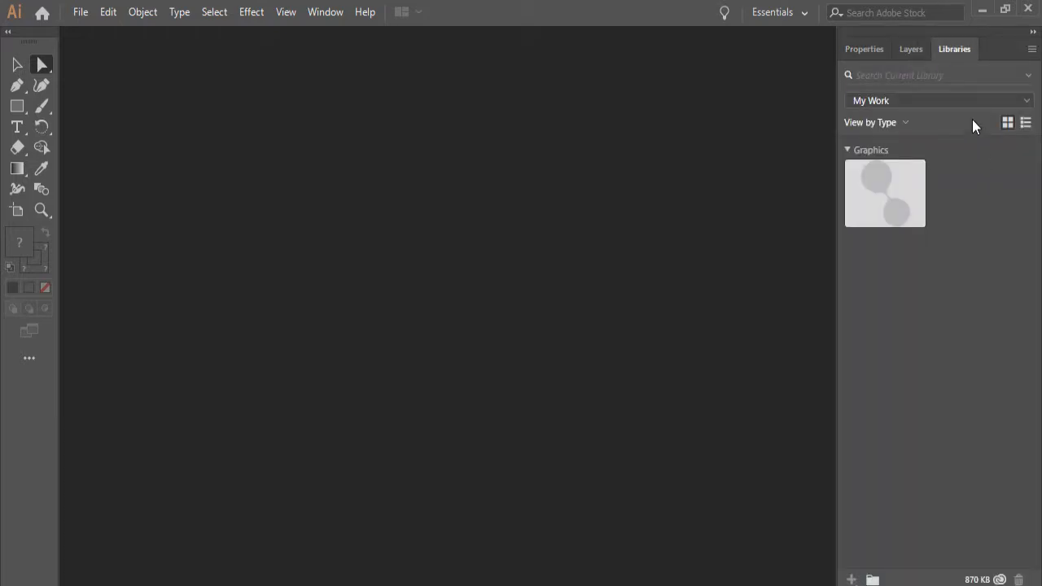
left_click(864, 49)
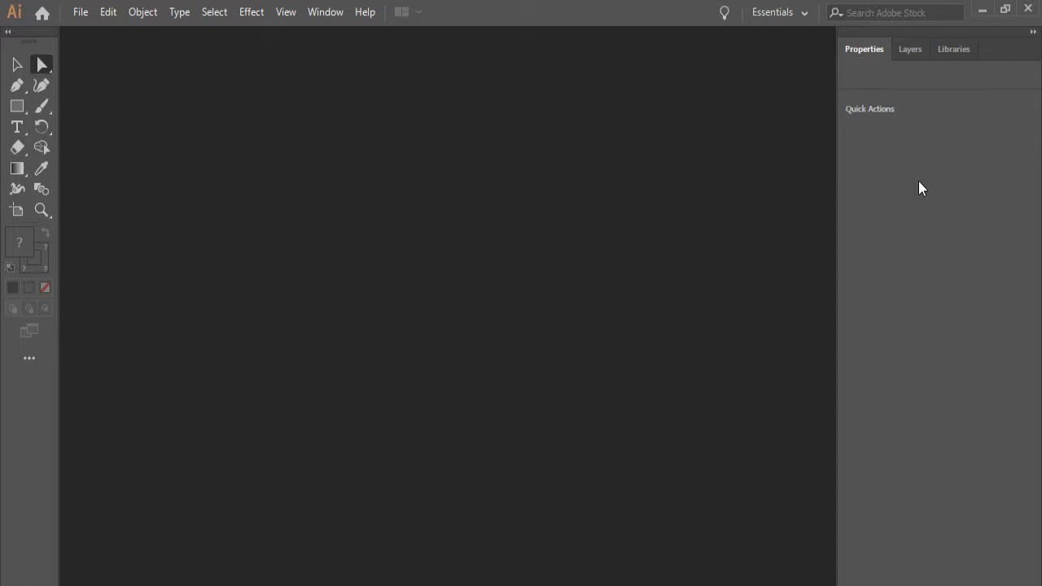
mouse_move(203, 171)
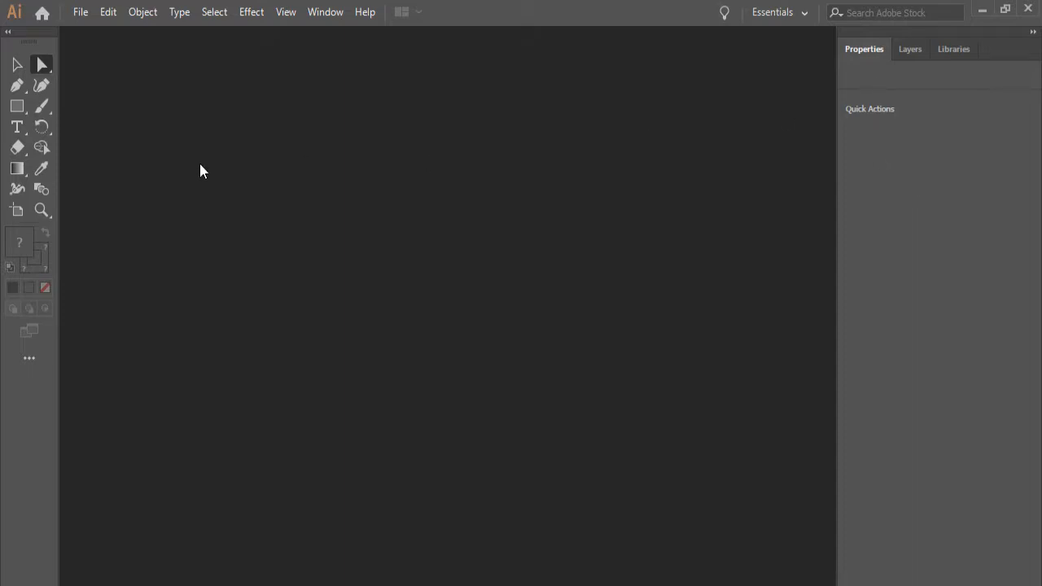
mouse_move(114, 47)
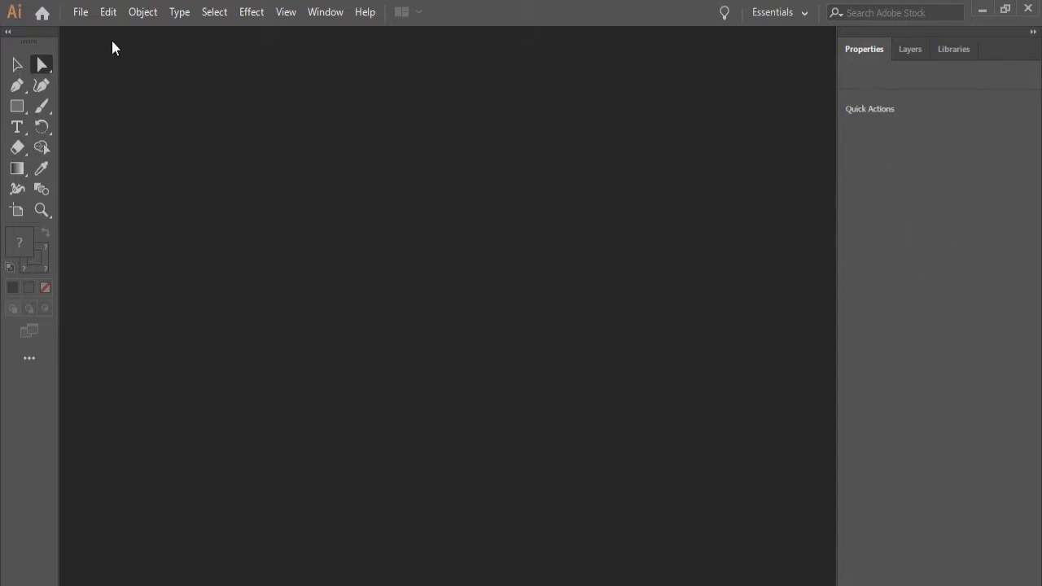
Bring up the New Document dialog set to Letter, 11 × 8.5 in, CMYK, 300 PPI
left_click(80, 11)
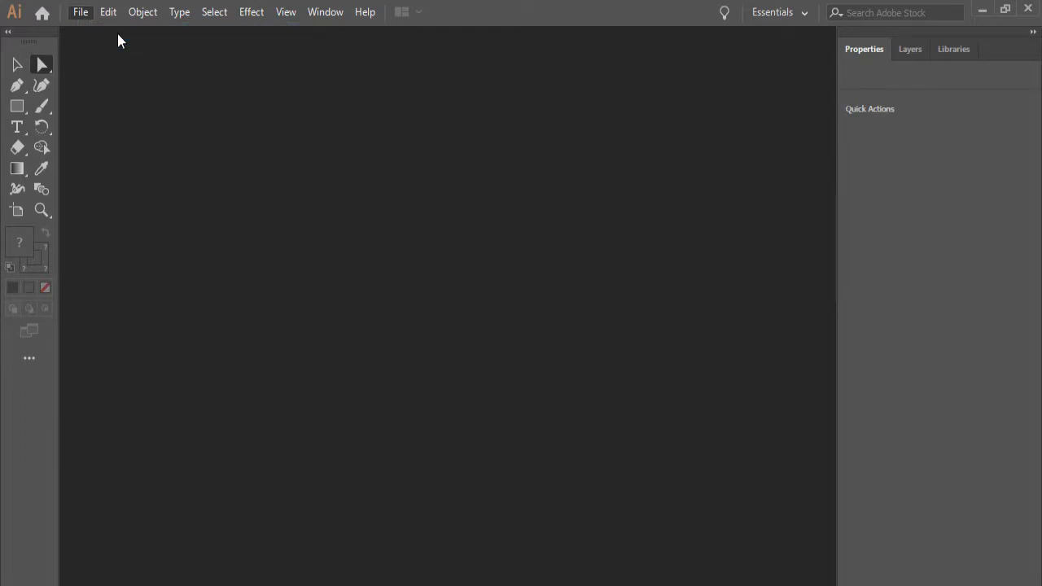
left_click(80, 11)
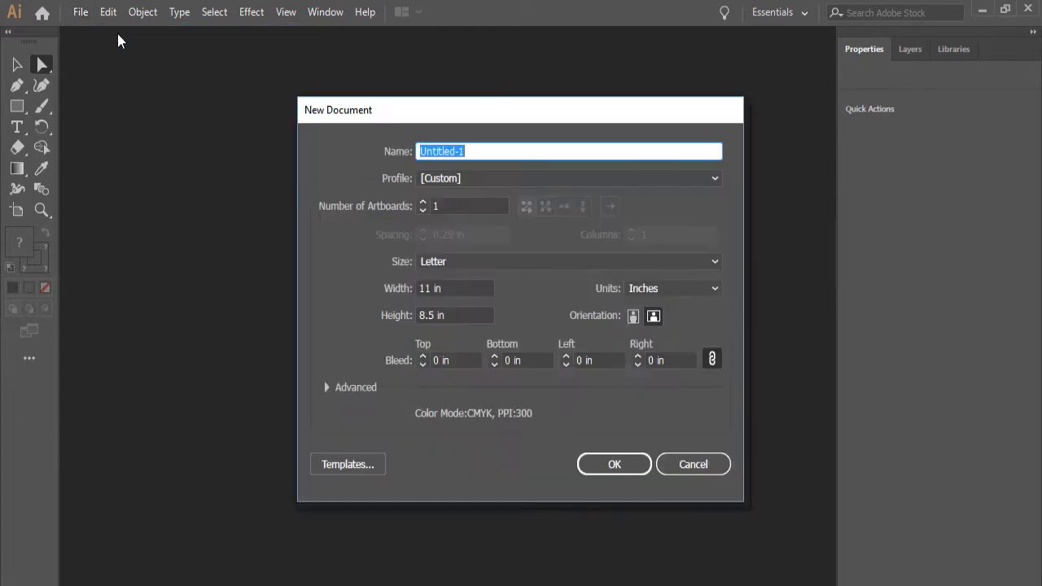
mouse_move(566, 259)
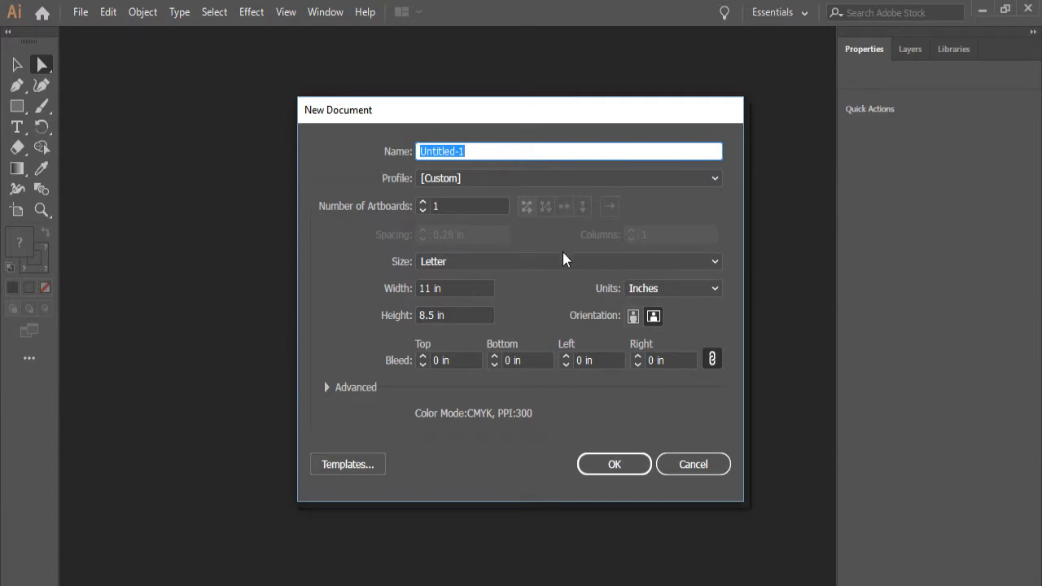
mouse_move(423, 269)
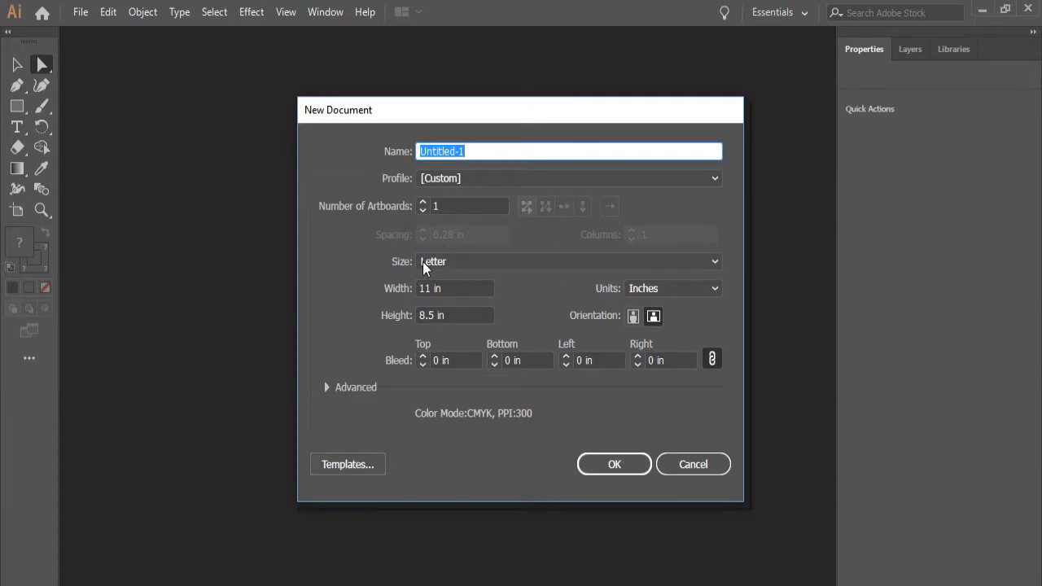
mouse_move(456, 275)
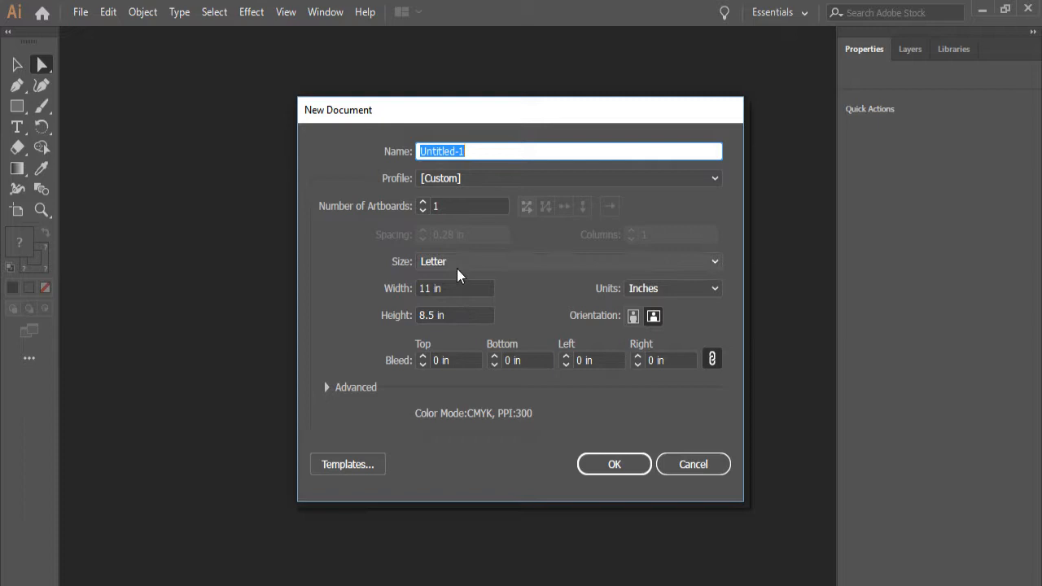
mouse_move(614, 464)
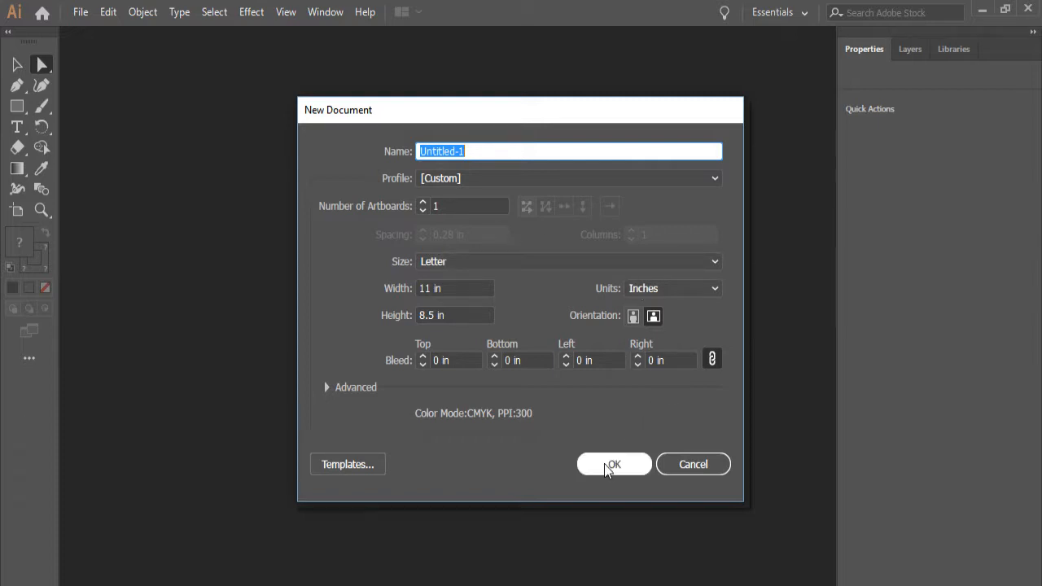
Create the blank Letter document Untitled-1 and make the Rectangle tool active
left_click(613, 465)
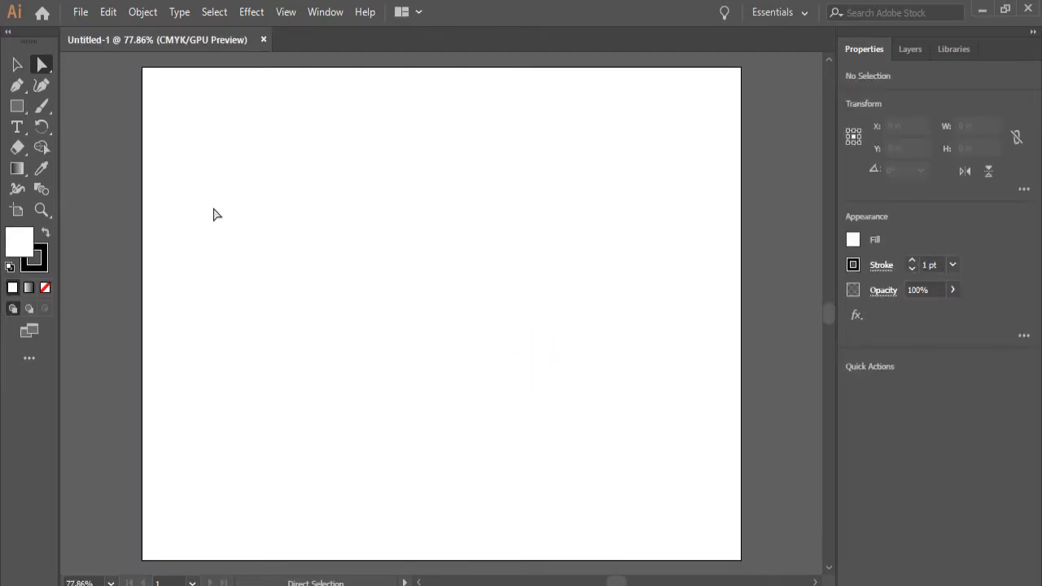
mouse_move(601, 182)
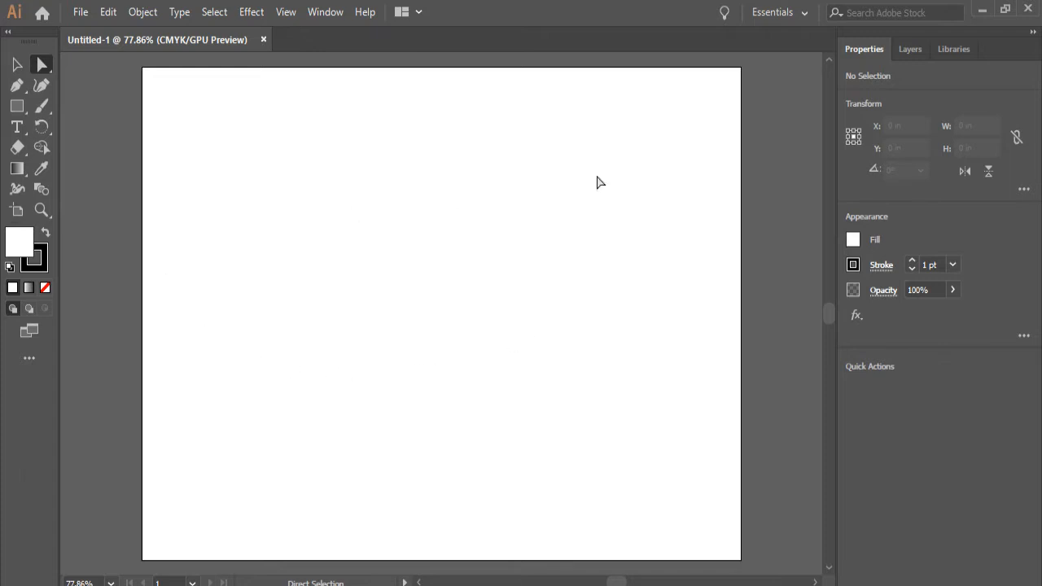
mouse_move(913, 223)
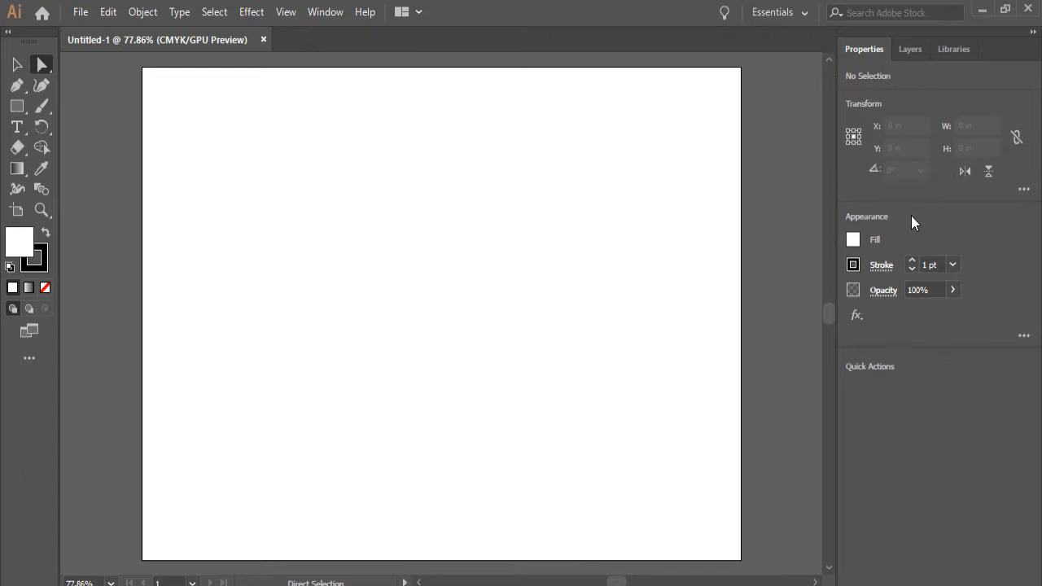
mouse_move(937, 239)
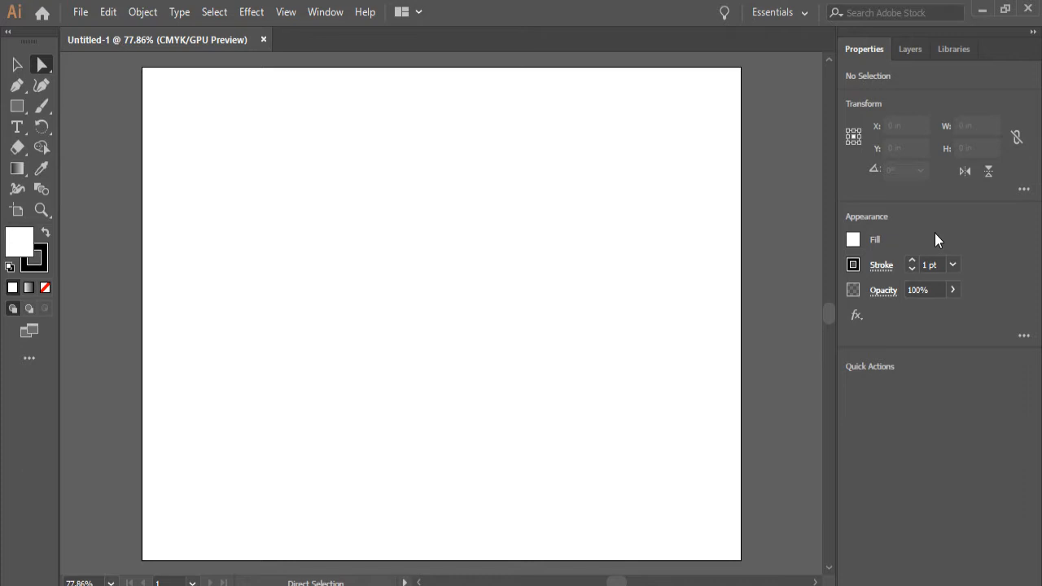
mouse_move(708, 153)
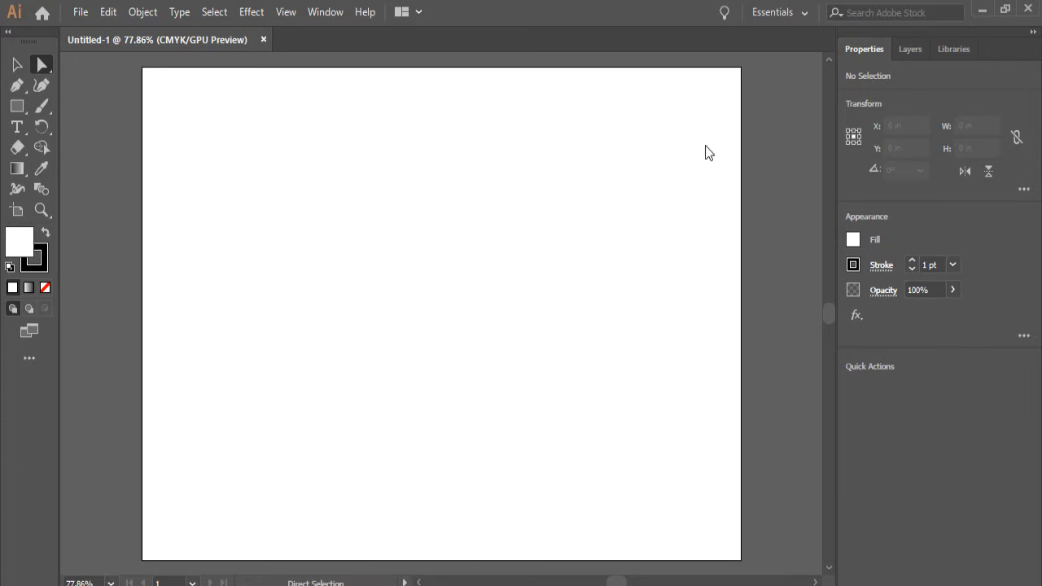
mouse_move(42, 65)
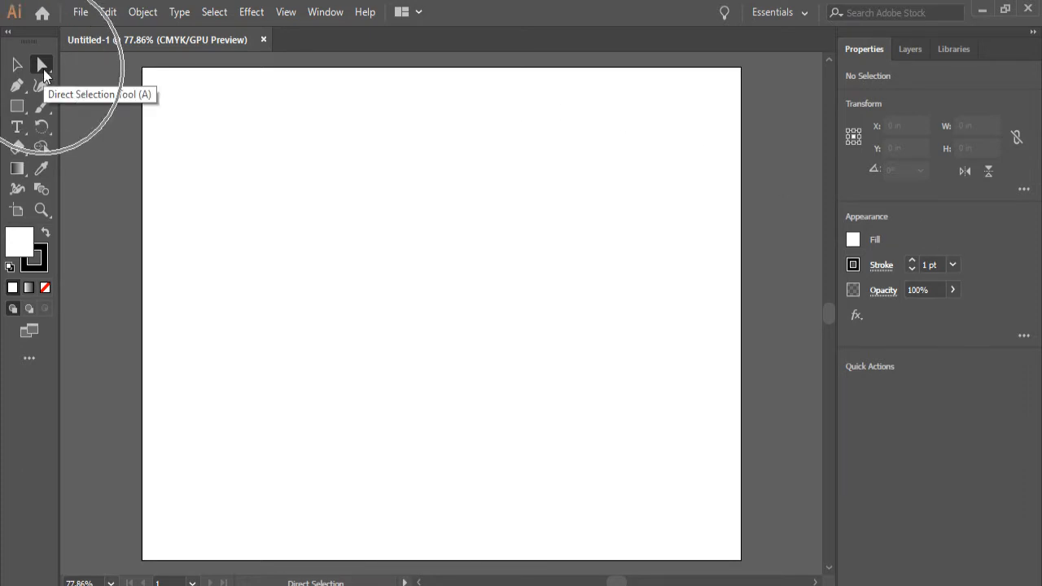
left_click(17, 64)
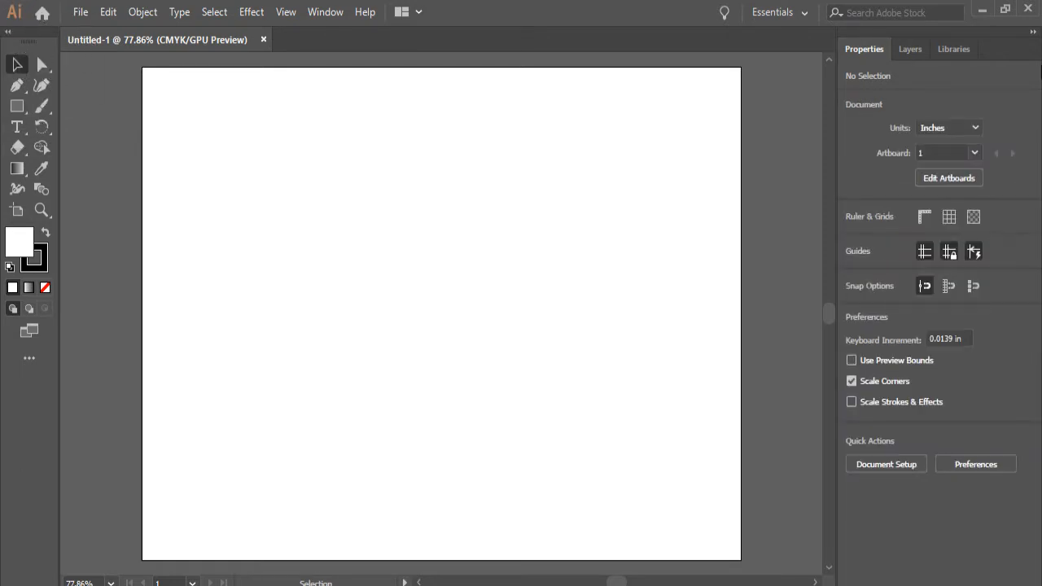
mouse_move(1013, 94)
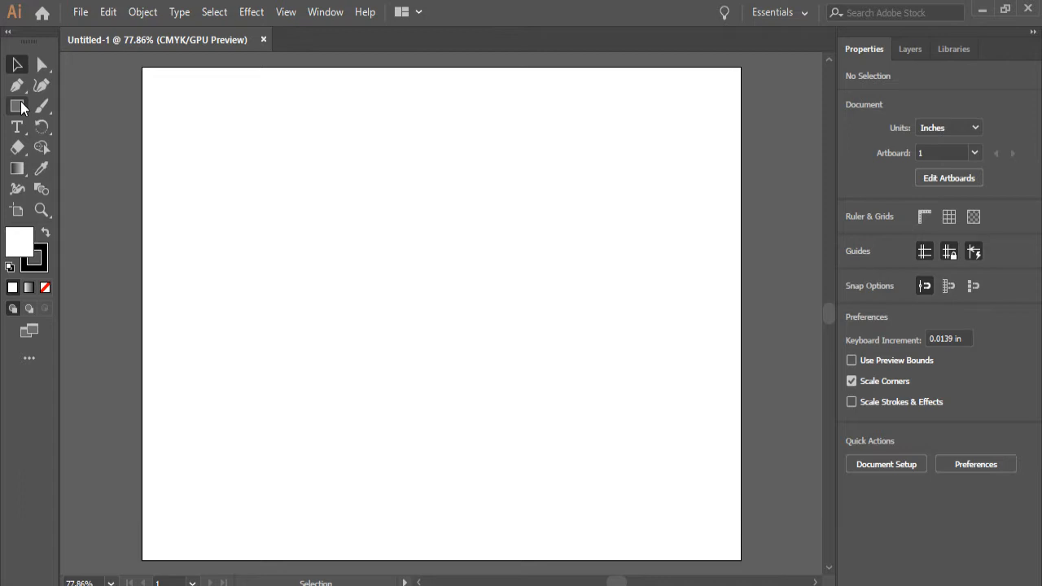
left_click(17, 106)
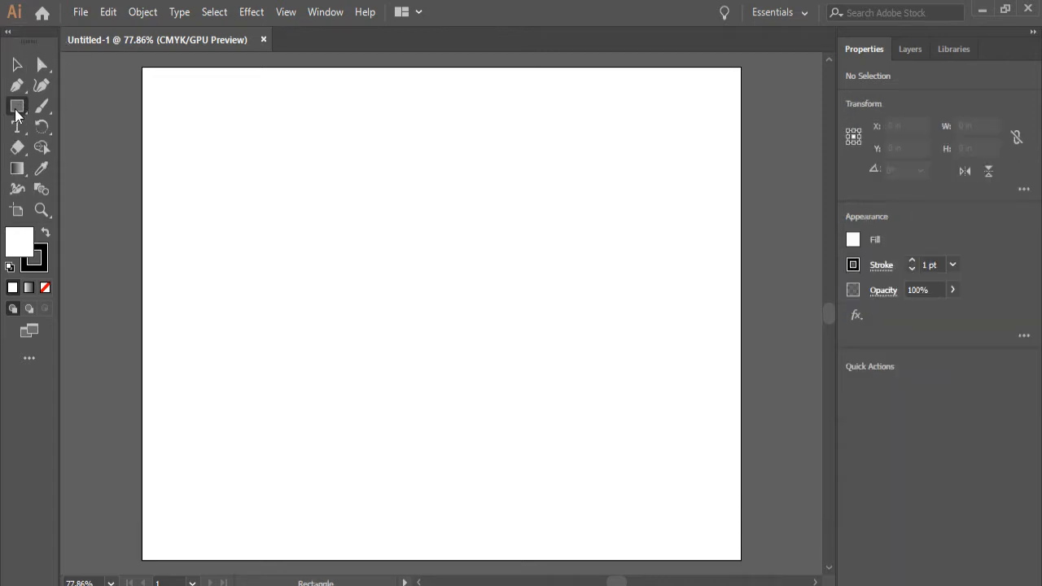
mouse_move(901, 306)
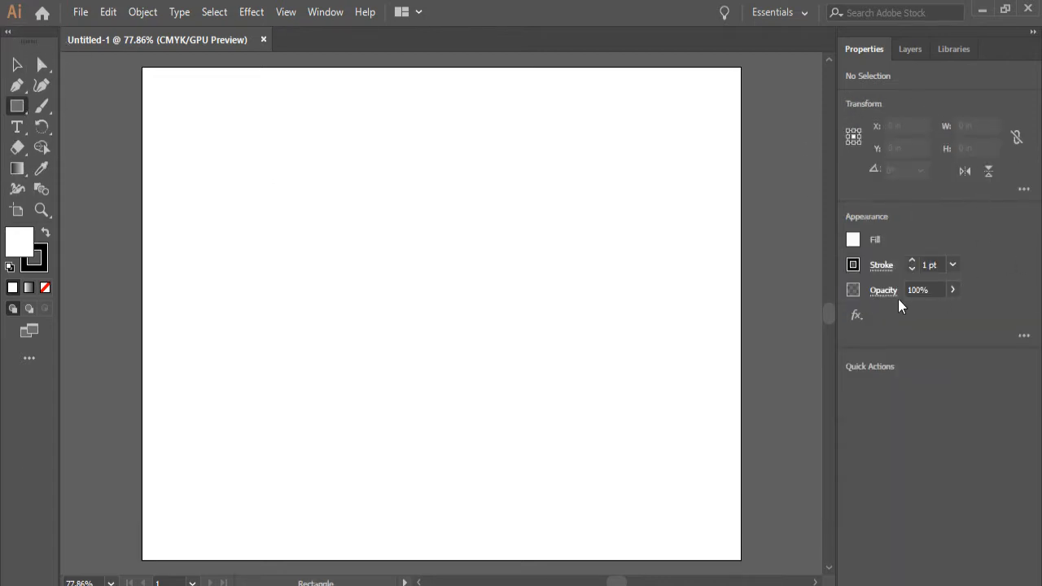
mouse_move(896, 336)
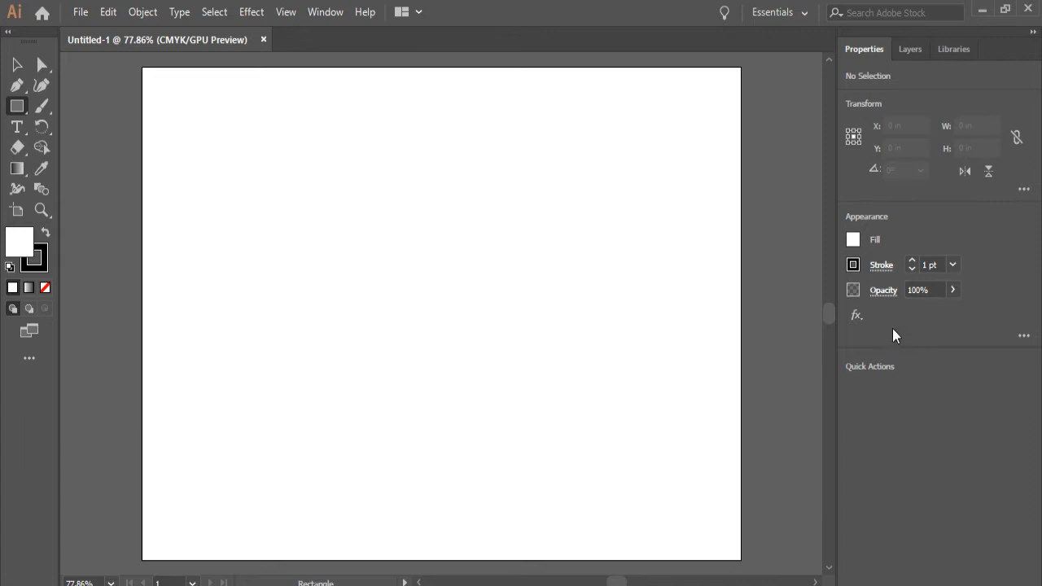
mouse_move(857, 190)
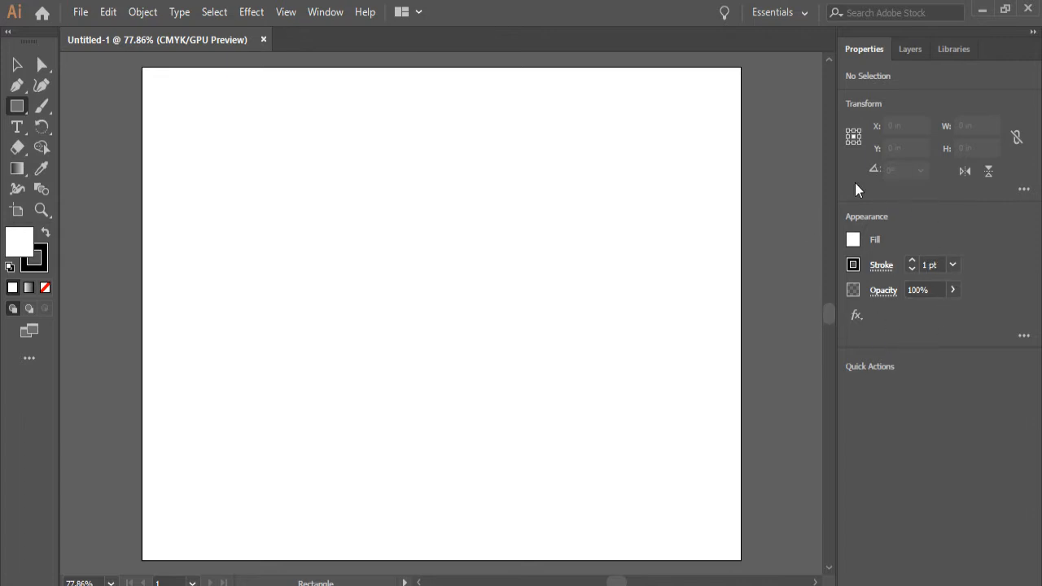
mouse_move(936, 228)
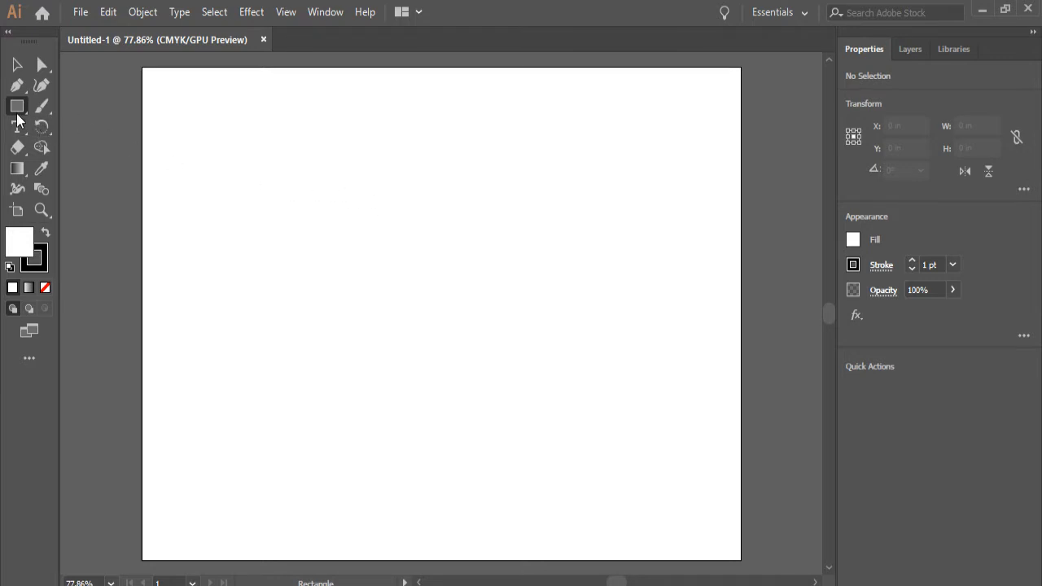
Draw a roughly 4.7 × 3.2 in rectangle upper-left and fill it orange
left_click_drag(254, 153, 511, 338)
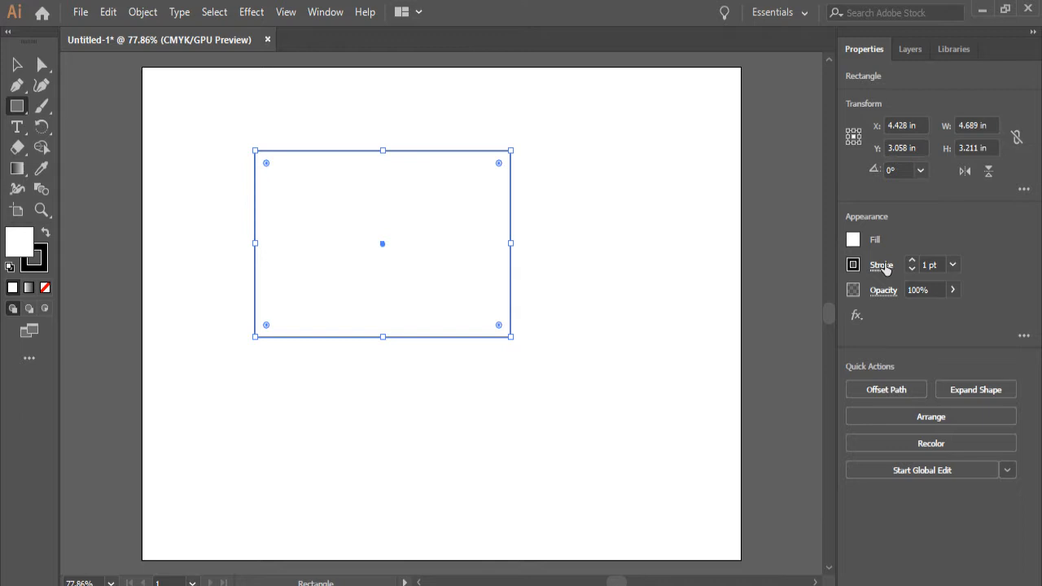
mouse_move(881, 265)
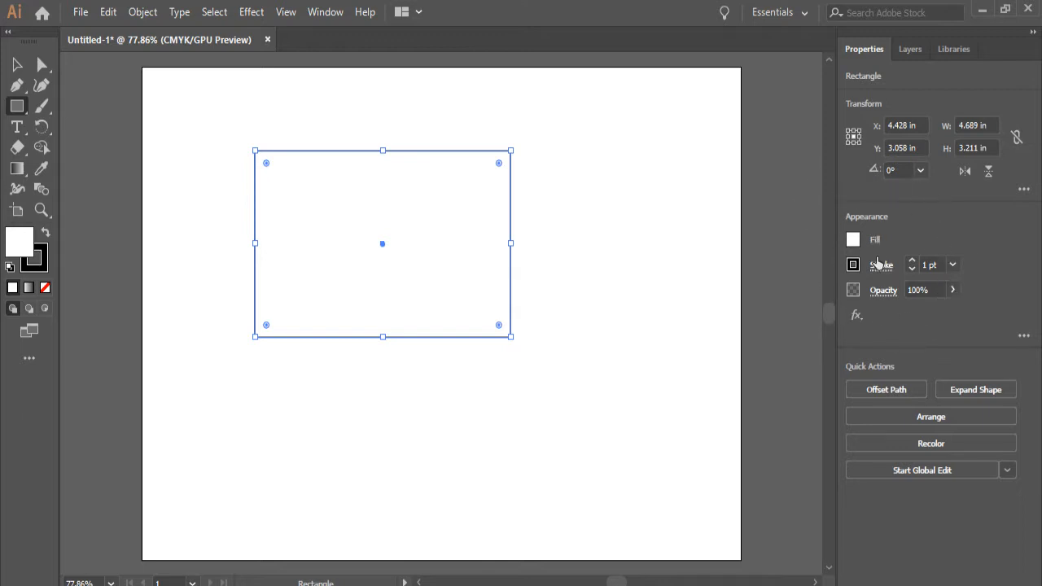
mouse_move(847, 204)
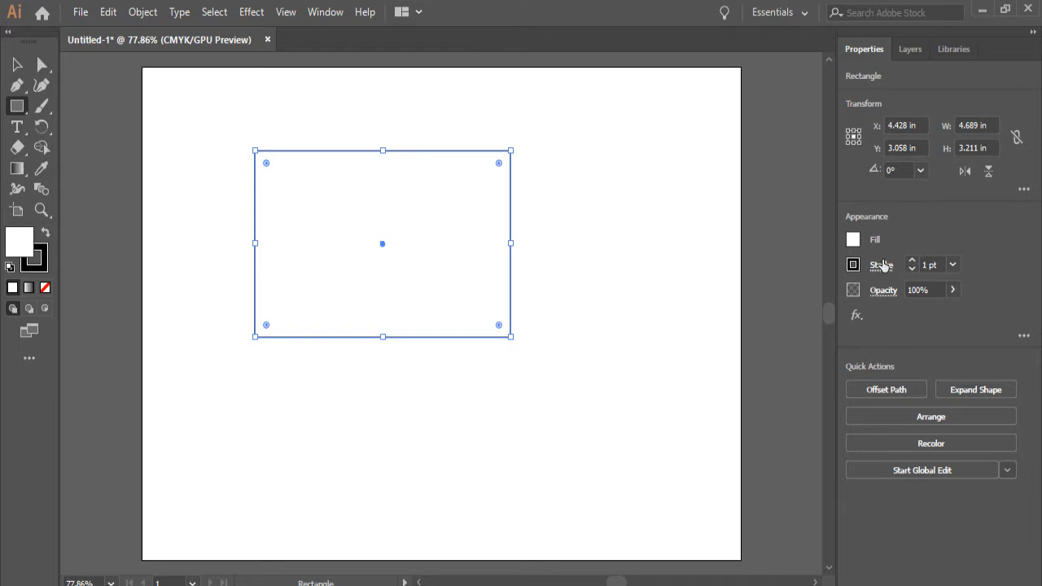
left_click(852, 265)
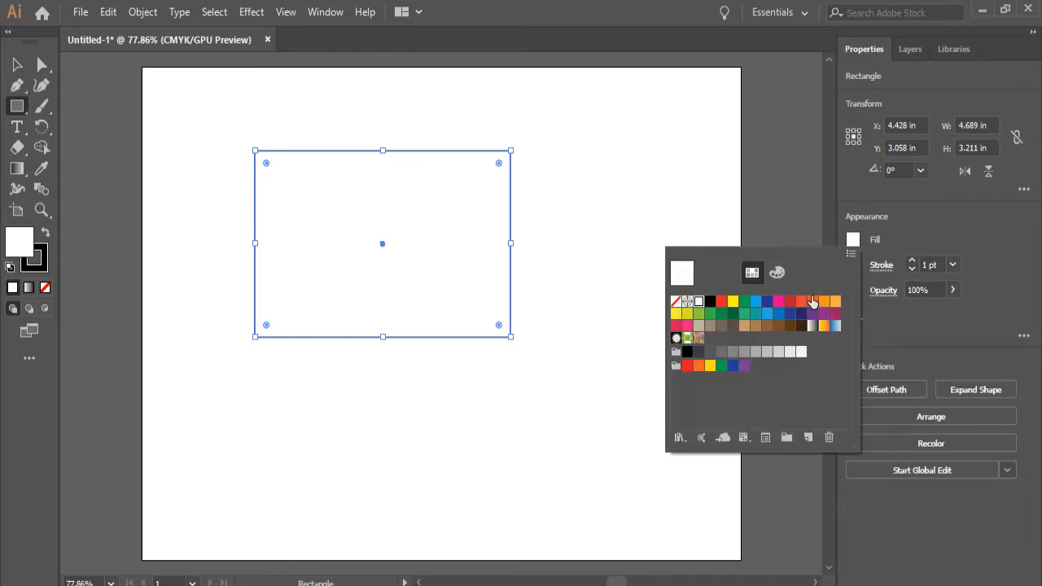
left_click(813, 302)
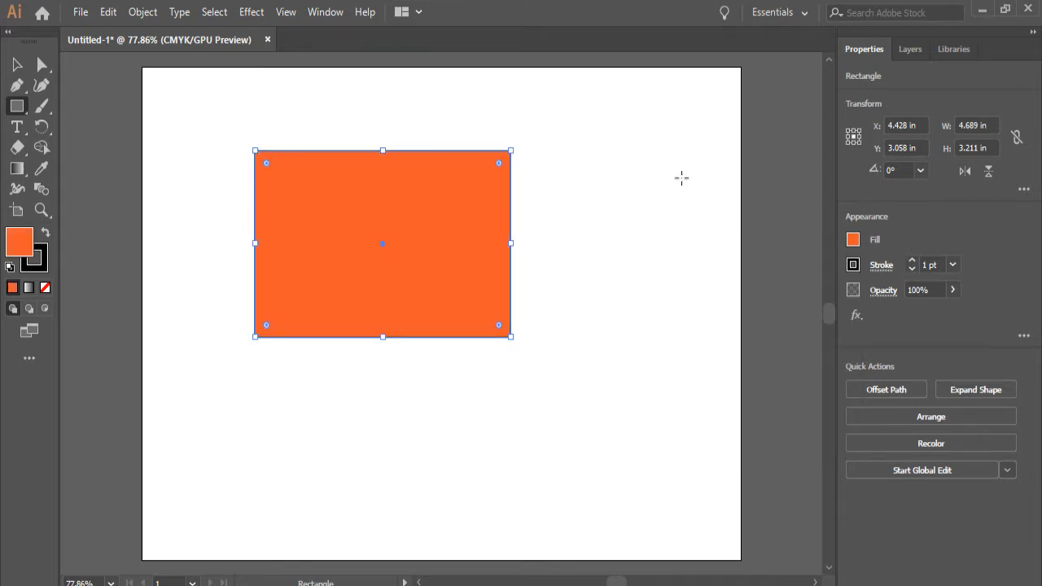
mouse_move(934, 209)
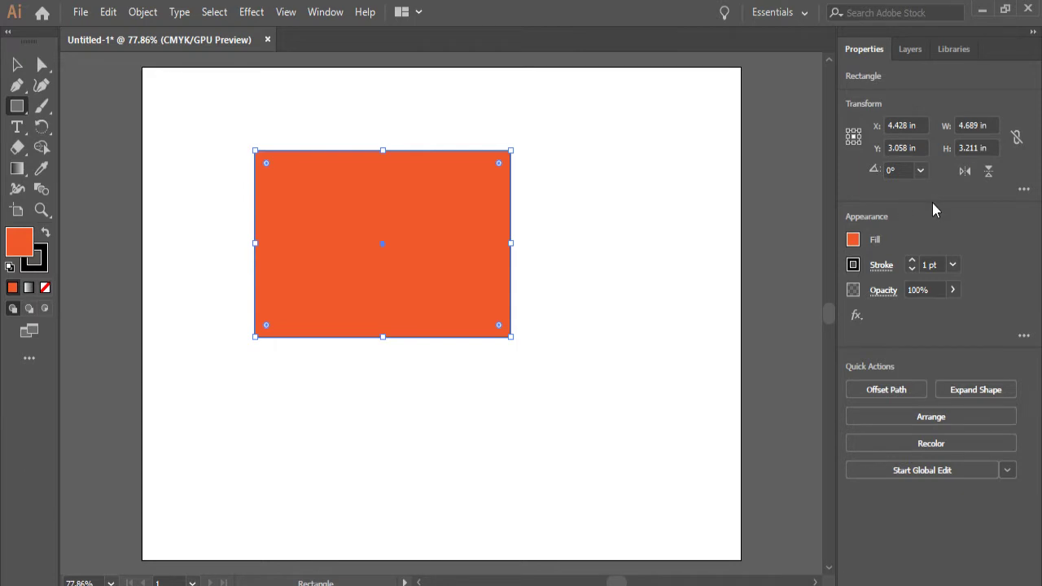
left_click(911, 49)
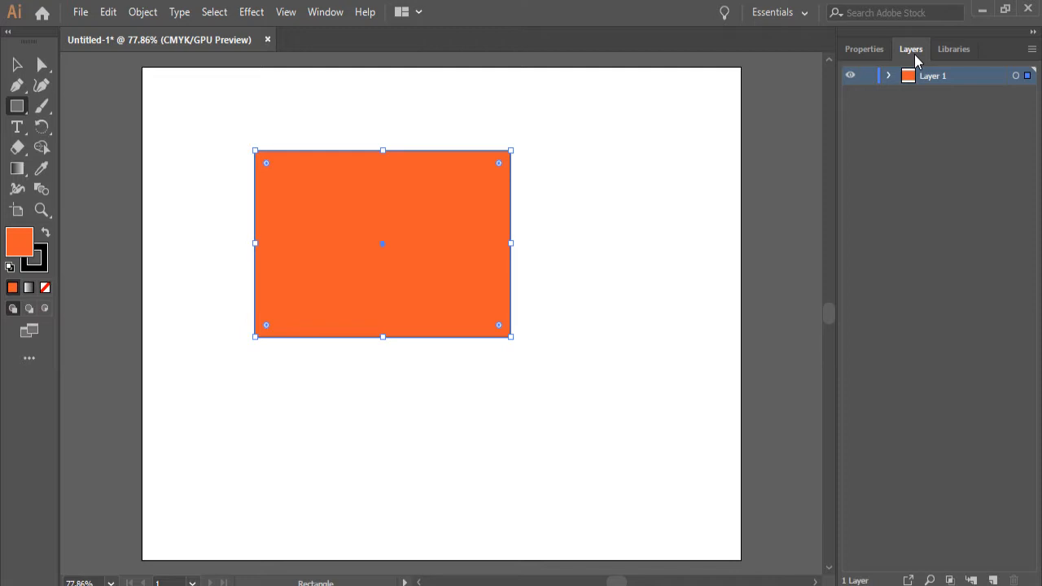
mouse_move(954, 61)
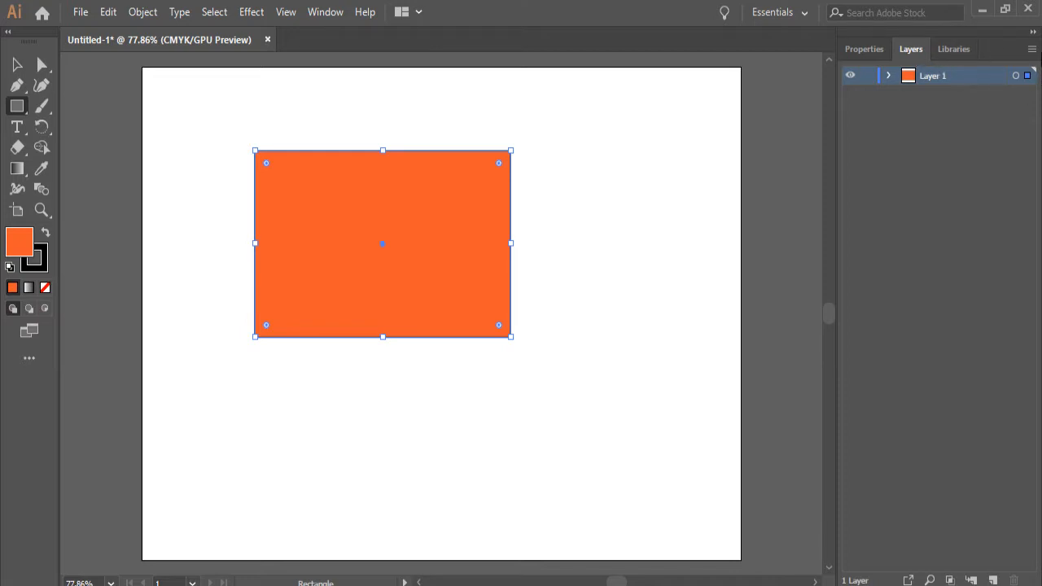
mouse_move(890, 79)
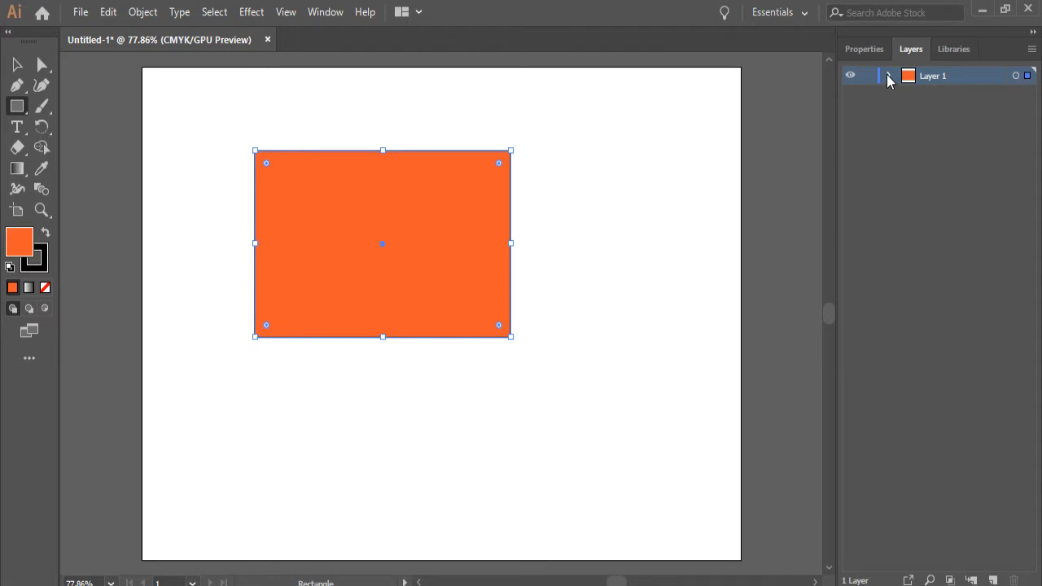
Expand Layer 1 to reveal the orange Rectangle as its only object
left_click(890, 74)
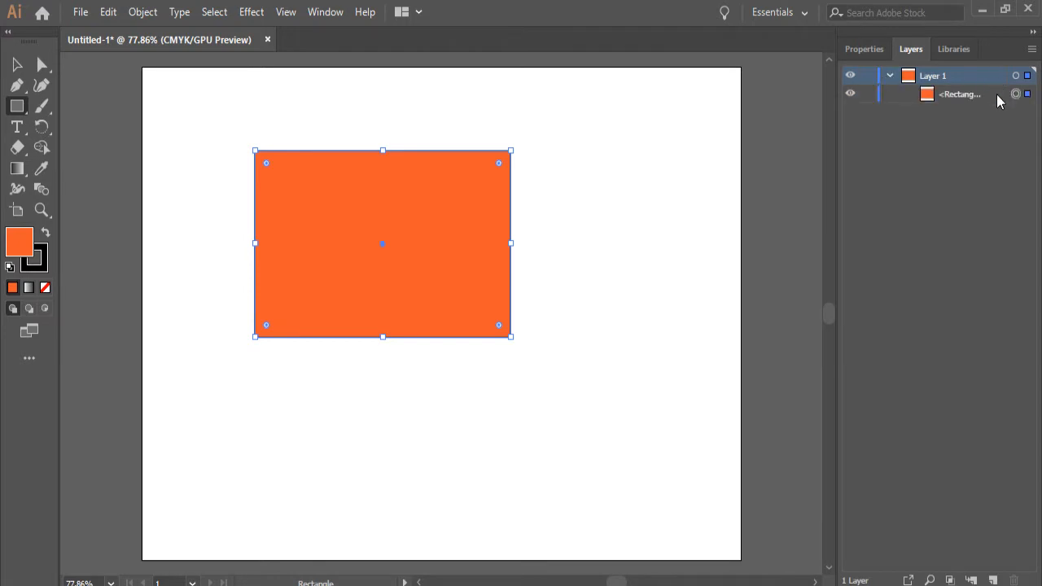
mouse_move(966, 98)
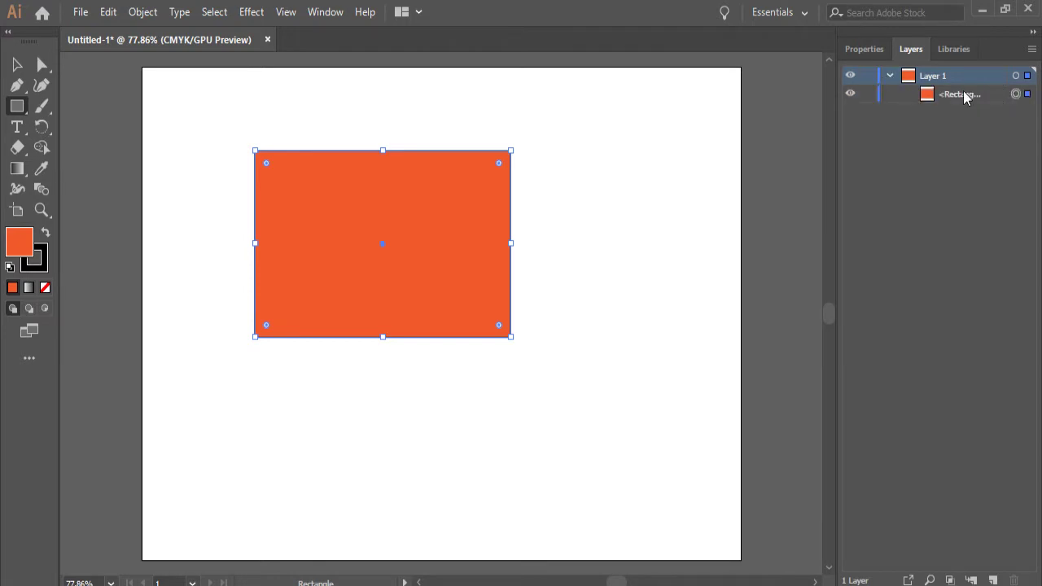
mouse_move(934, 114)
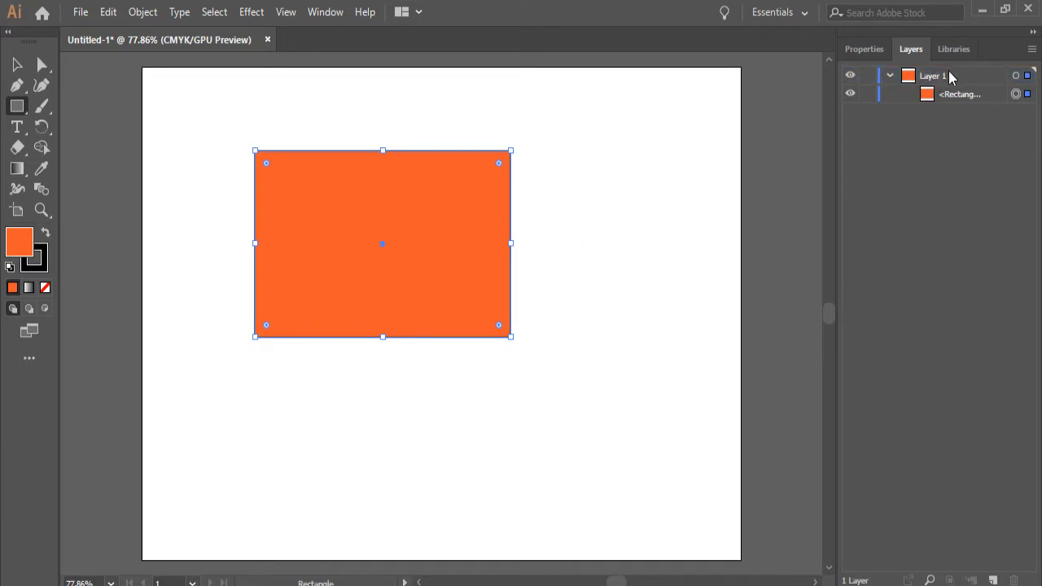
Show the Libraries panel with its My Work graphic and open the Window menu
left_click(954, 49)
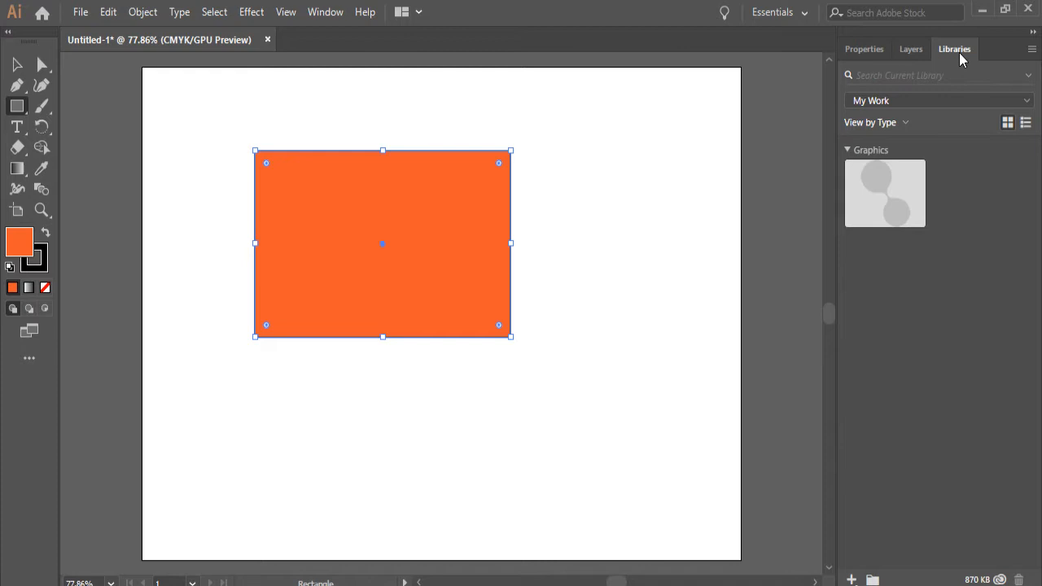
mouse_move(968, 146)
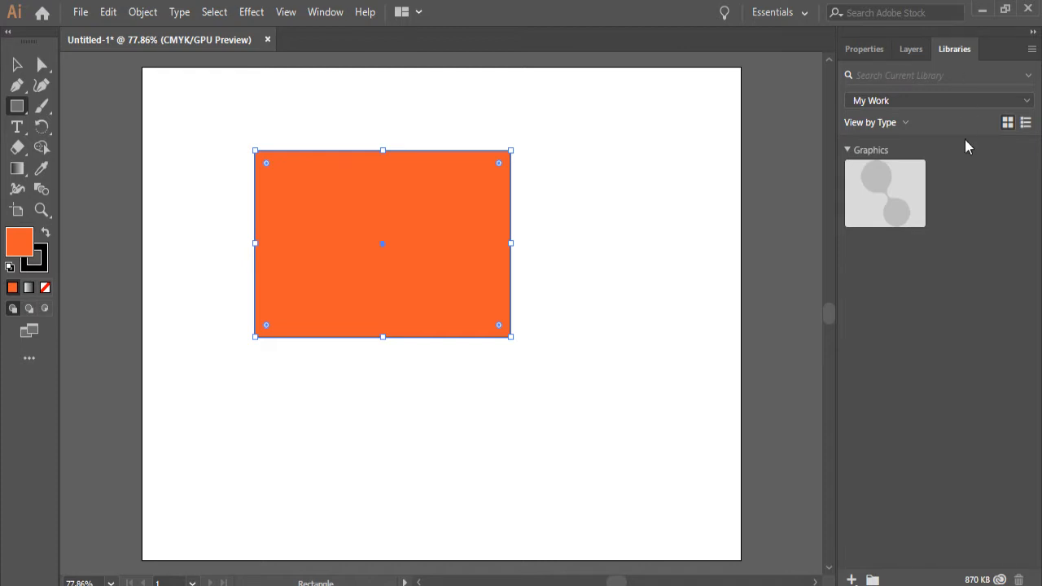
mouse_move(945, 272)
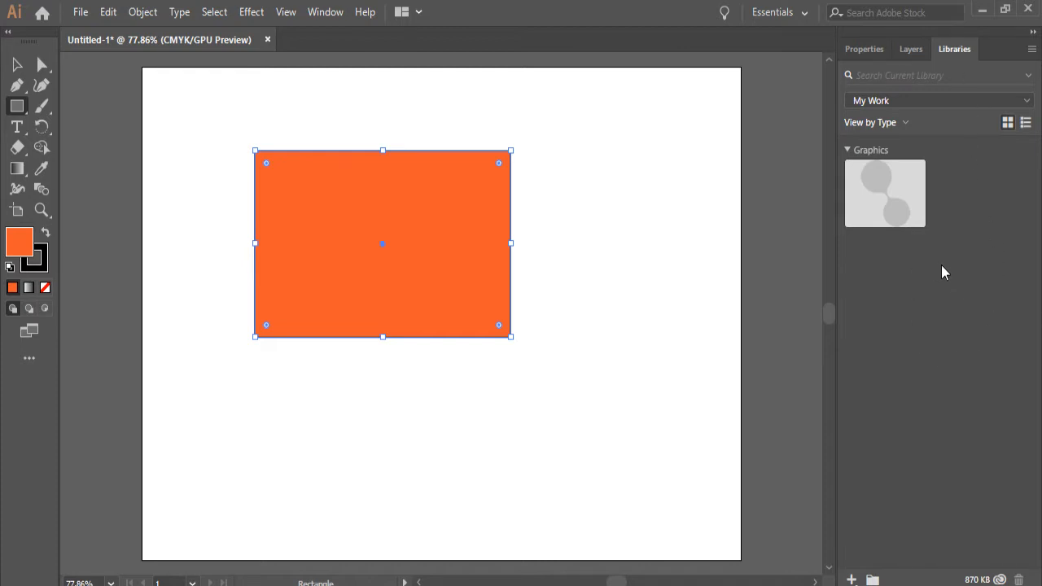
mouse_move(968, 262)
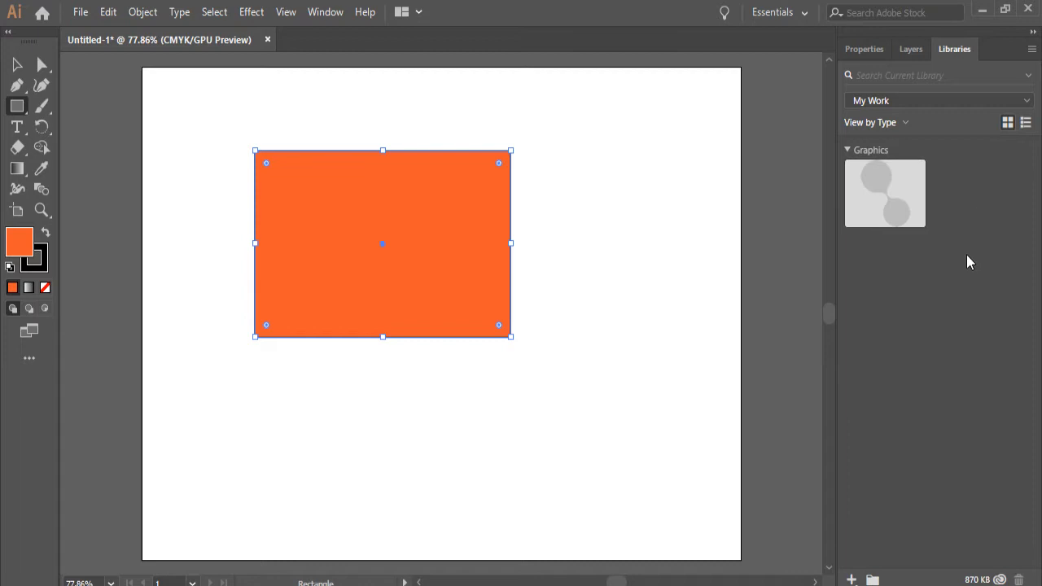
mouse_move(930, 300)
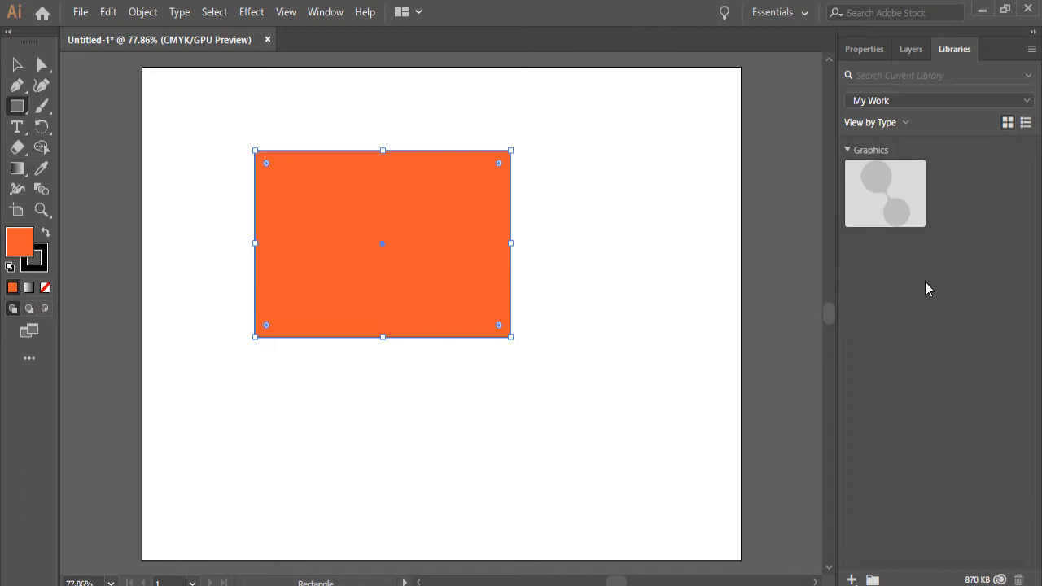
mouse_move(910, 289)
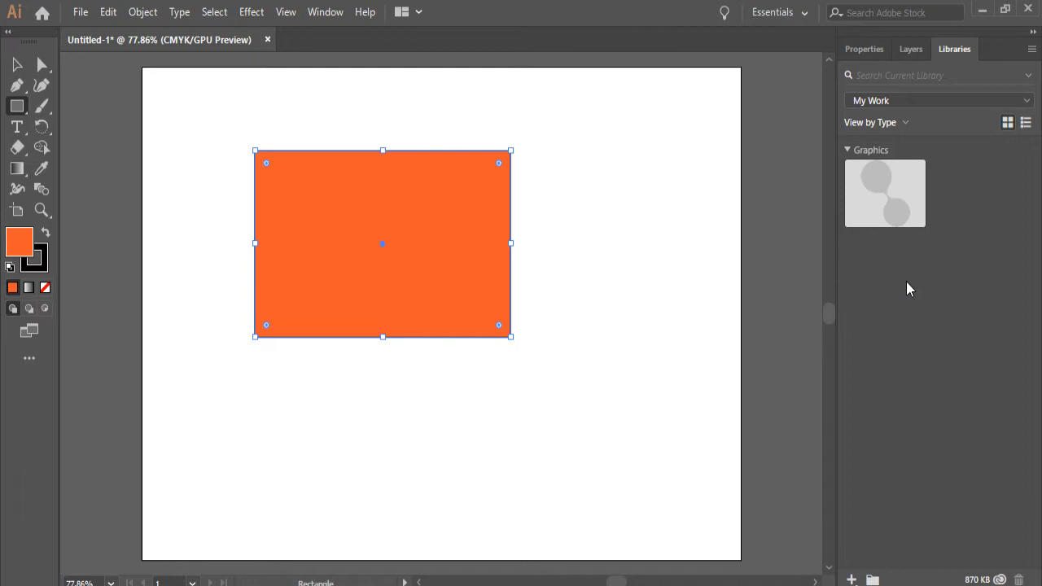
mouse_move(923, 258)
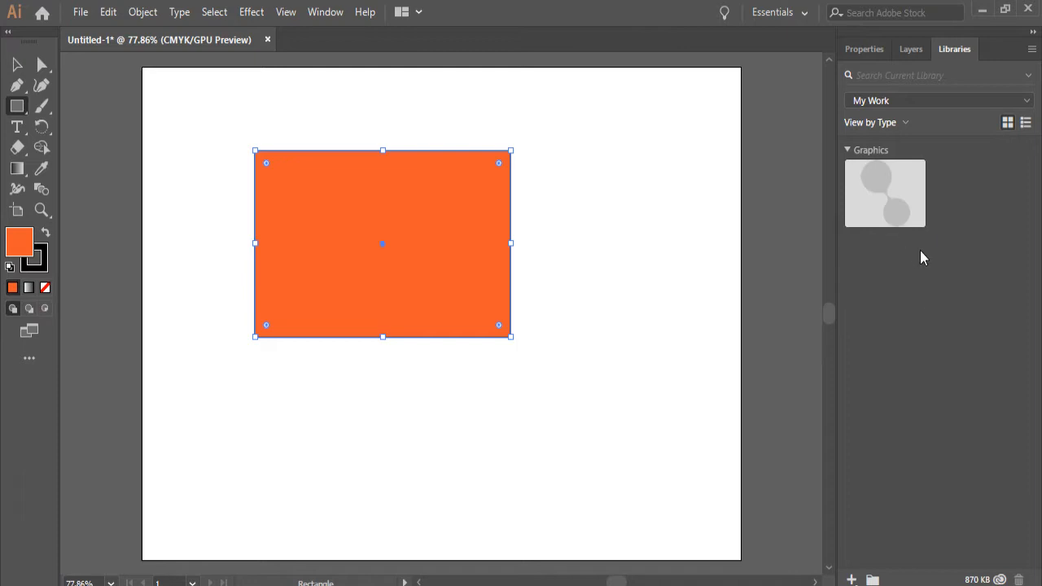
mouse_move(739, 281)
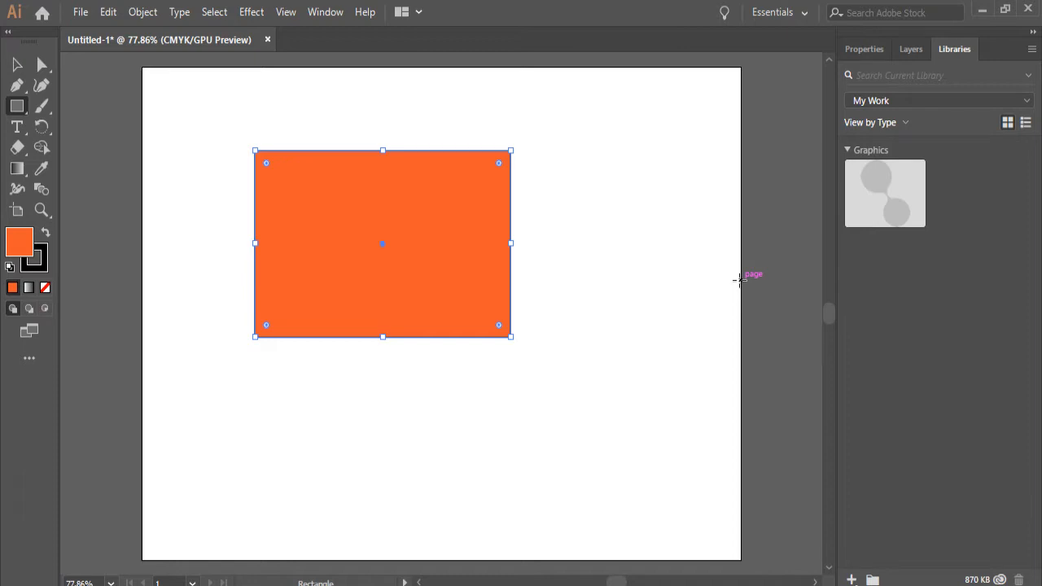
mouse_move(741, 249)
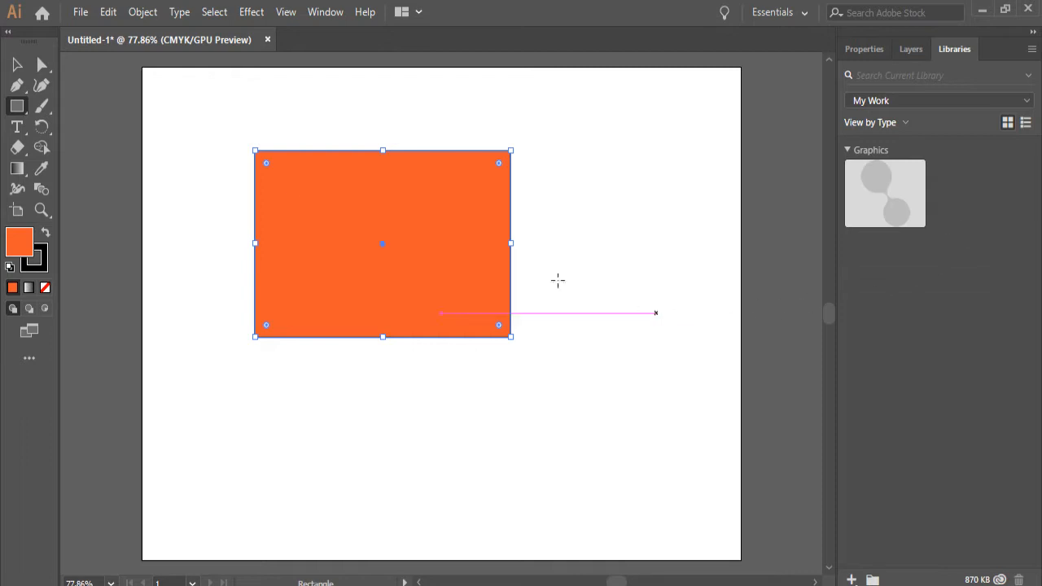
left_click(863, 48)
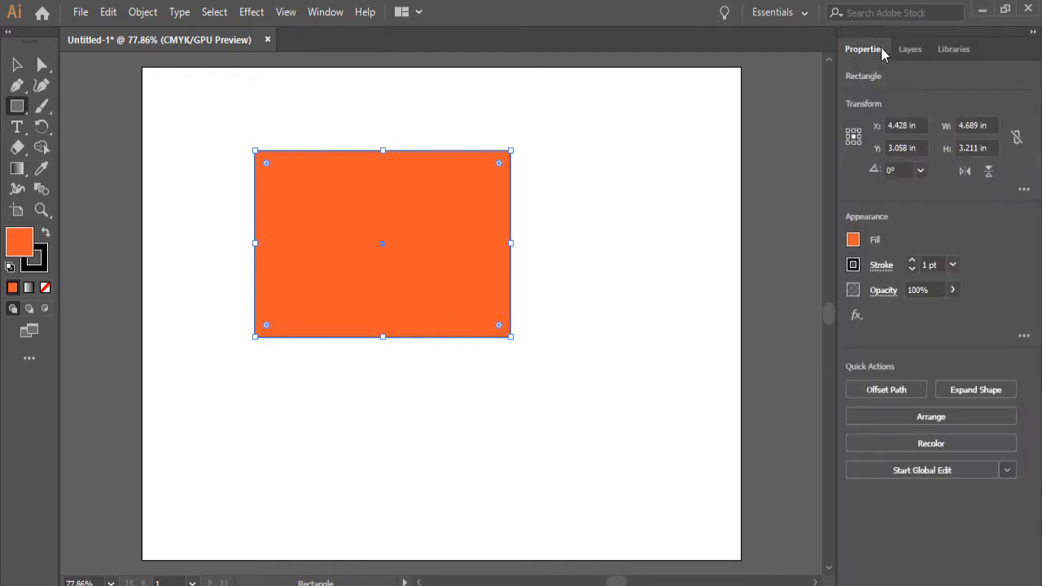
left_click(953, 49)
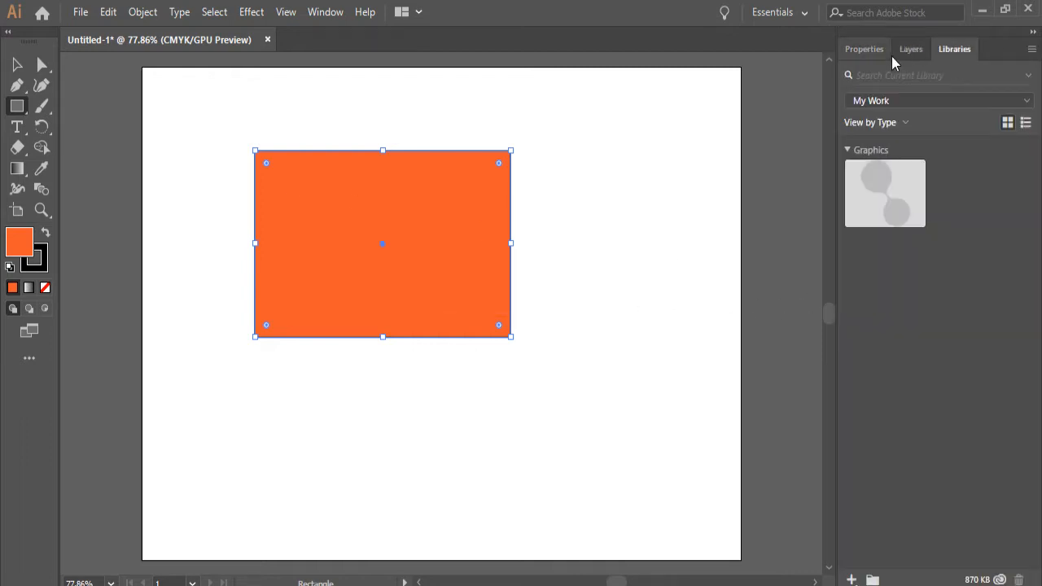
left_click(325, 12)
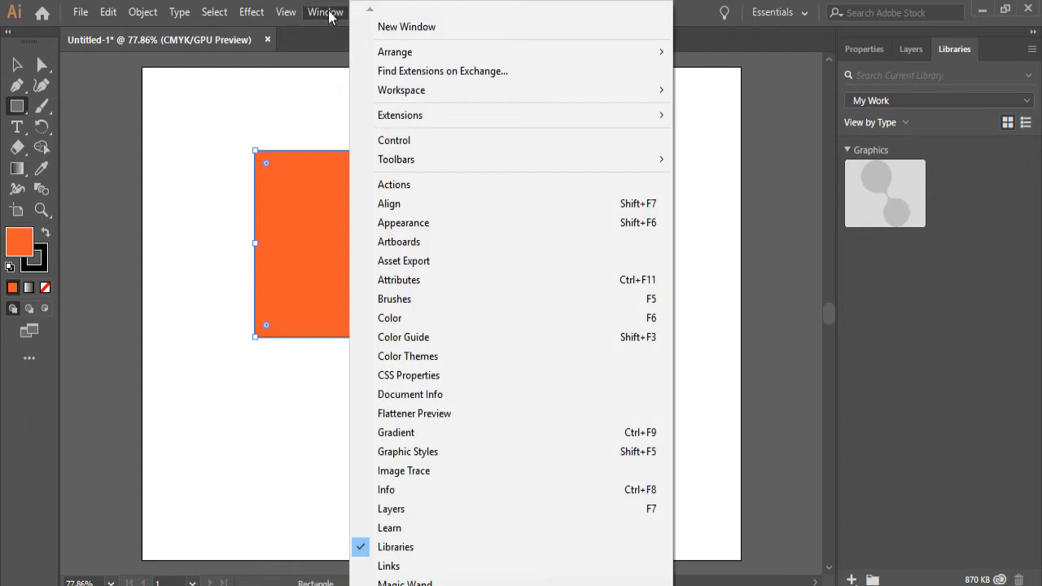
mouse_move(599, 184)
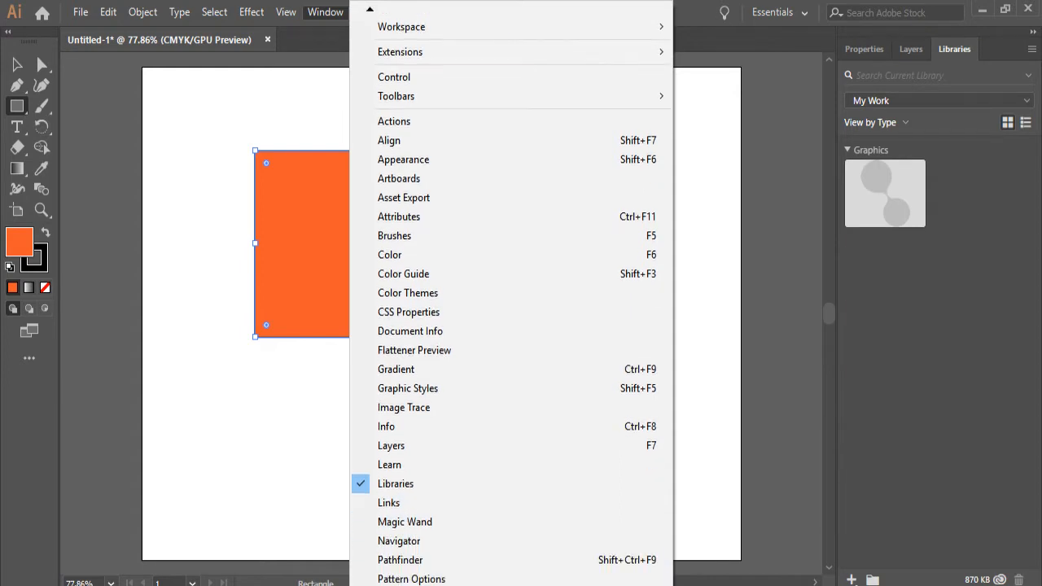
Browse the Window menu, return the side panel to Properties, and open the workspace list
scroll("down", 3)
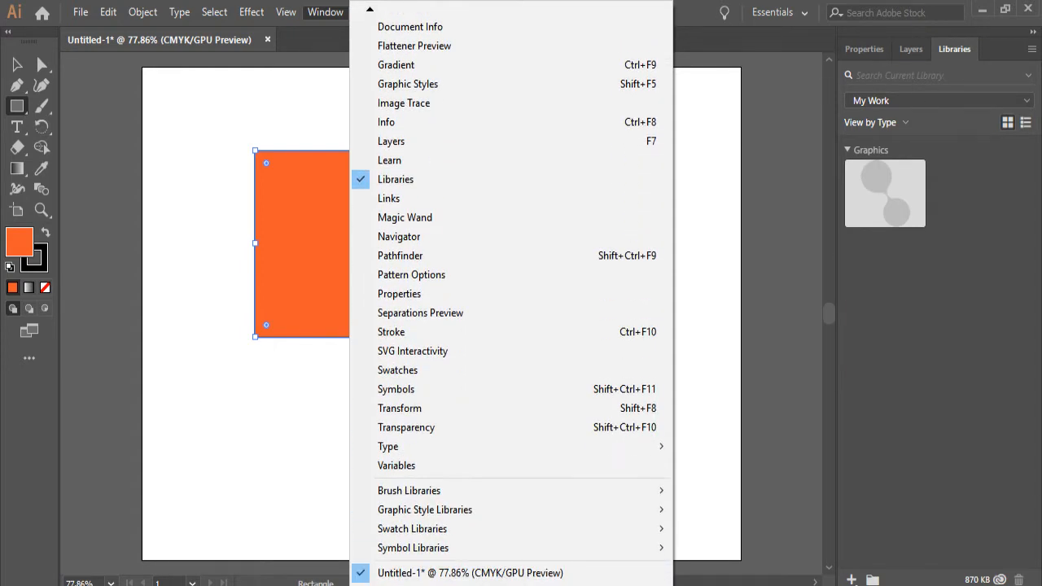
mouse_move(395, 179)
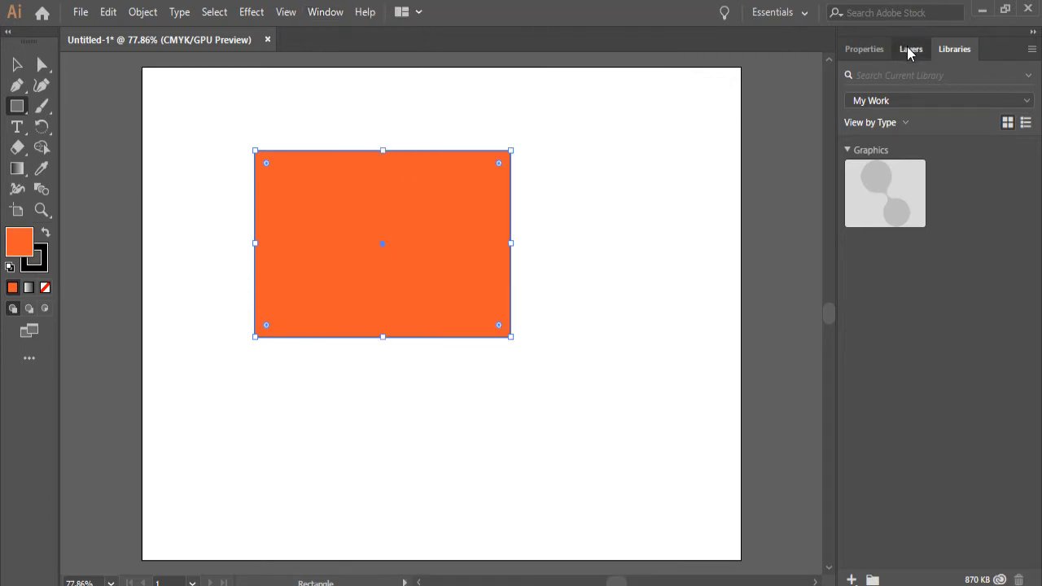
left_click(910, 49)
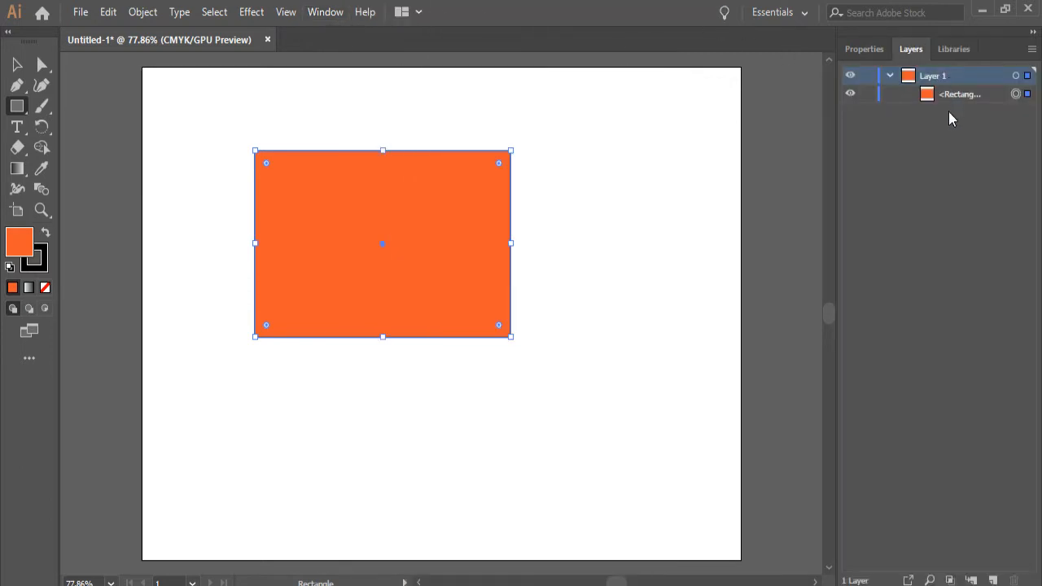
left_click(864, 49)
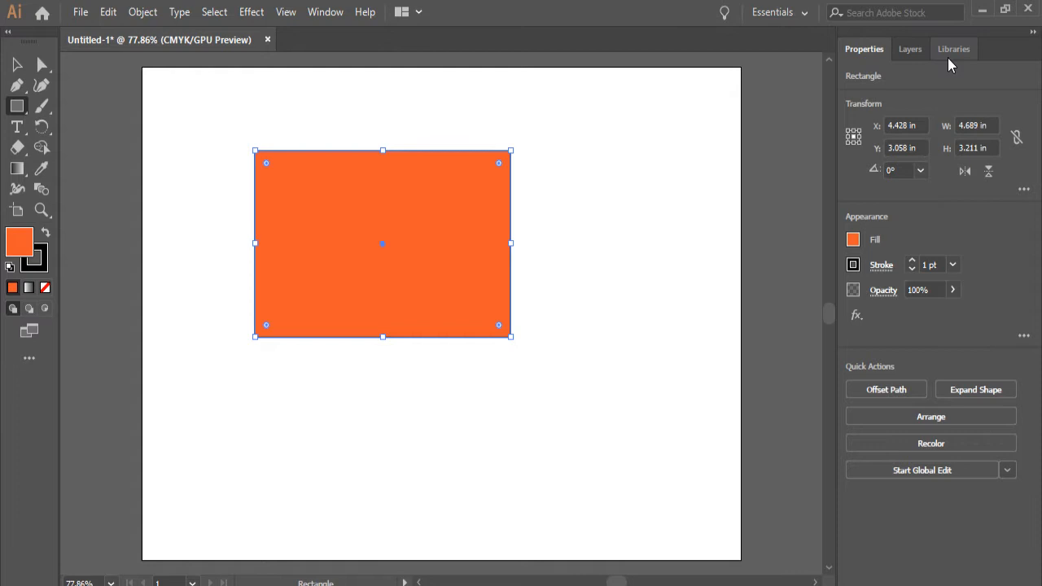
left_click(778, 13)
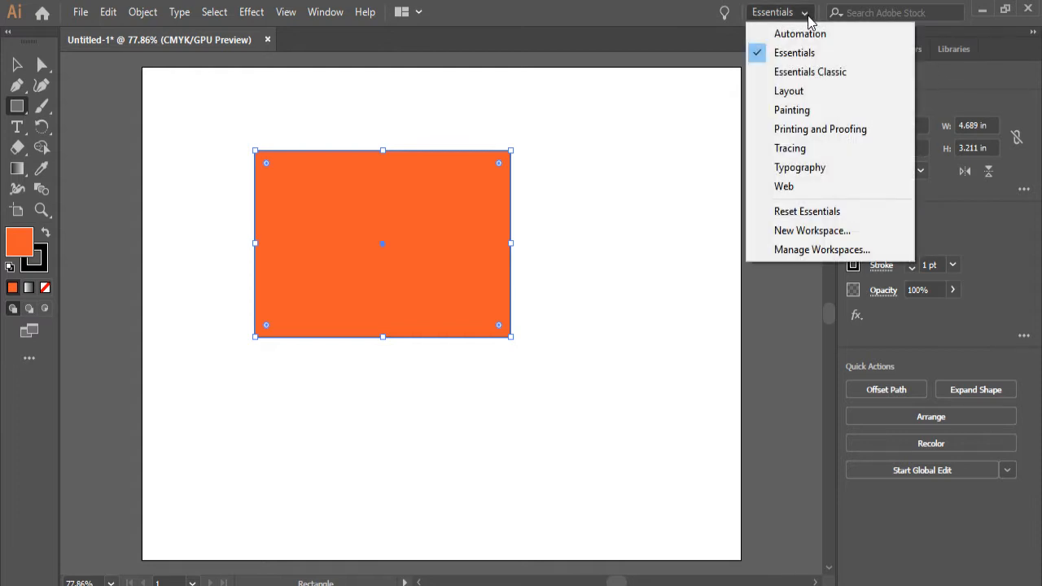
mouse_move(789, 90)
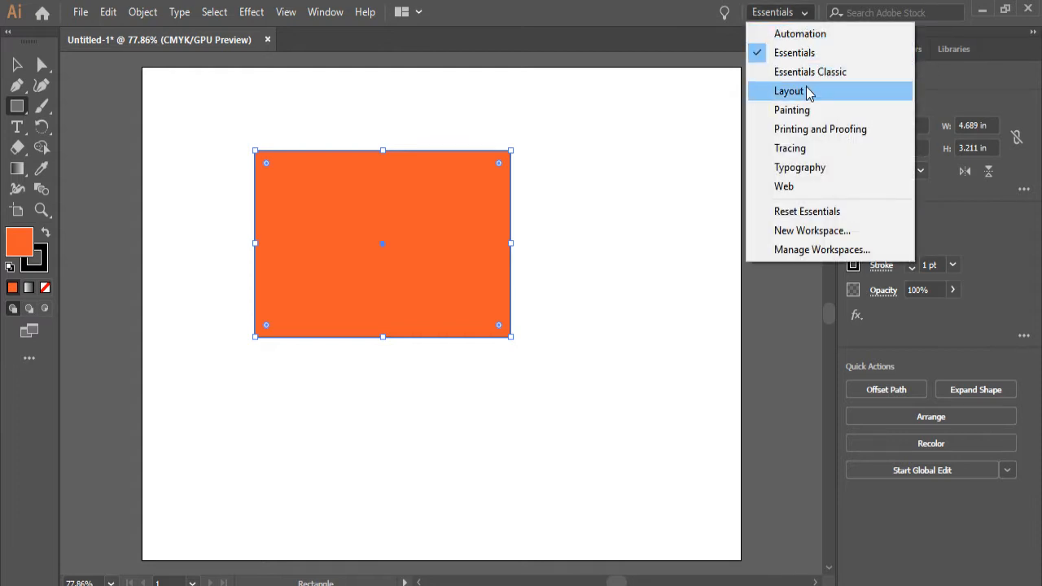
mouse_move(814, 23)
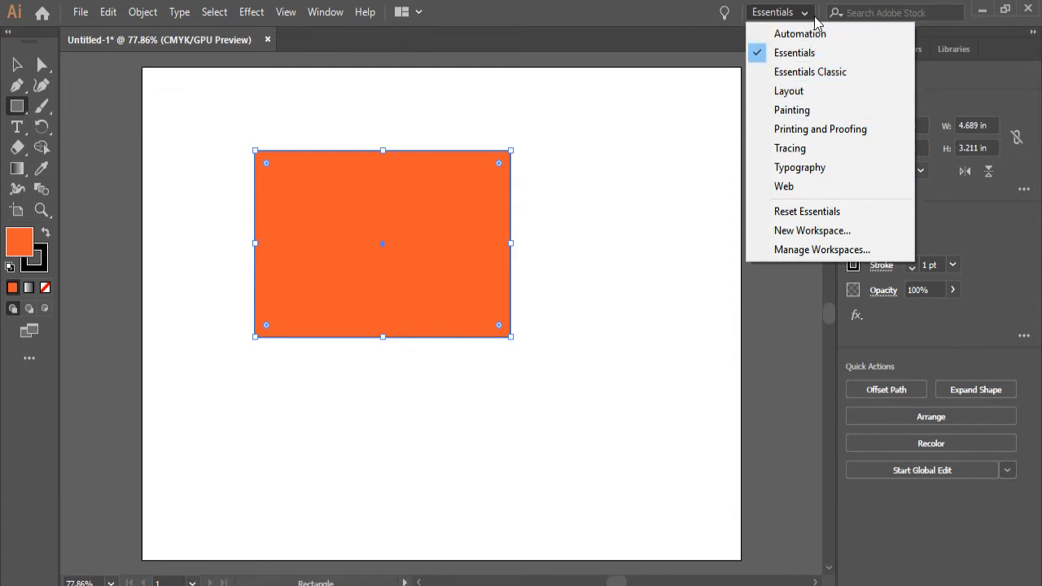
mouse_move(783, 187)
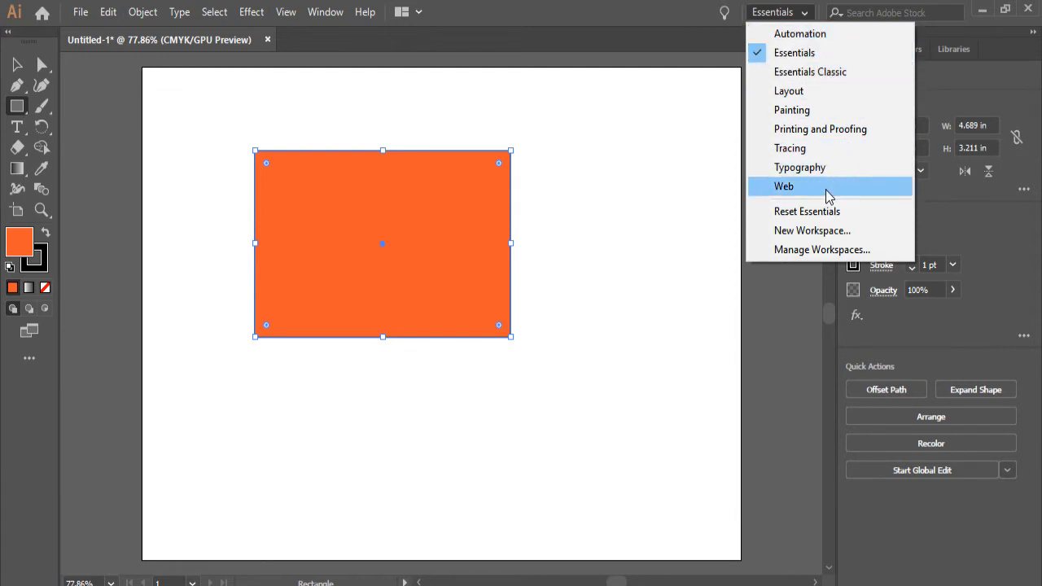
left_click(810, 72)
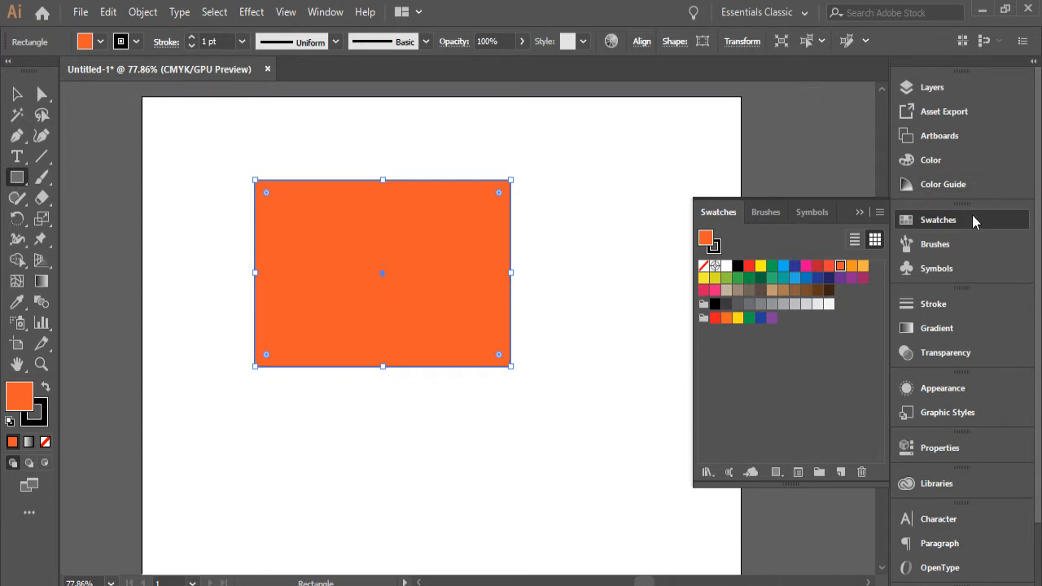
mouse_move(976, 226)
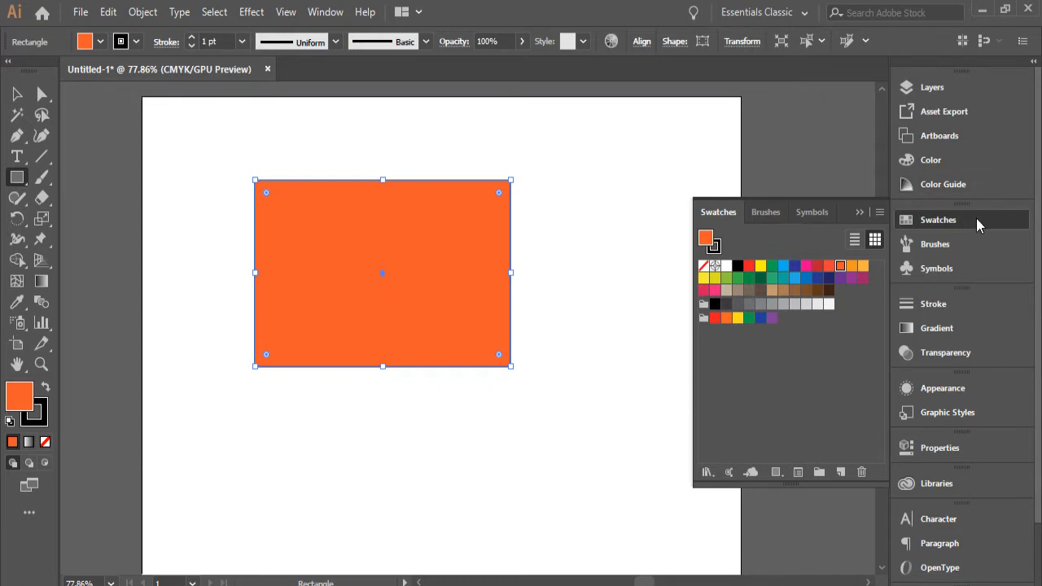
left_click(938, 220)
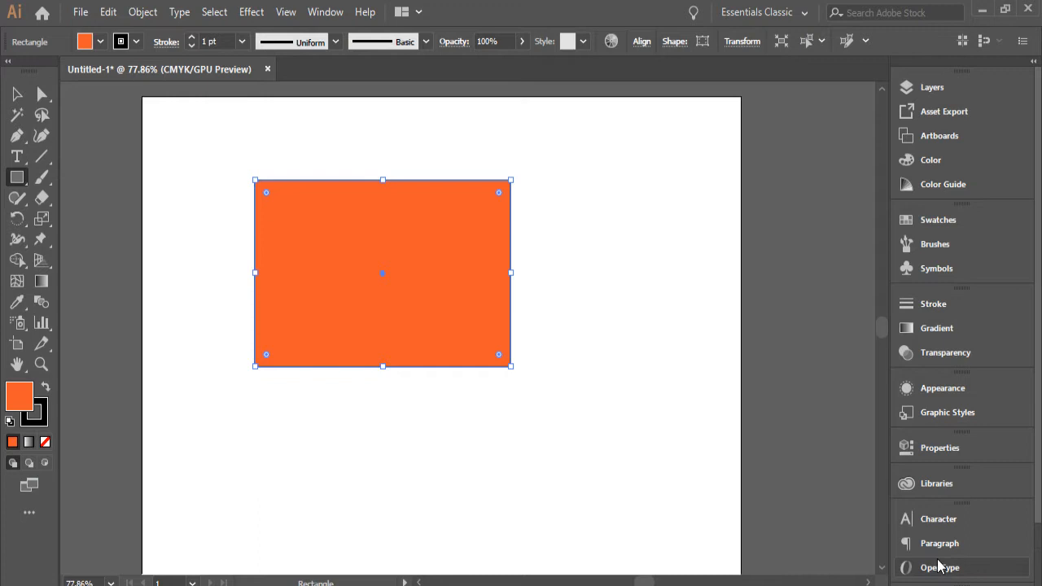
left_click(937, 220)
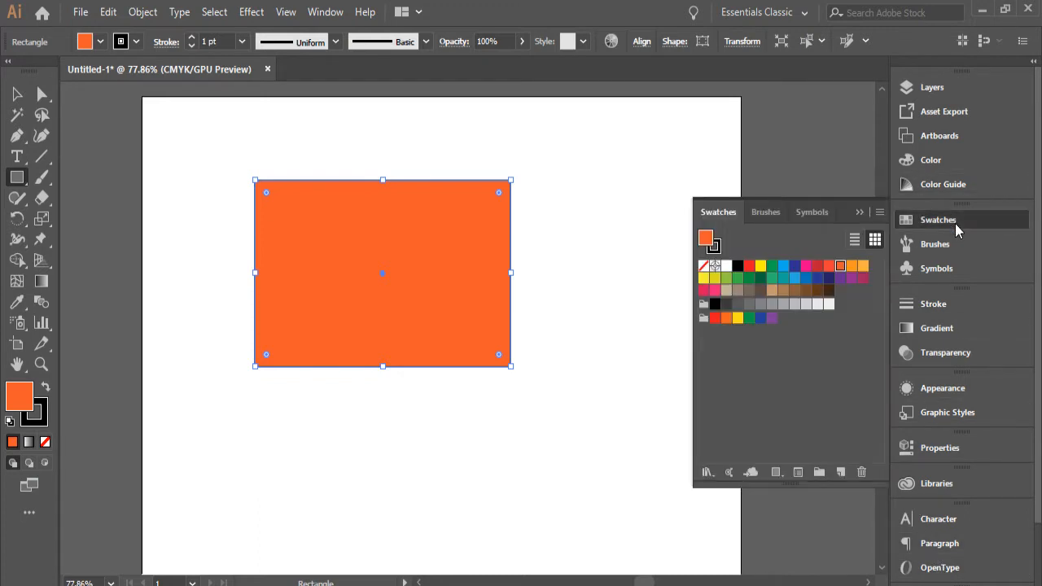
left_click(766, 212)
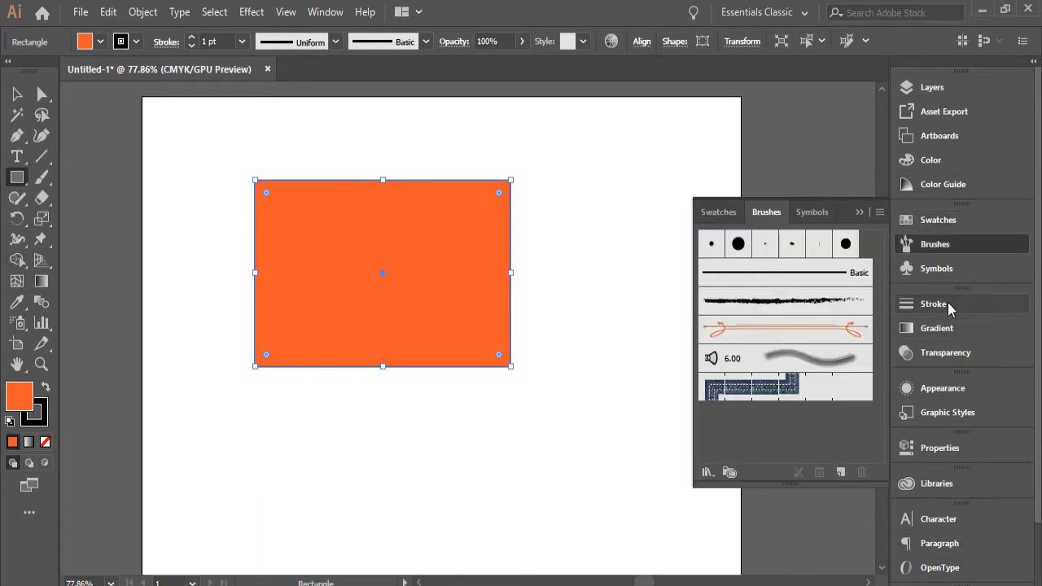
left_click(936, 328)
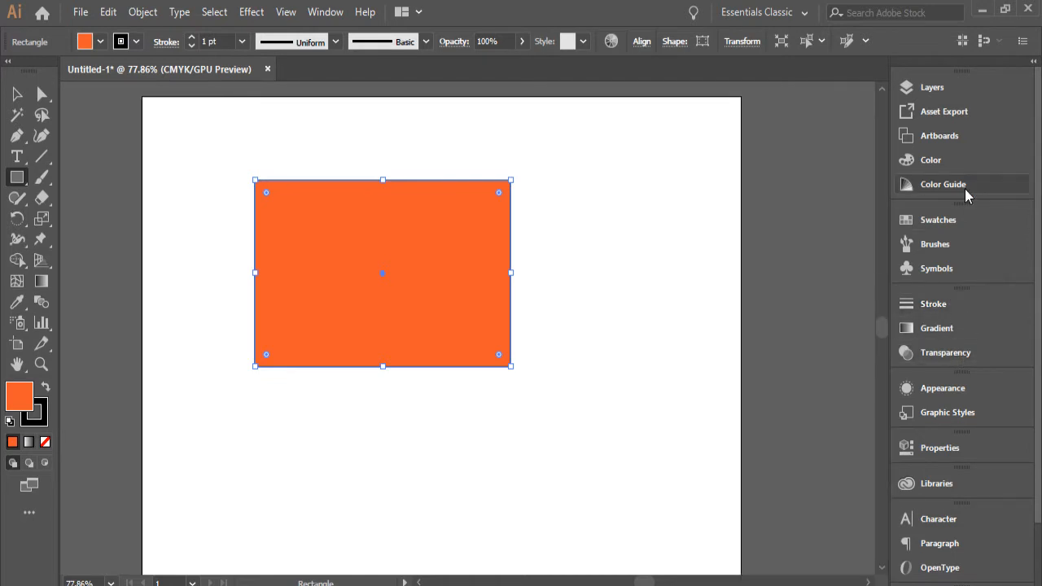
left_click(764, 12)
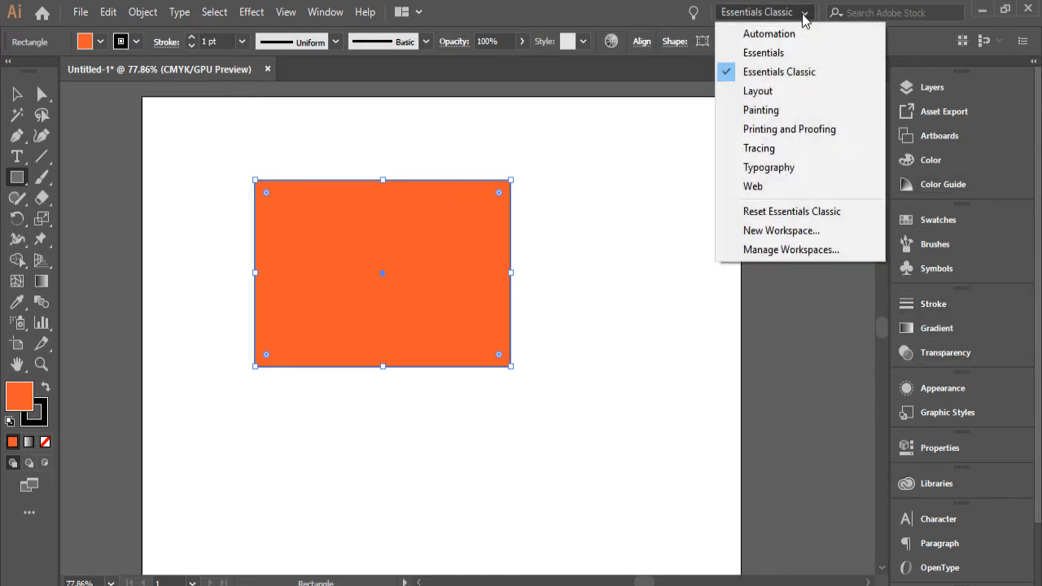
left_click(762, 52)
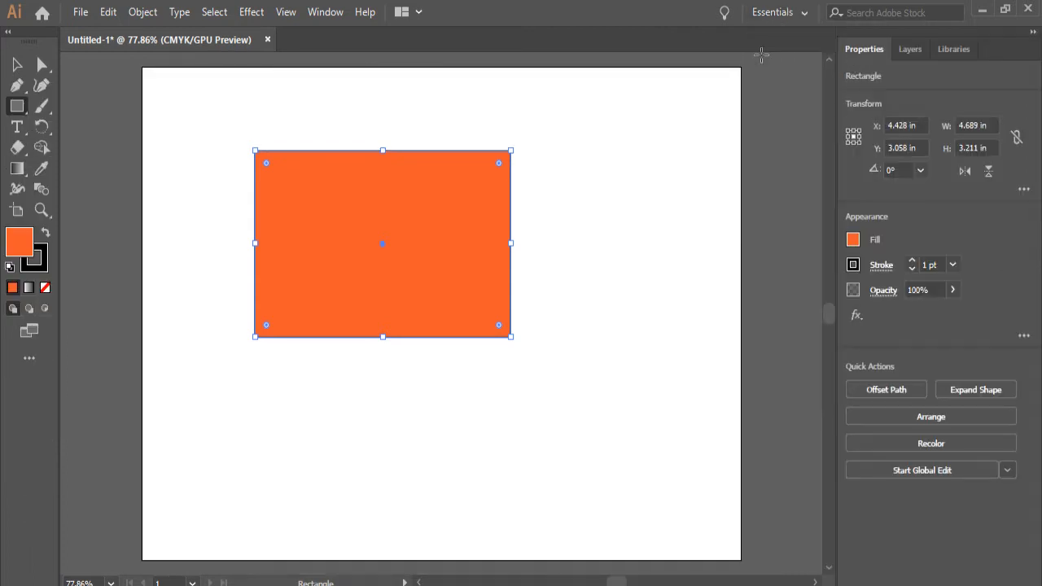
mouse_move(867, 71)
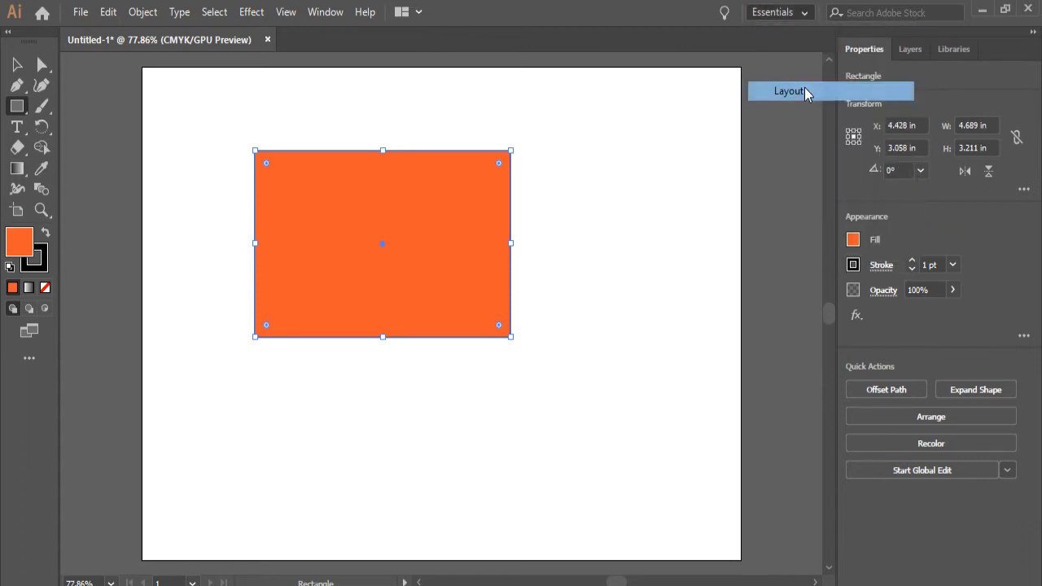
Cycle through the Layout and Essentials Classic workspaces, ending back in Essentials
left_click(788, 90)
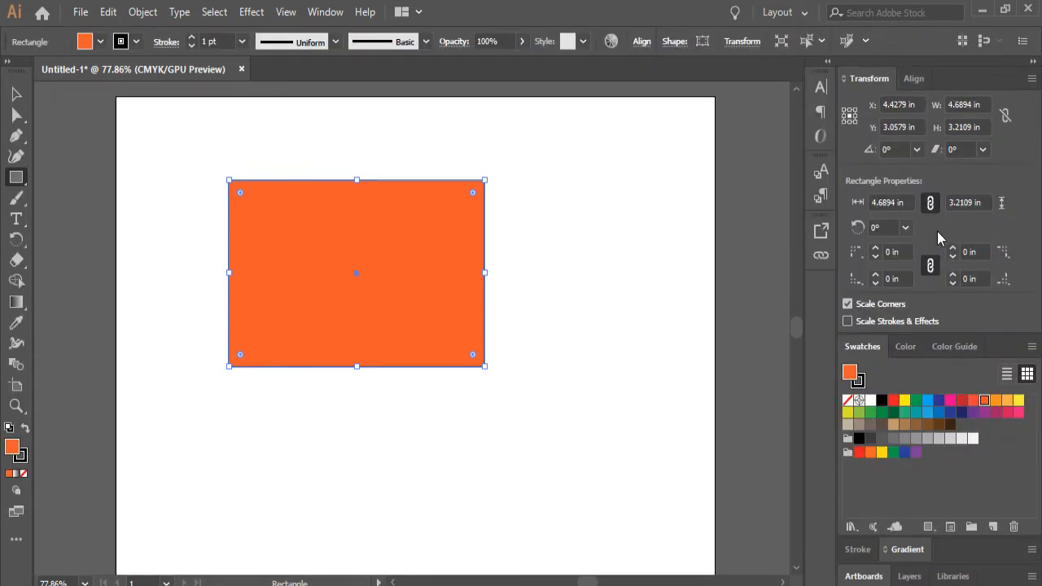
left_click(778, 13)
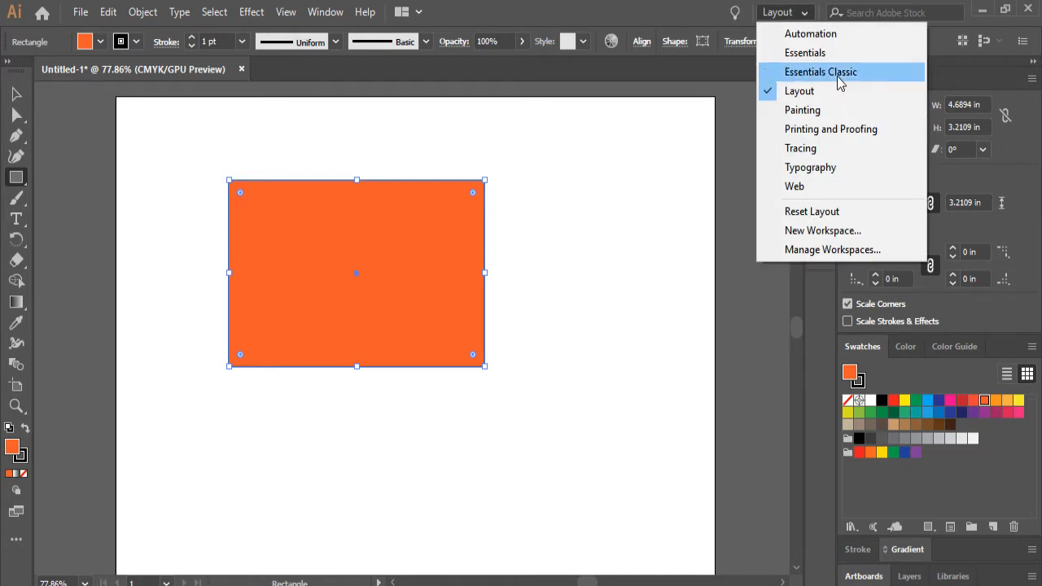
mouse_move(805, 53)
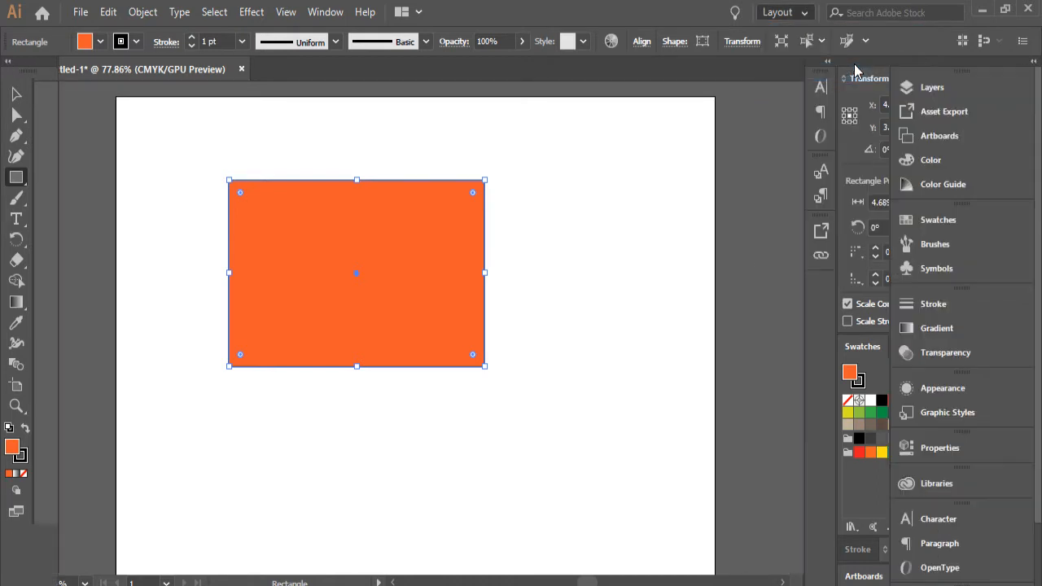
left_click(784, 11)
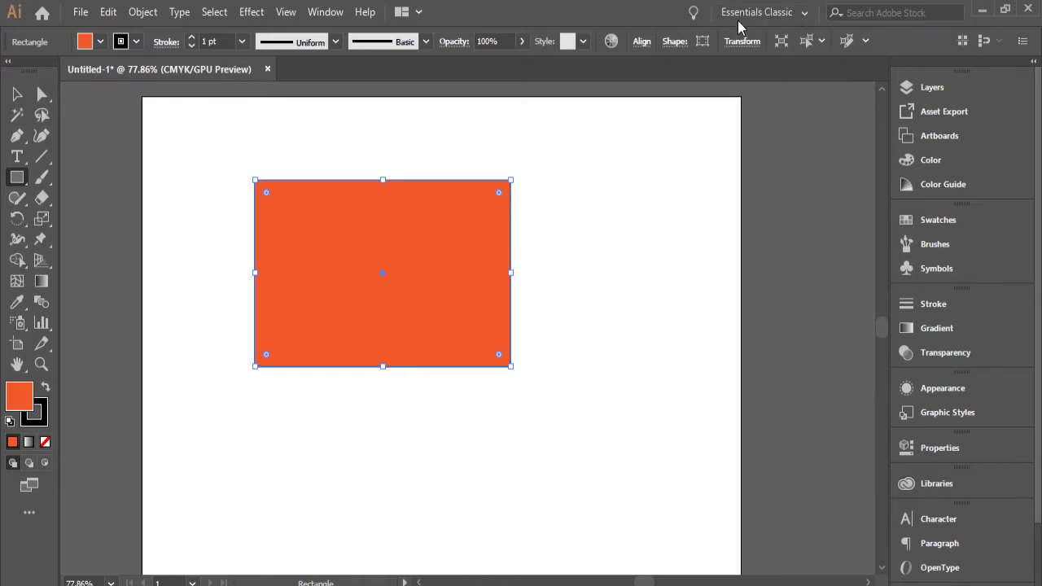
mouse_move(907, 59)
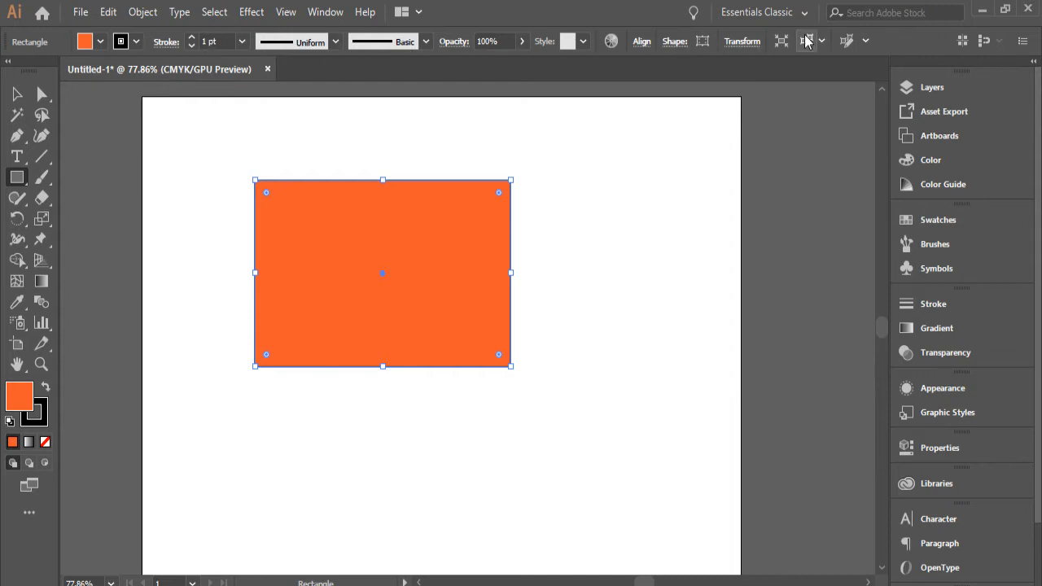
mouse_move(916, 69)
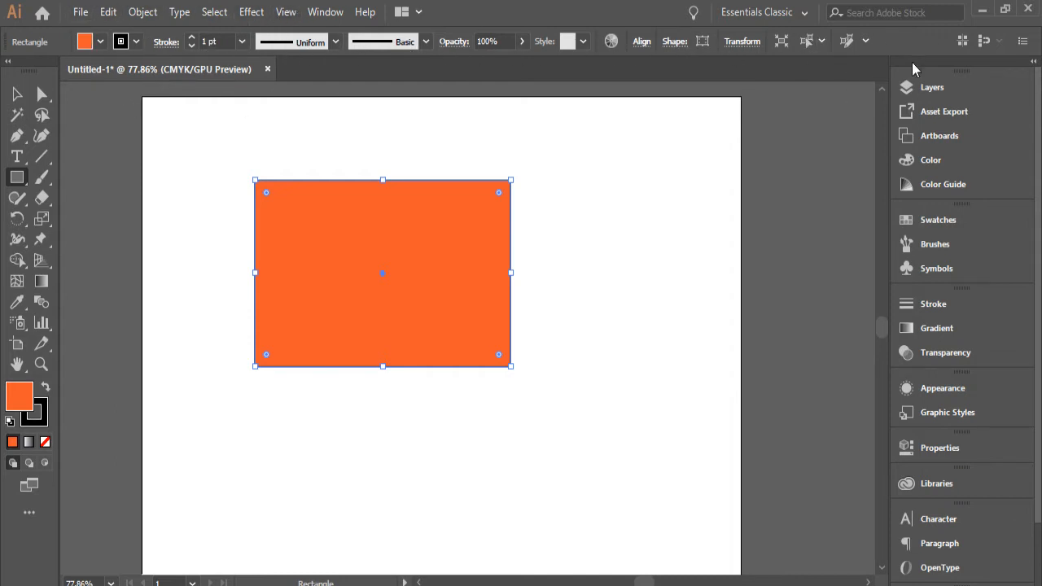
mouse_move(749, 188)
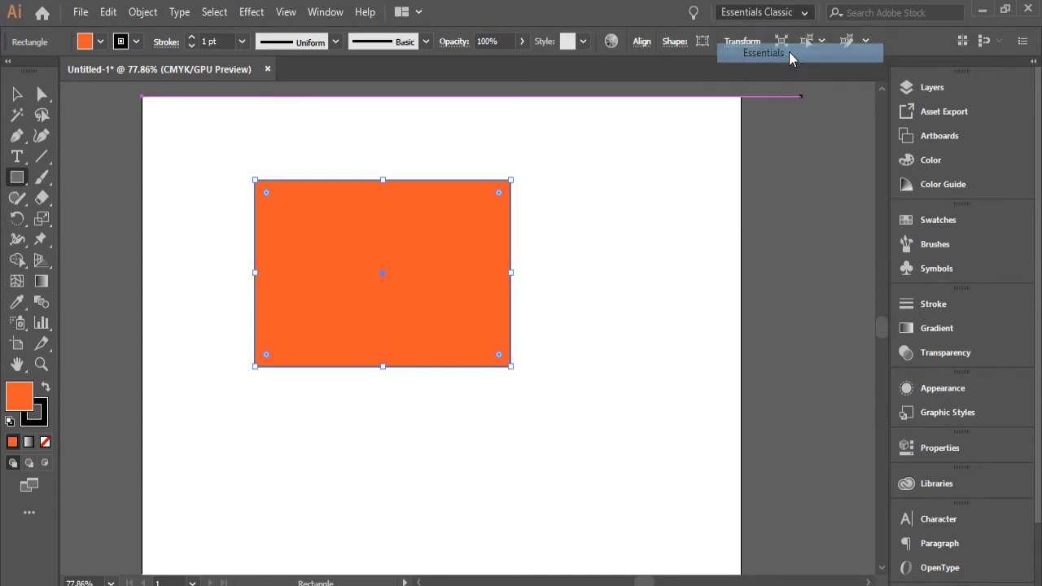
left_click(763, 52)
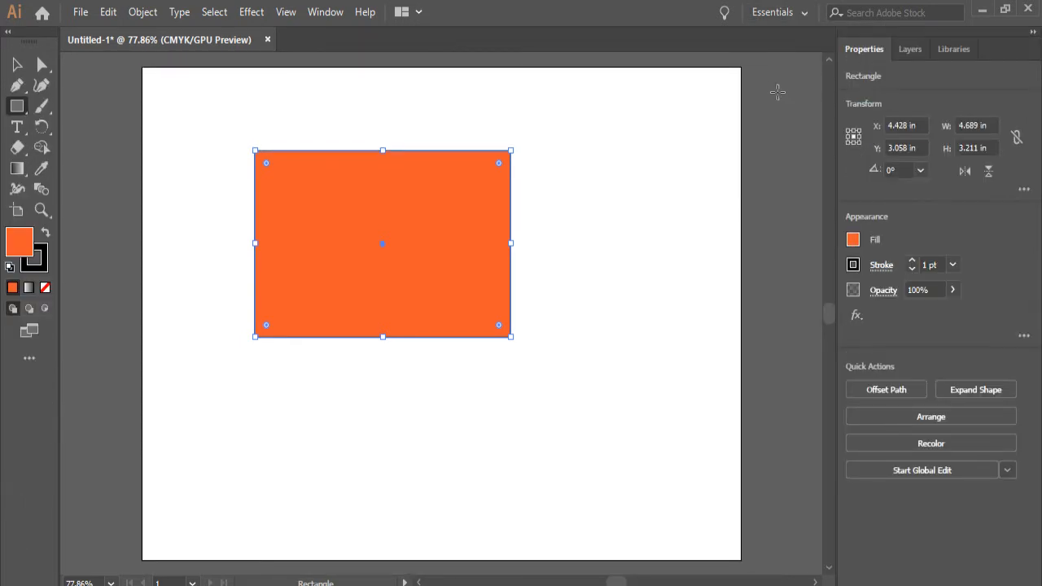
mouse_move(325, 11)
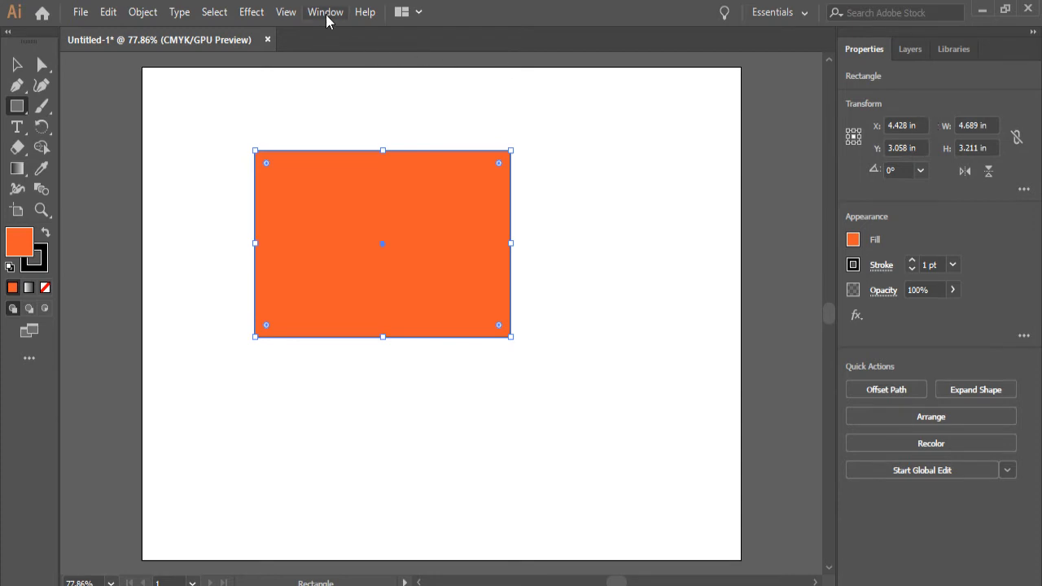
Reactivate the Selection tool and bring up the Window menu's panel list
left_click(324, 12)
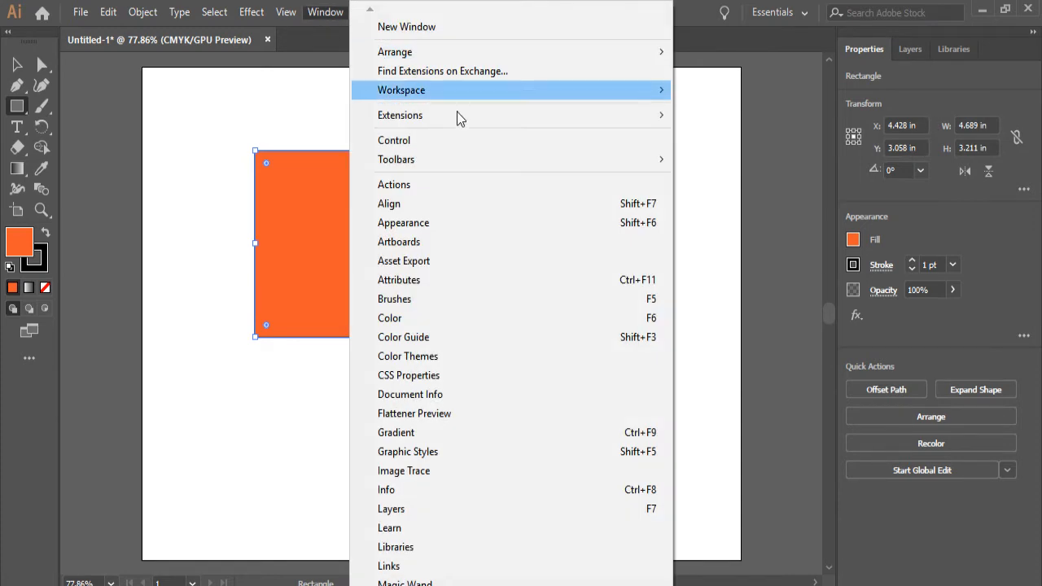
mouse_move(429, 203)
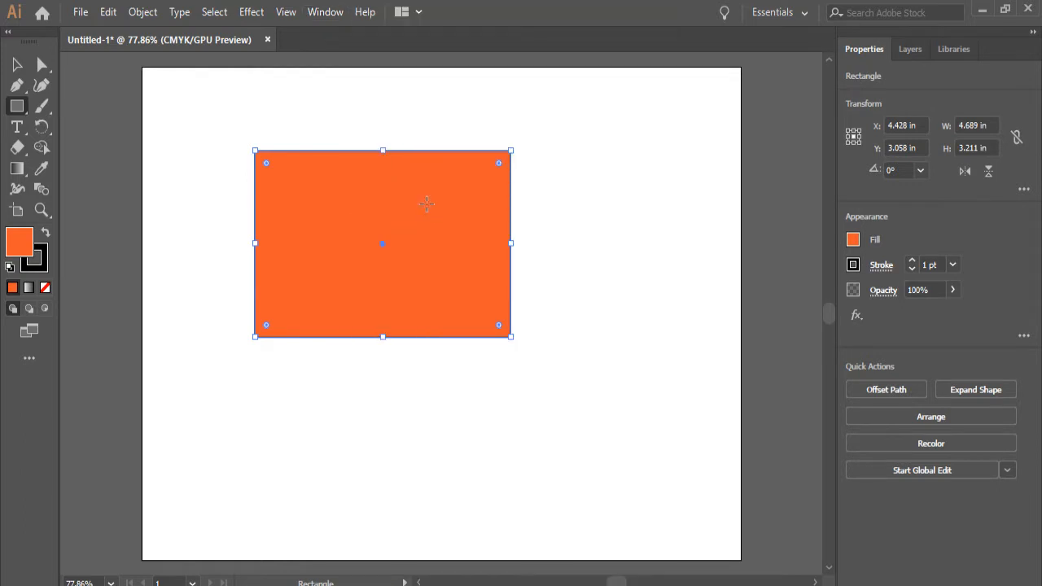
left_click(325, 11)
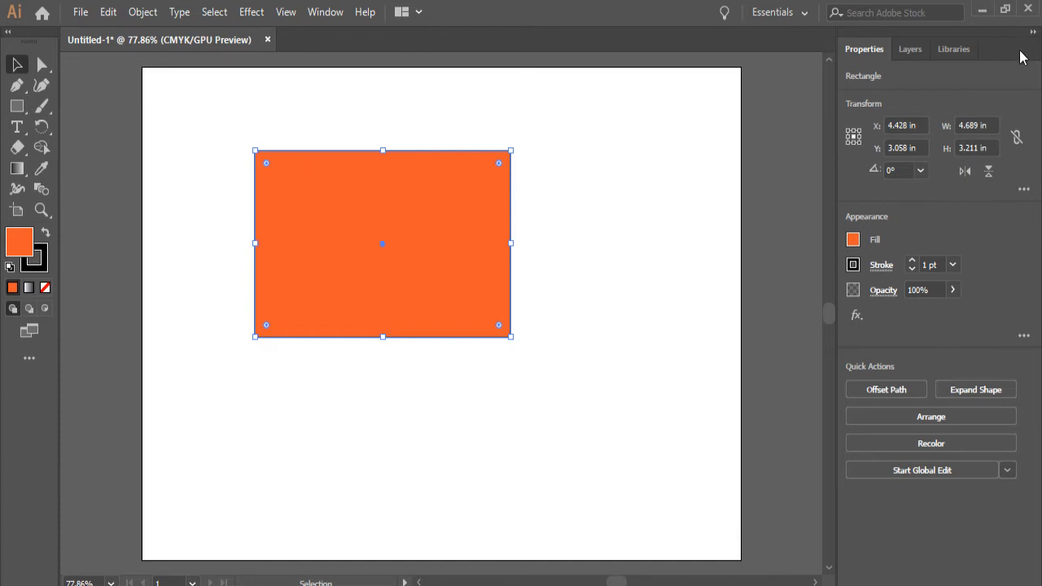
mouse_move(1015, 62)
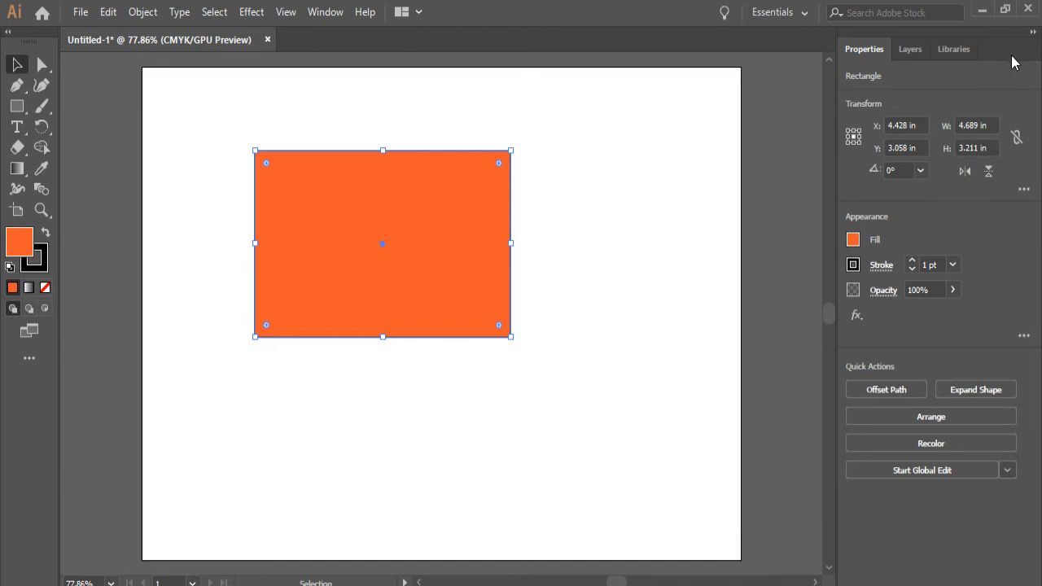
mouse_move(350, 16)
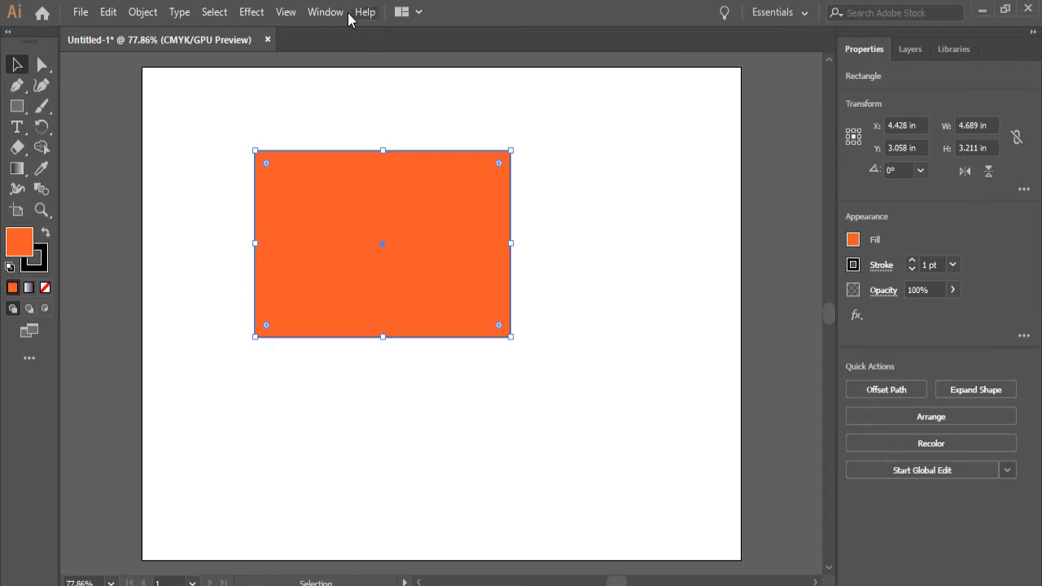
left_click(324, 11)
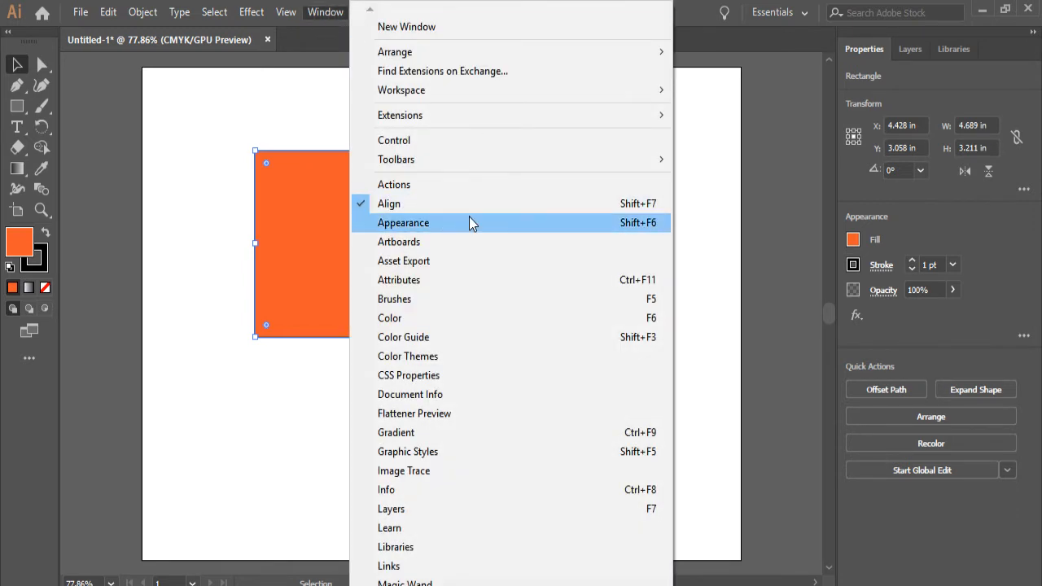
Show the Appearance and Artboards panels and dock them beside Properties, Layers and Libraries
left_click(403, 223)
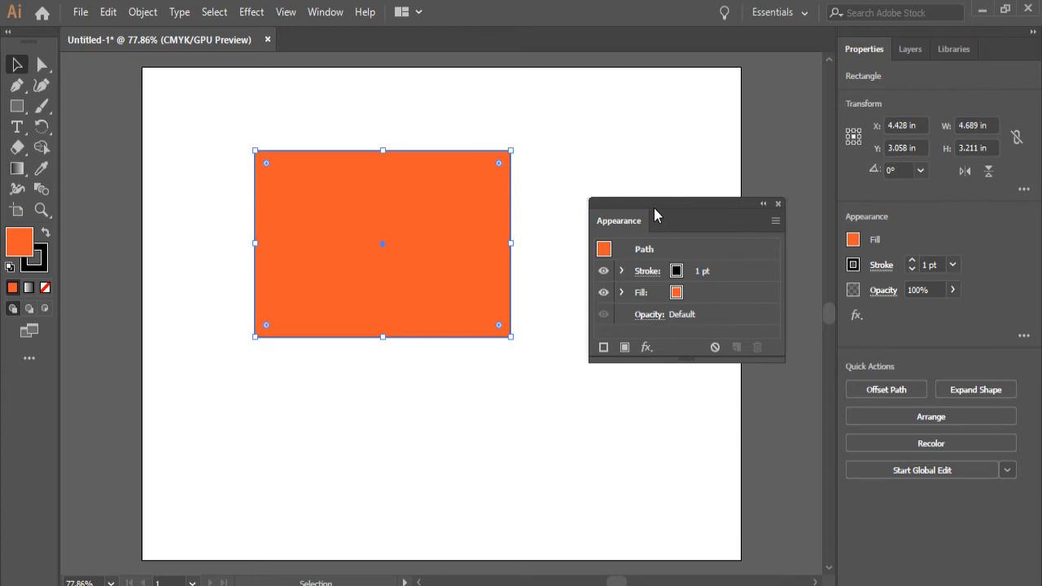
left_click(324, 12)
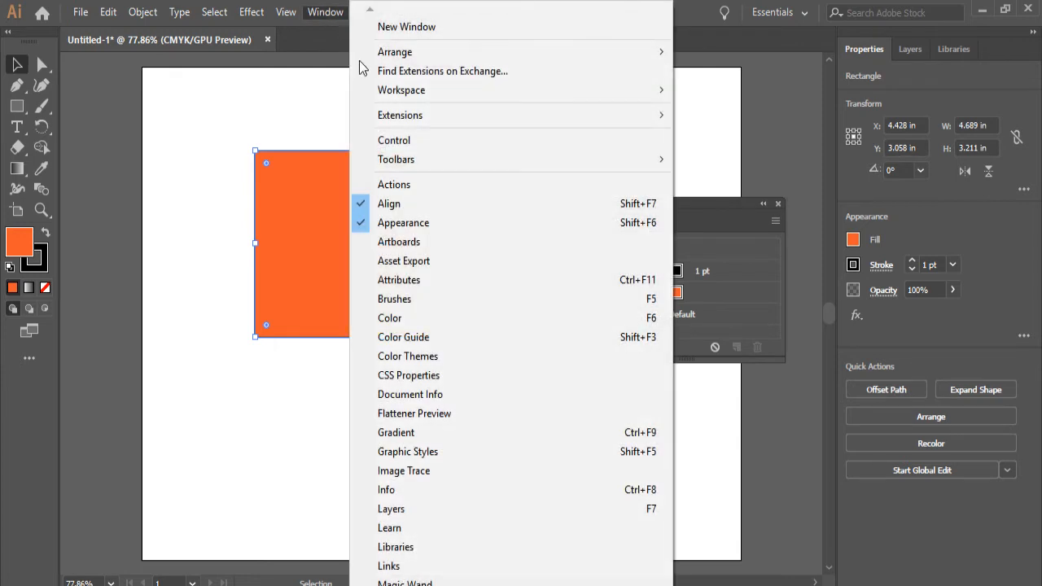
left_click(399, 242)
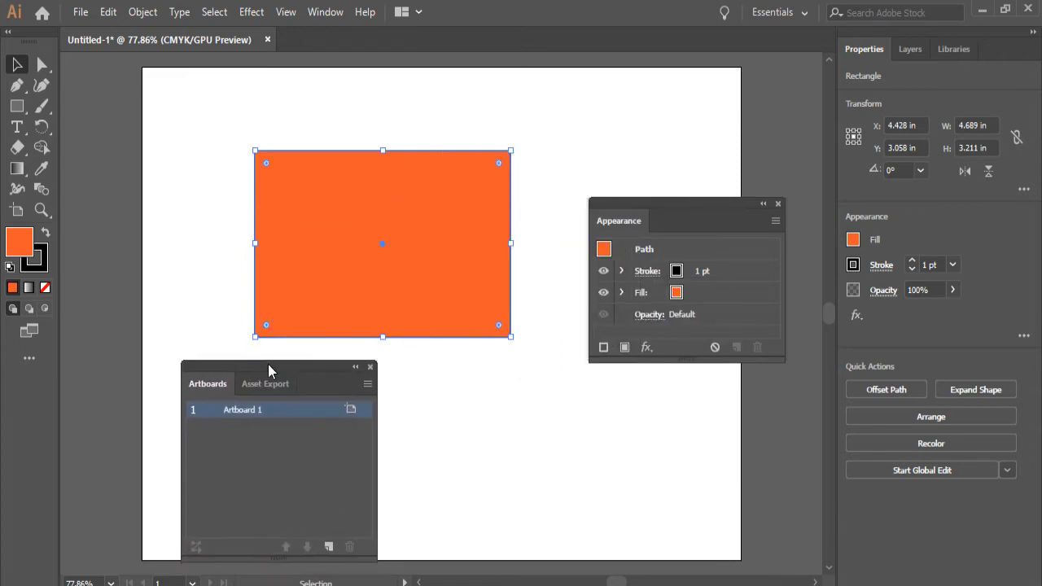
left_click_drag(271, 370, 602, 127)
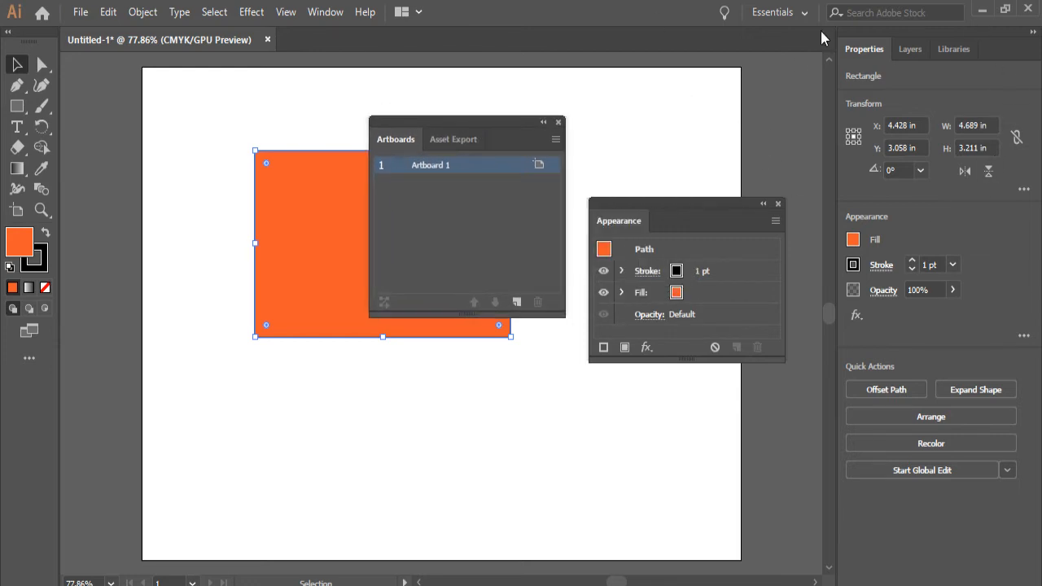
mouse_move(725, 228)
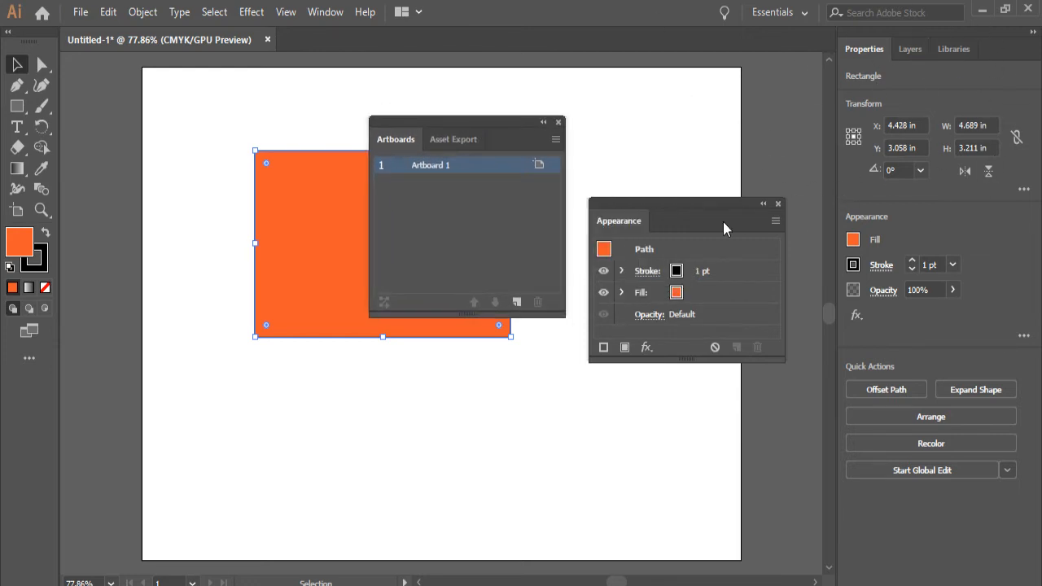
mouse_move(684, 201)
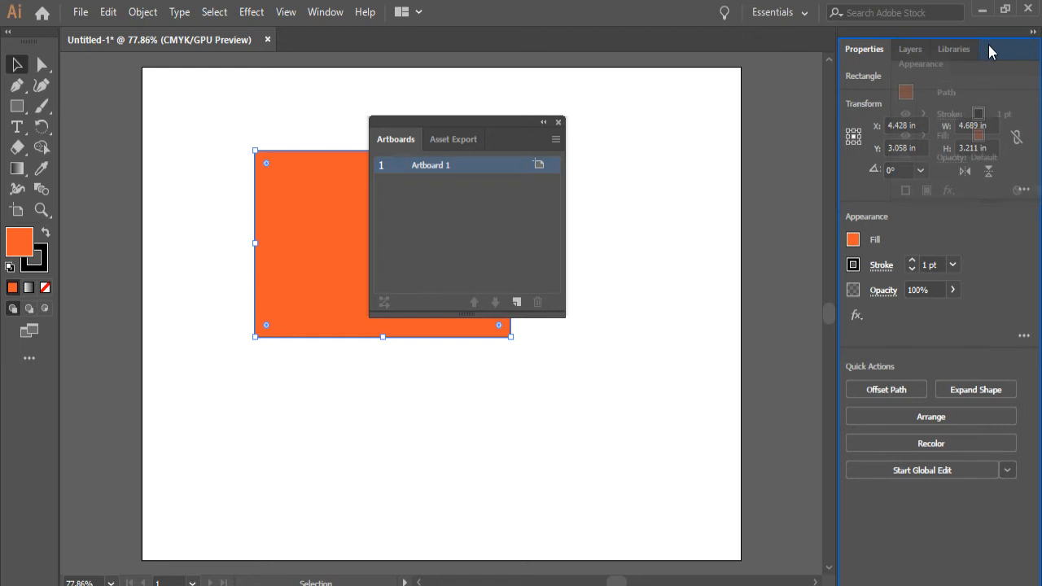
left_click(978, 48)
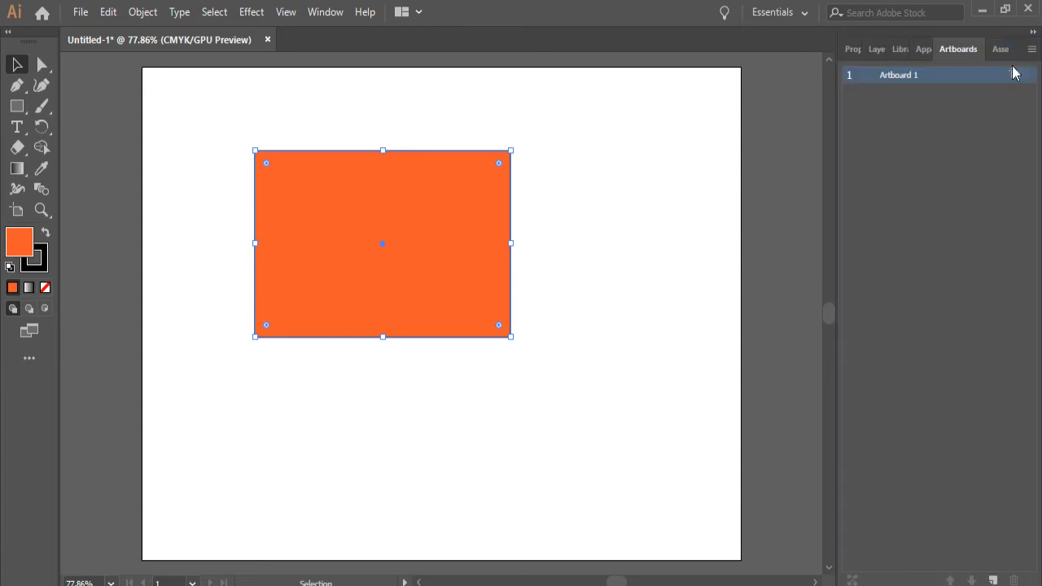
mouse_move(987, 63)
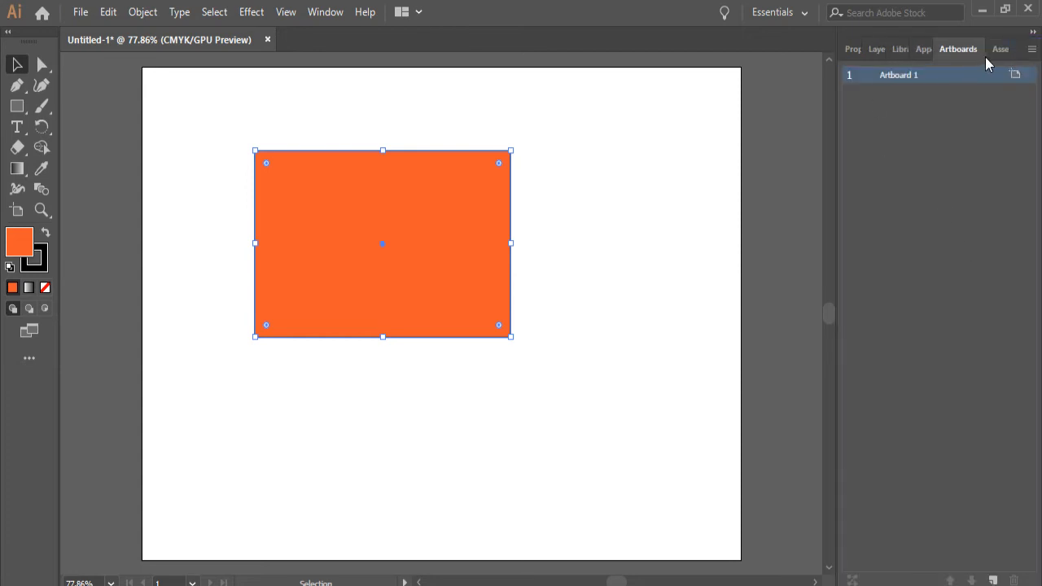
mouse_move(1033, 38)
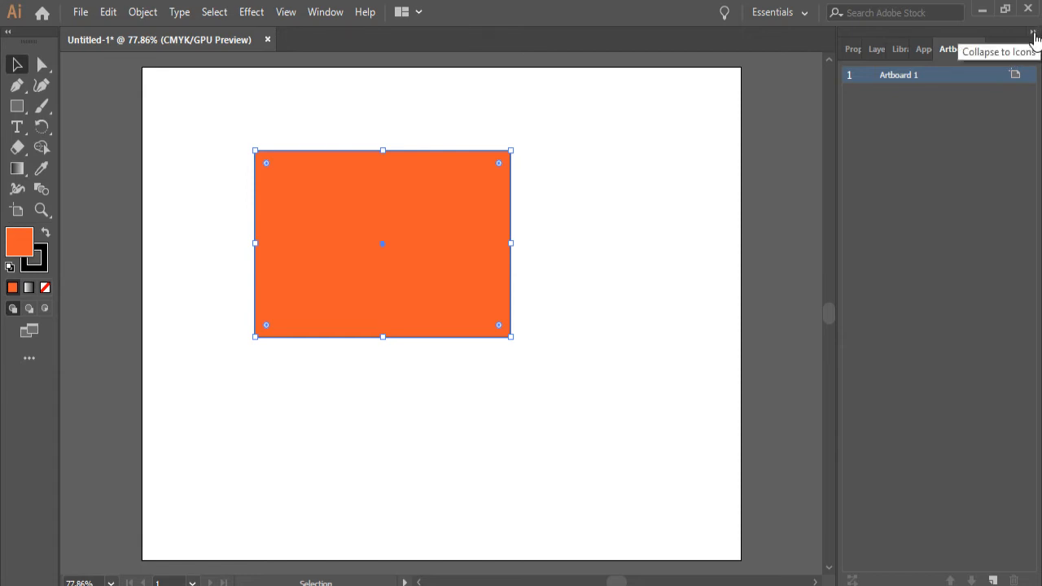
Collapse the panel dock to icons, then expand and hide the Properties panel
left_click(1034, 39)
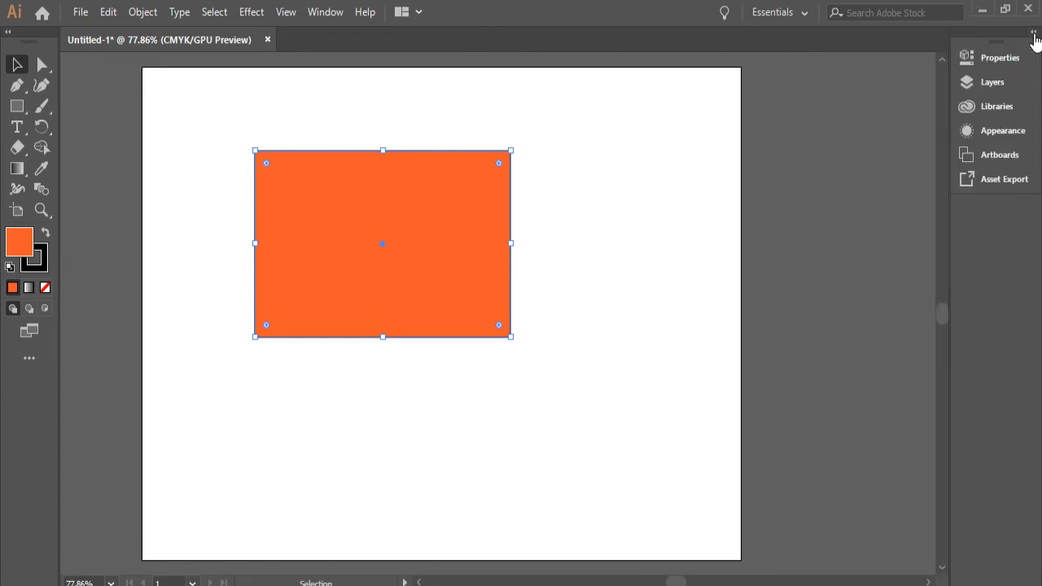
mouse_move(981, 246)
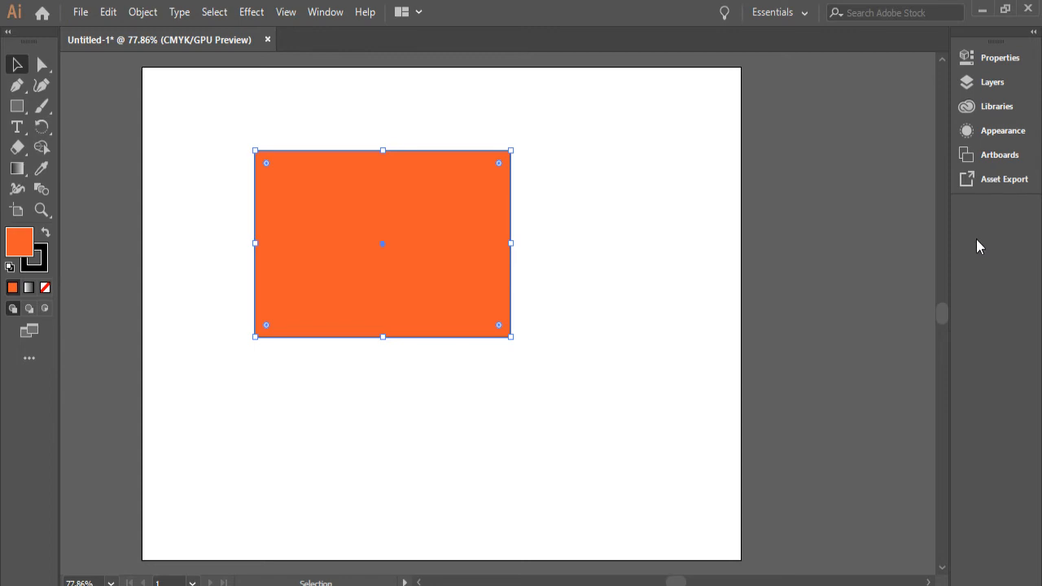
mouse_move(989, 175)
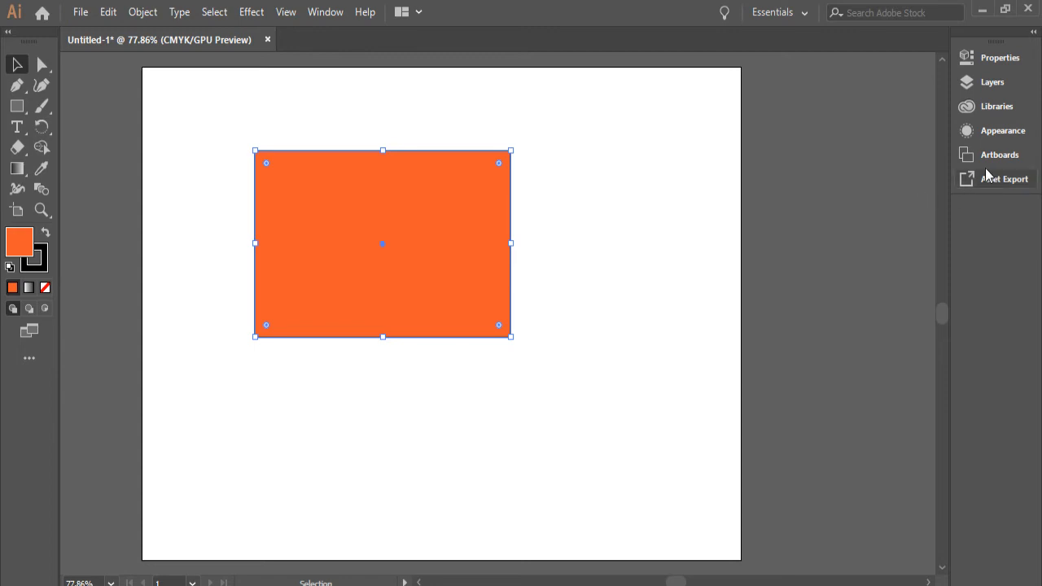
left_click(1000, 57)
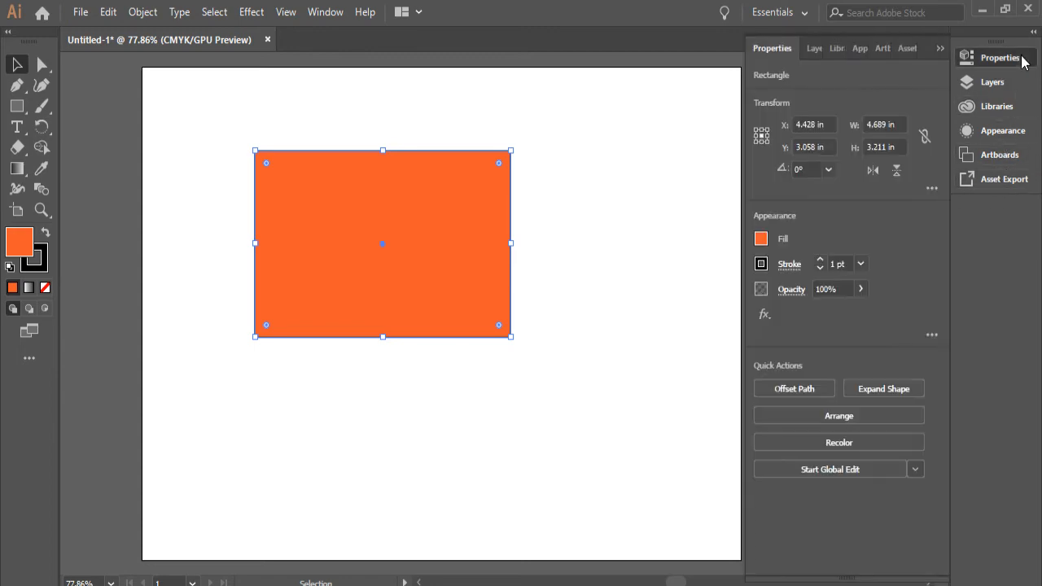
left_click(1001, 57)
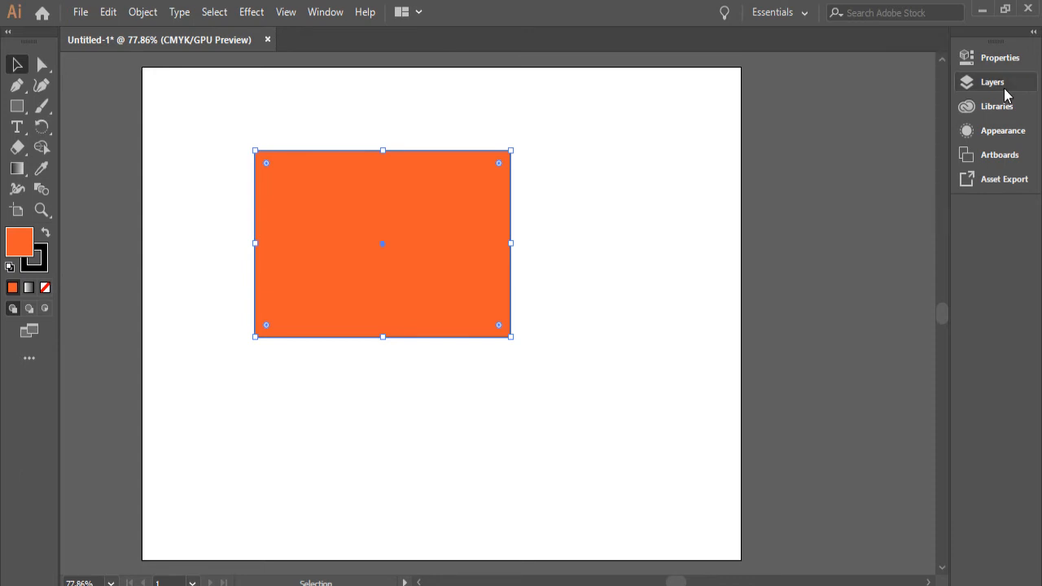
mouse_move(978, 283)
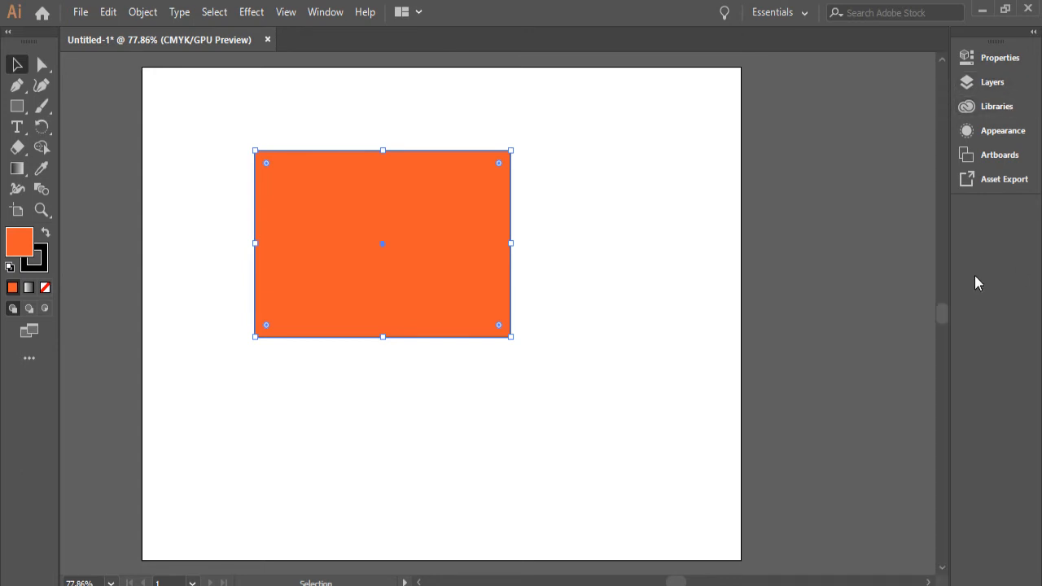
mouse_move(1000, 236)
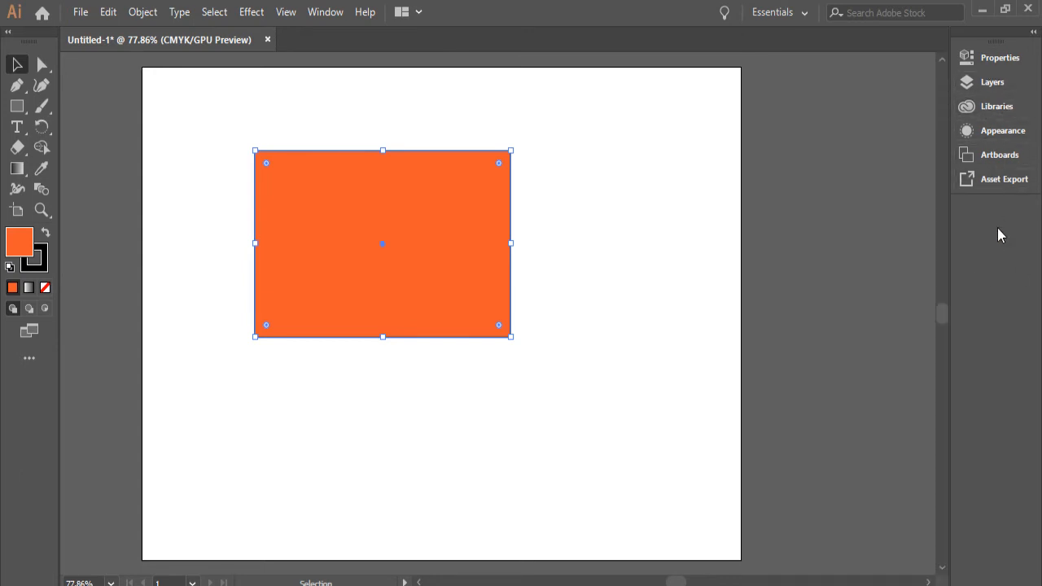
mouse_move(1000, 155)
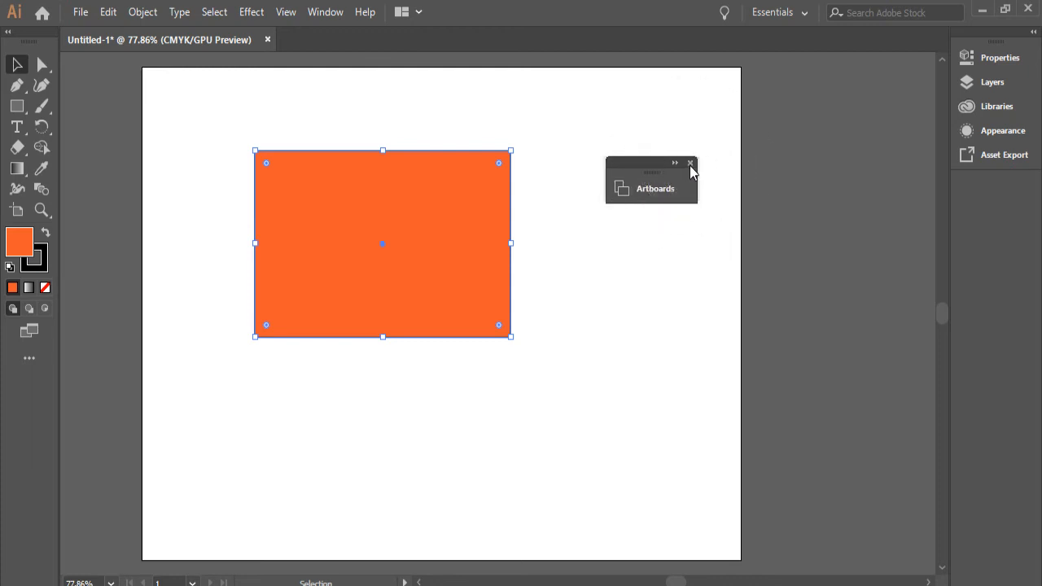
mouse_move(964, 82)
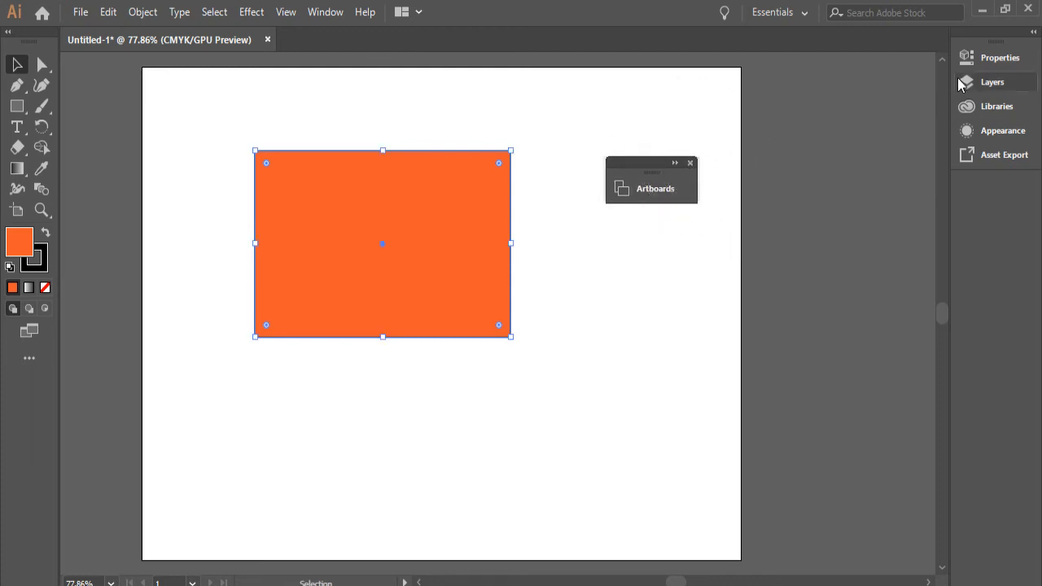
Close the floating Artboards panel and reopen the Window menu
left_click(690, 162)
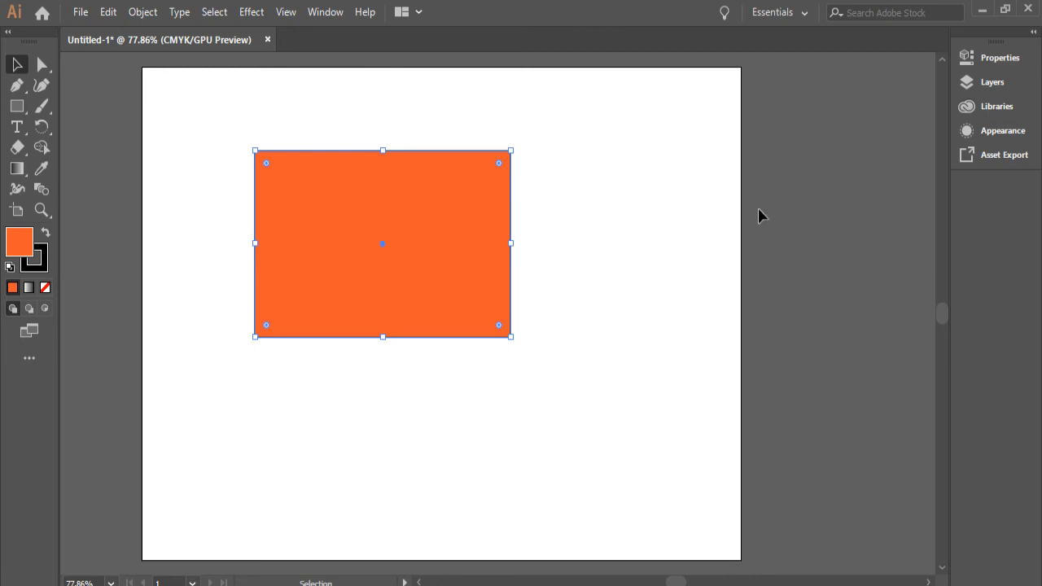
mouse_move(309, 30)
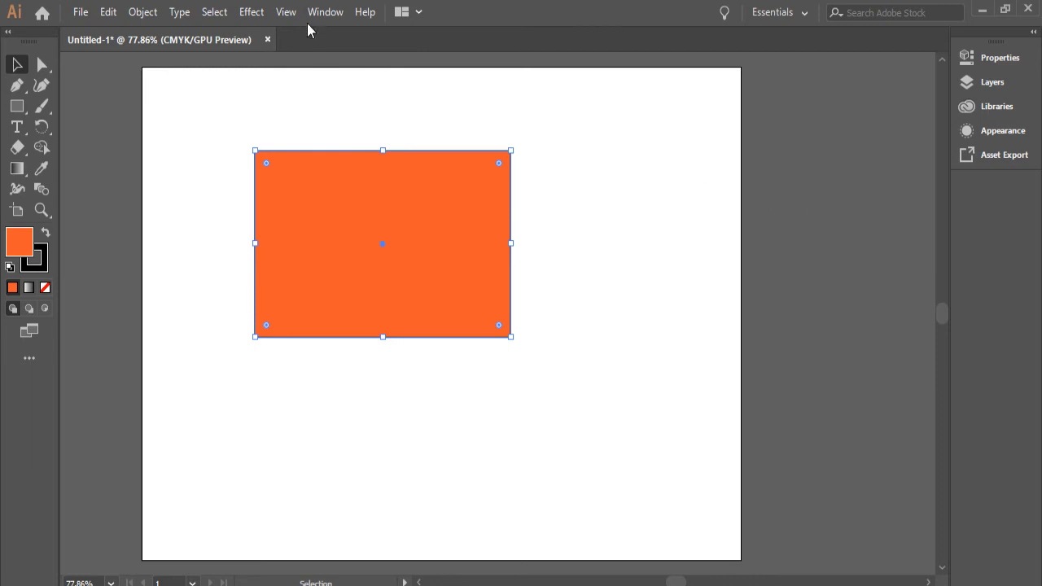
left_click(325, 11)
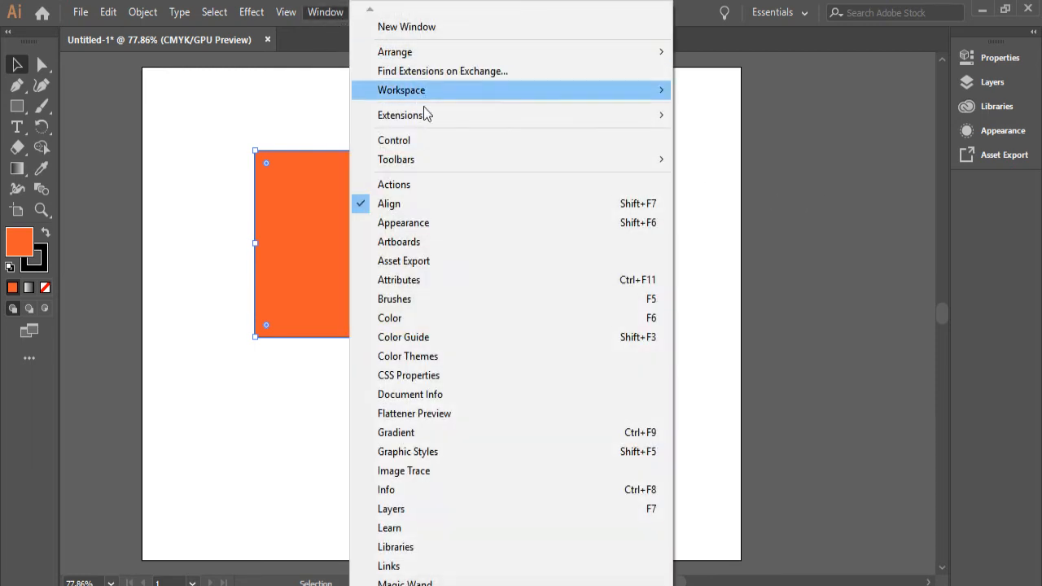
mouse_move(454, 248)
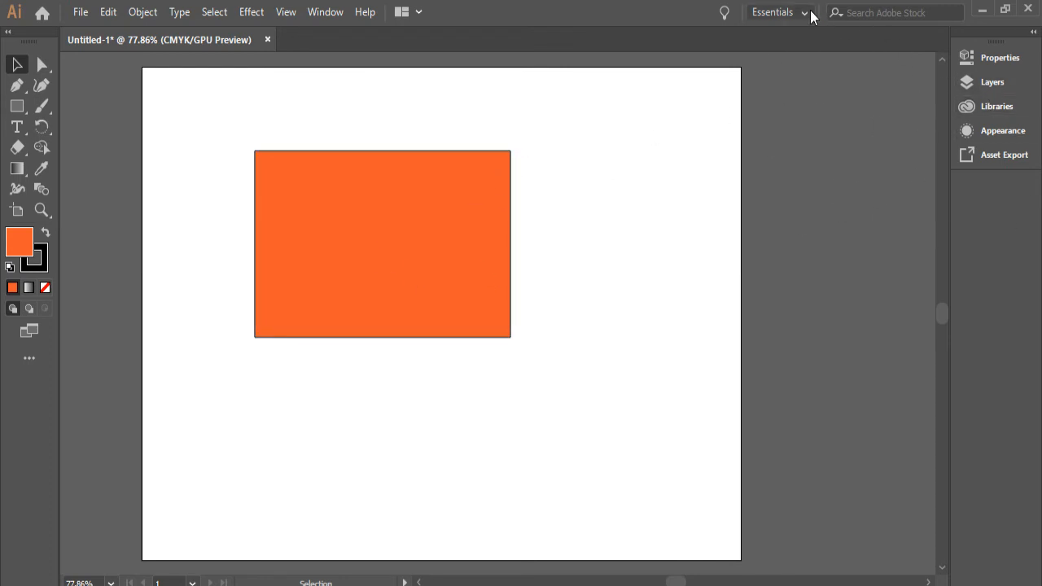
Choose Reset Essentials from the workspace switcher
left_click(778, 13)
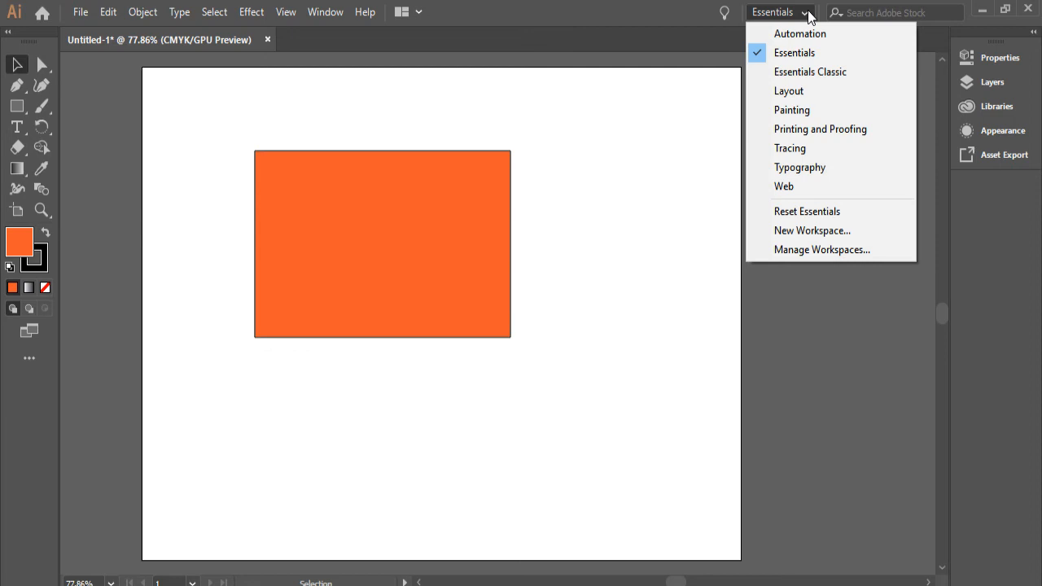
mouse_move(808, 22)
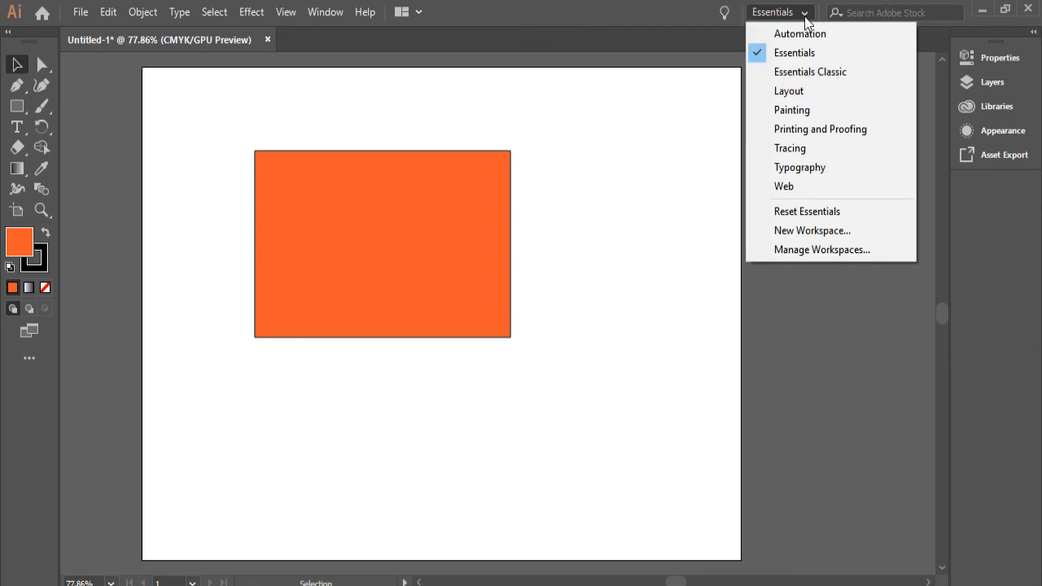
mouse_move(822, 211)
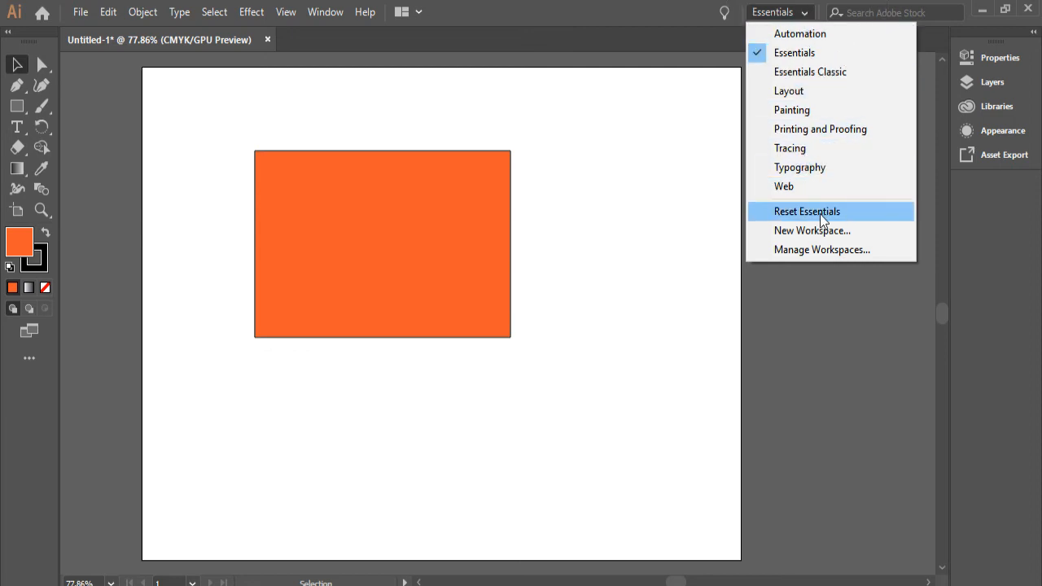
left_click(806, 211)
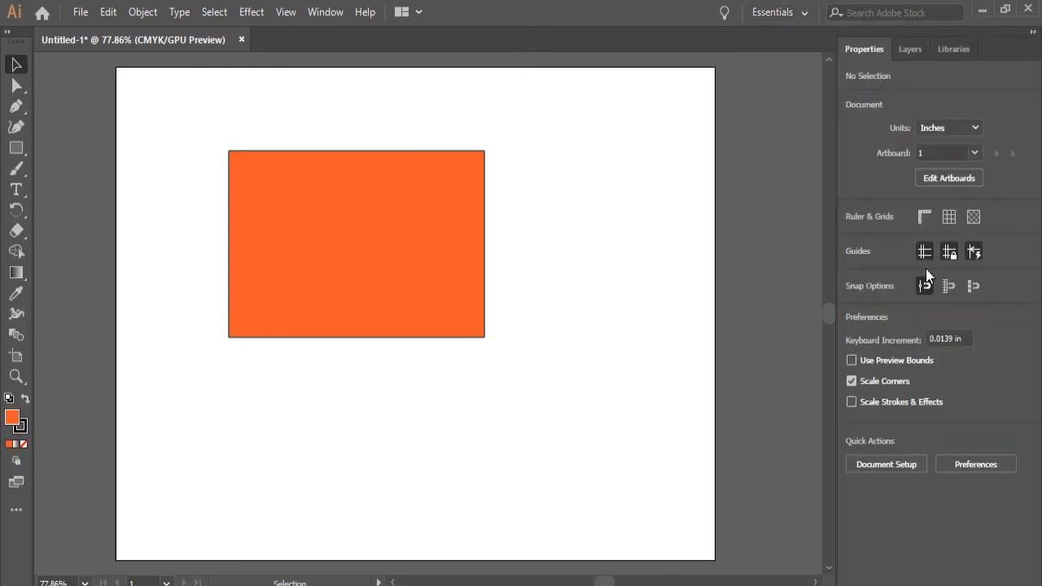
mouse_move(949, 217)
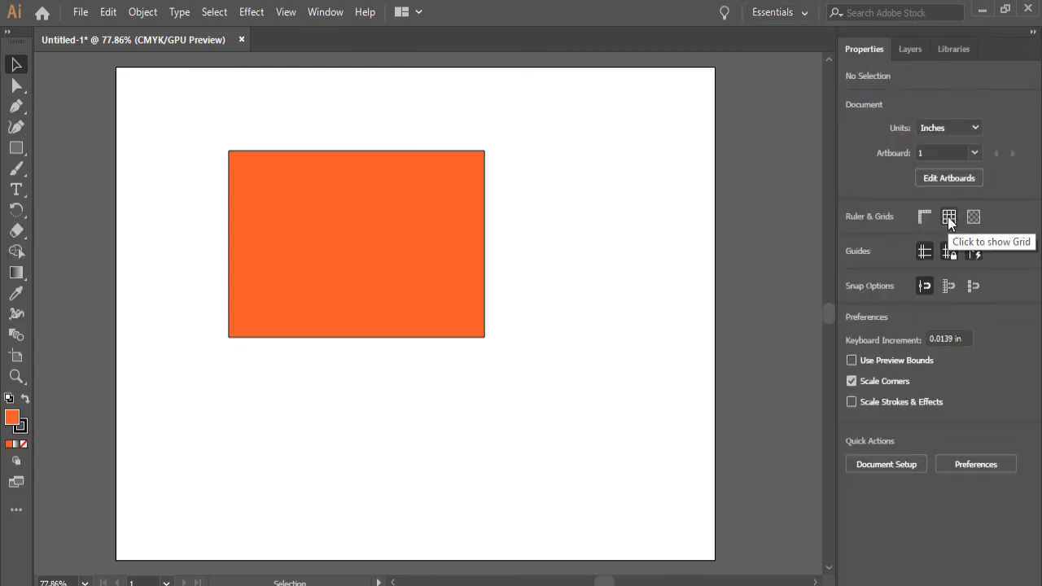
mouse_move(419, 12)
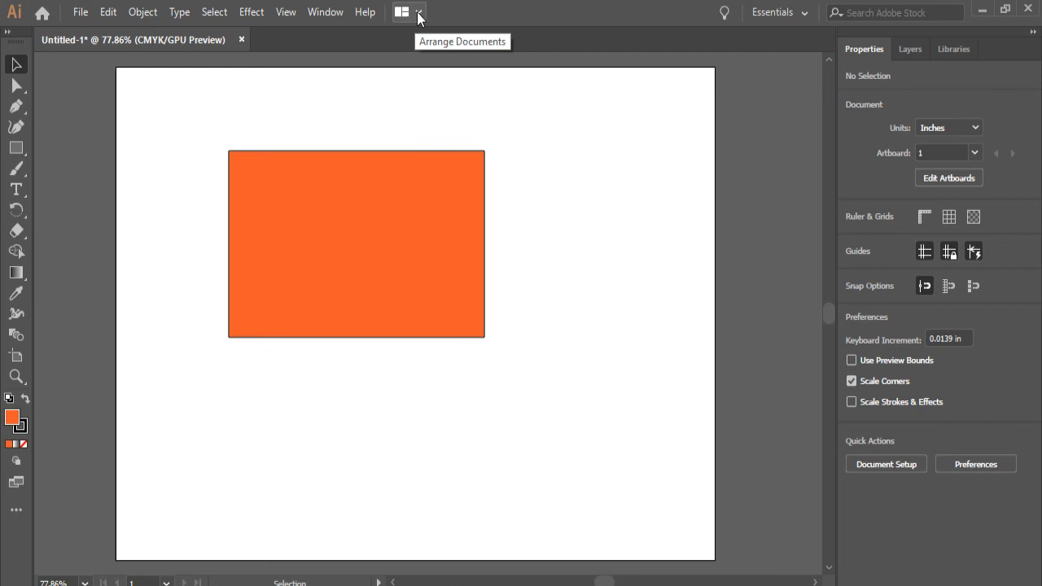
mouse_move(419, 16)
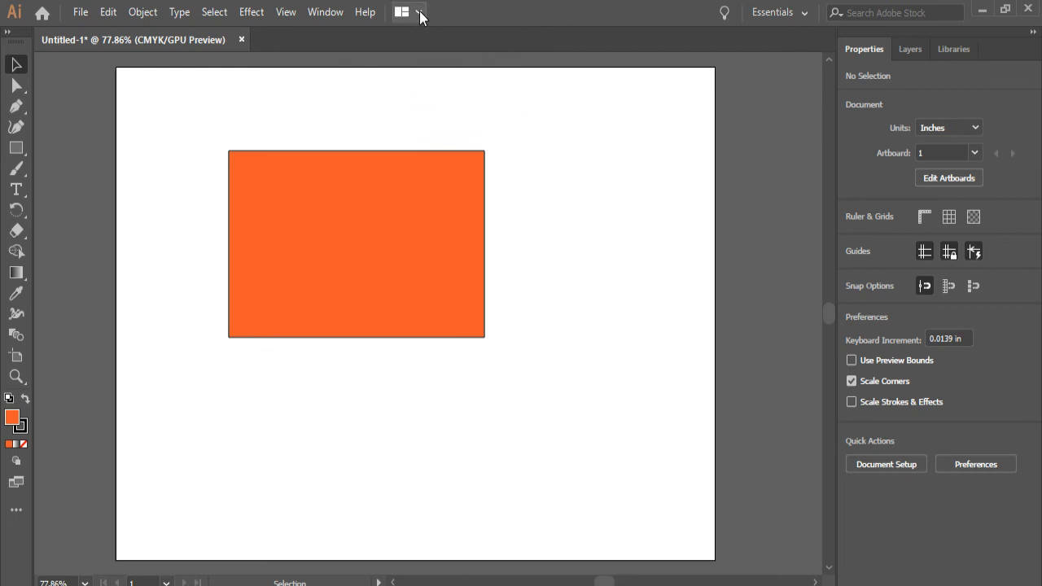
mouse_move(419, 12)
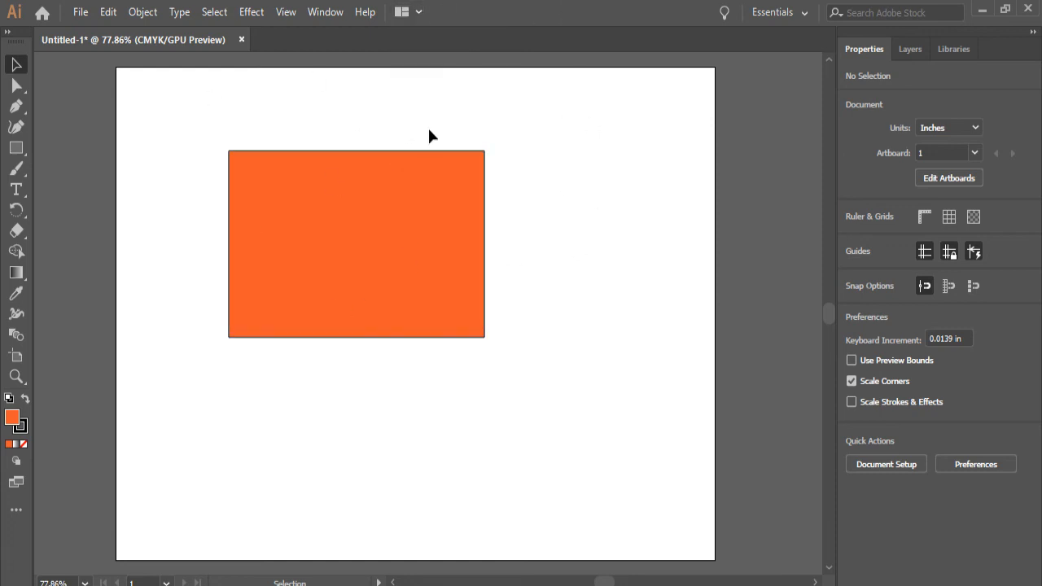
Create a new Letter-size document via File > New
left_click(80, 11)
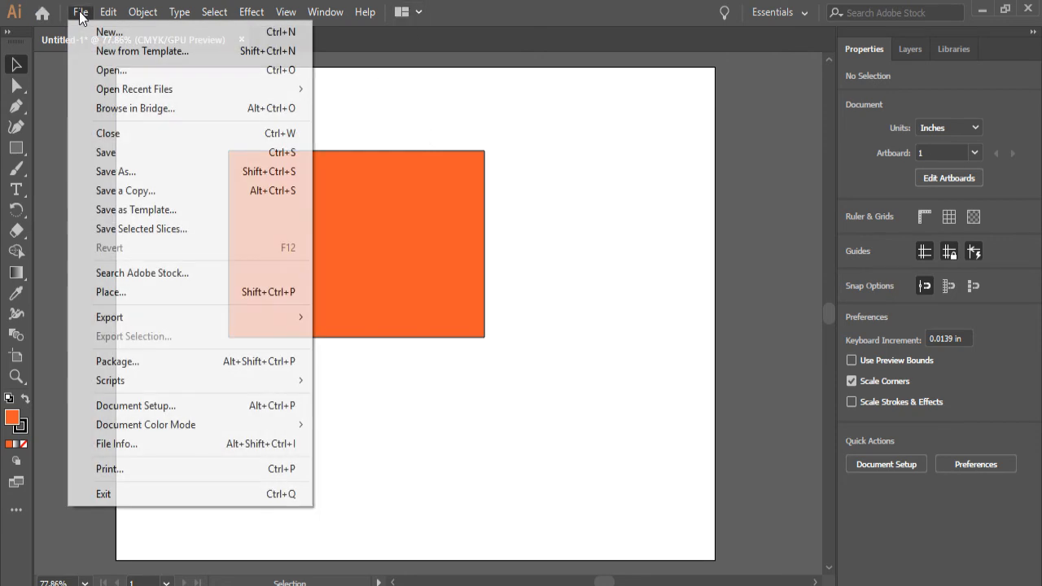
left_click(109, 32)
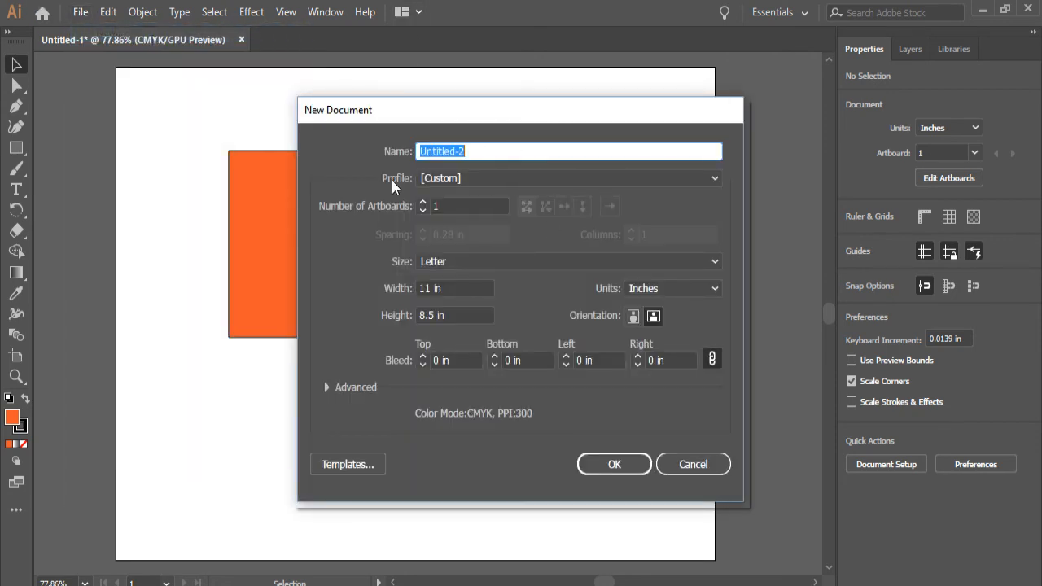
mouse_move(614, 464)
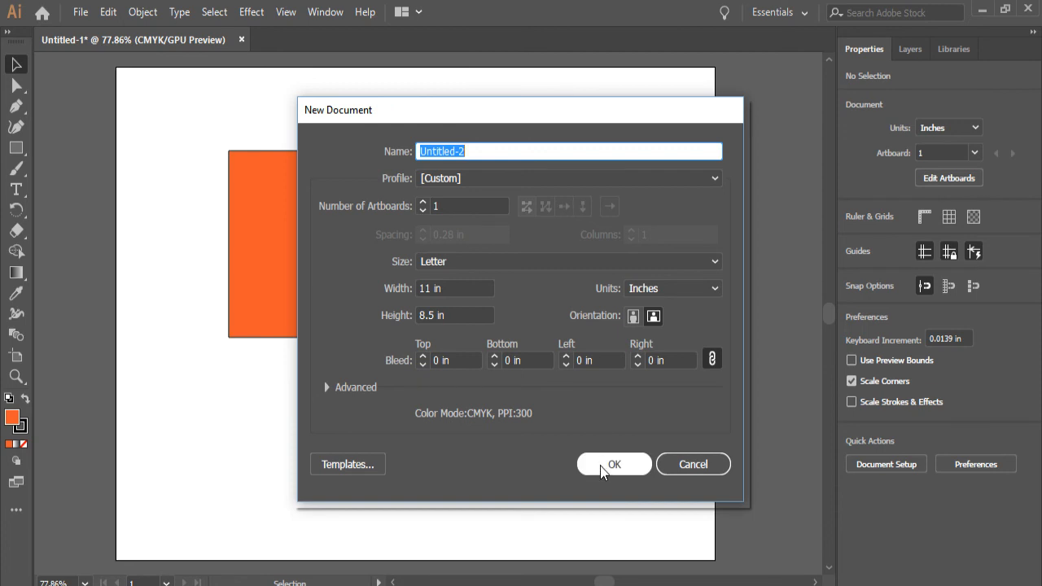
left_click(614, 464)
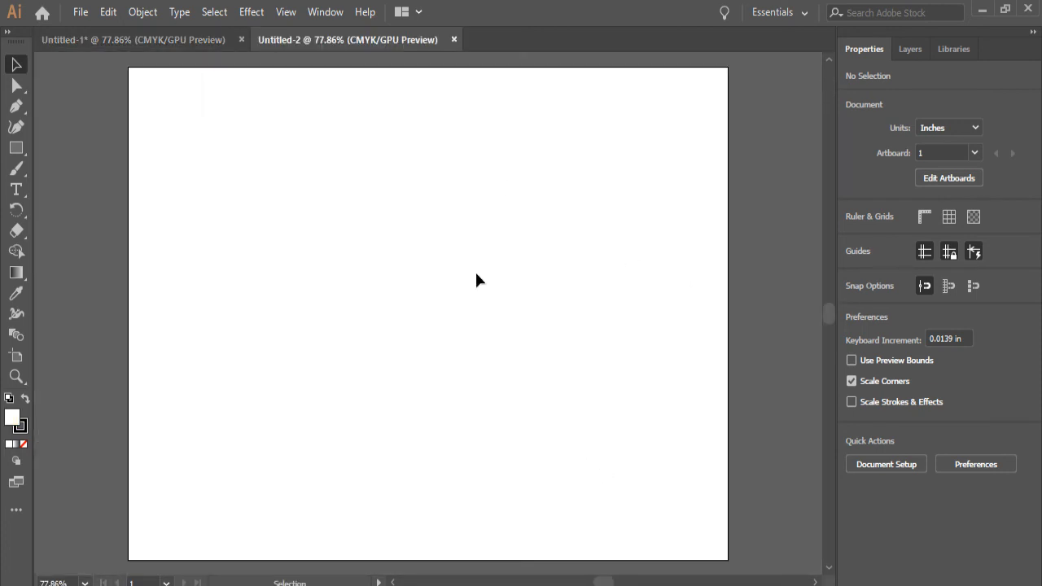
Draw a wide navy-filled rectangle near the page top, then return to Untitled-1
left_click_drag(279, 121, 572, 258)
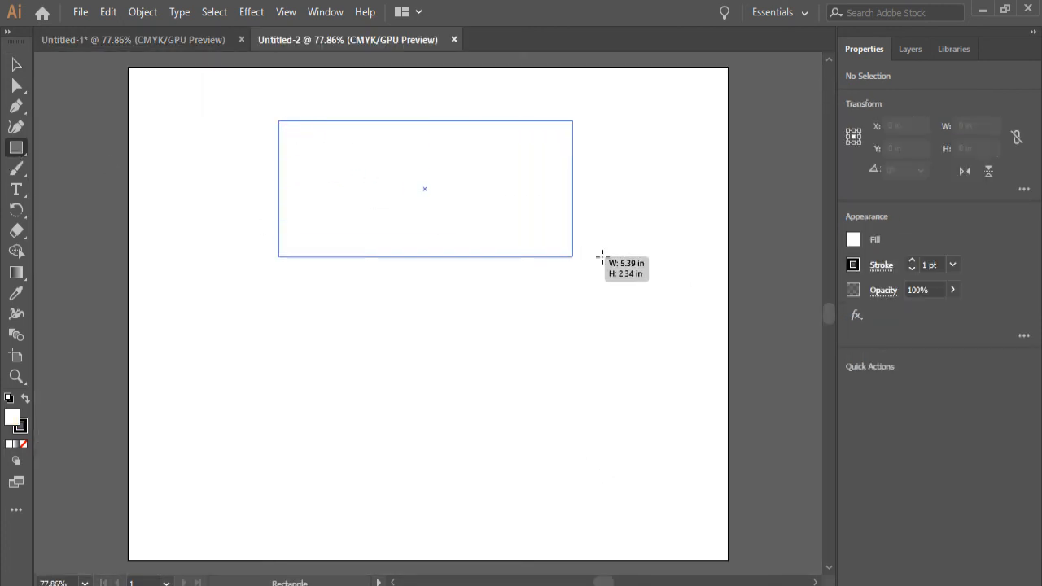
left_click(853, 239)
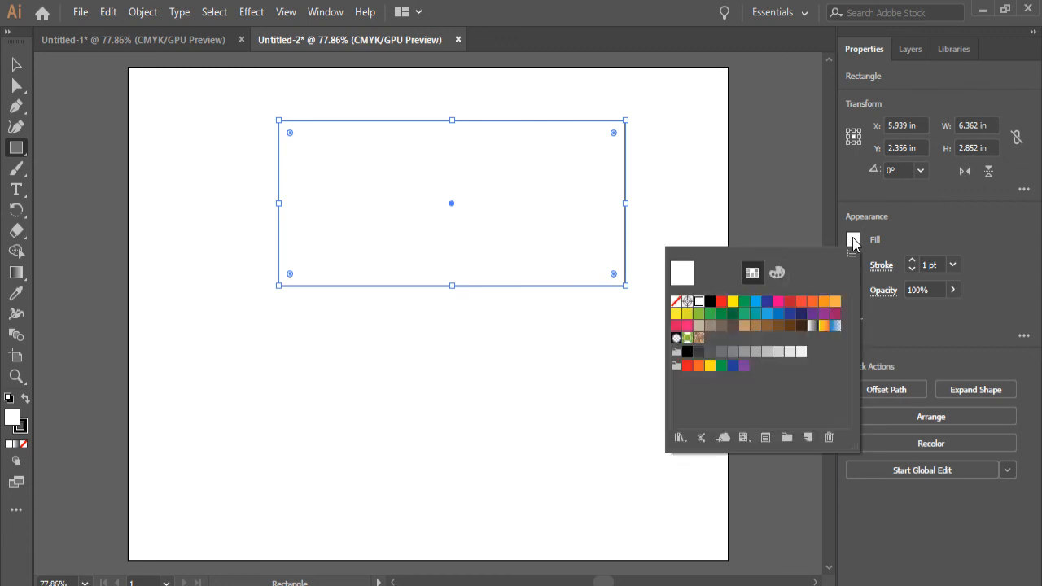
left_click(766, 302)
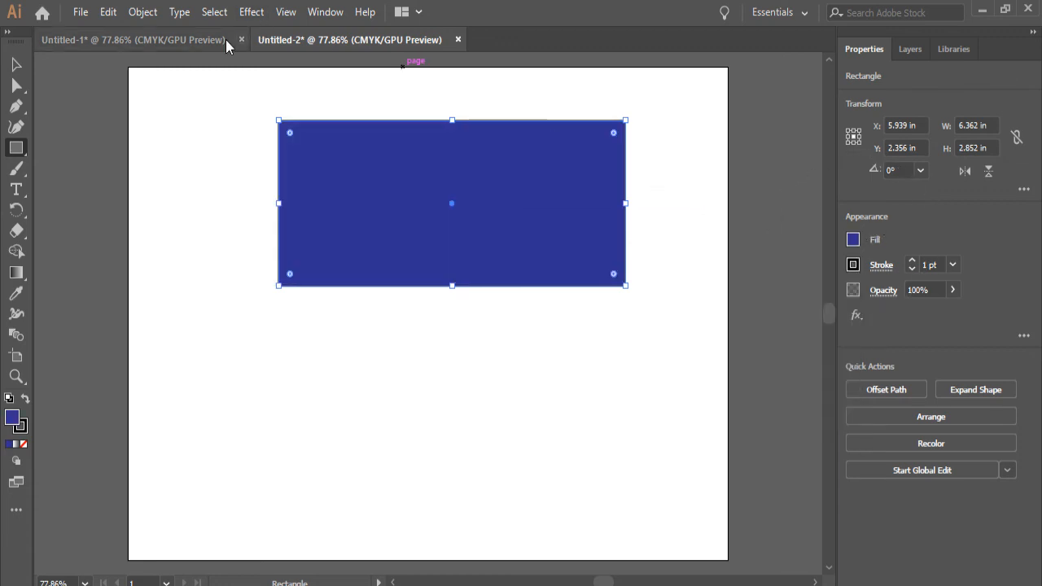
left_click(132, 39)
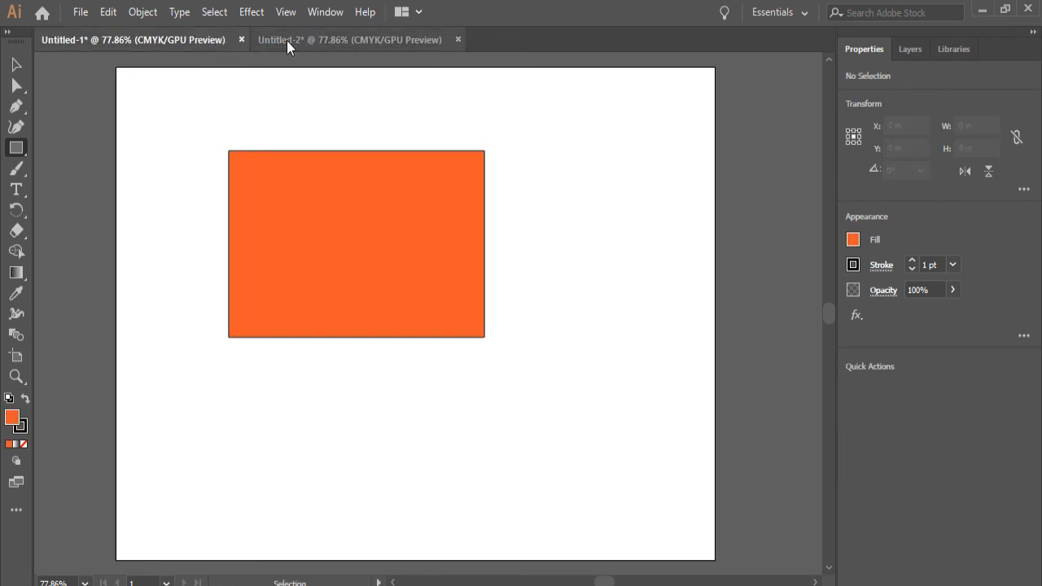
Tile both documents 2-Up, consolidate them into tabs, and show Untitled-1
left_click(419, 13)
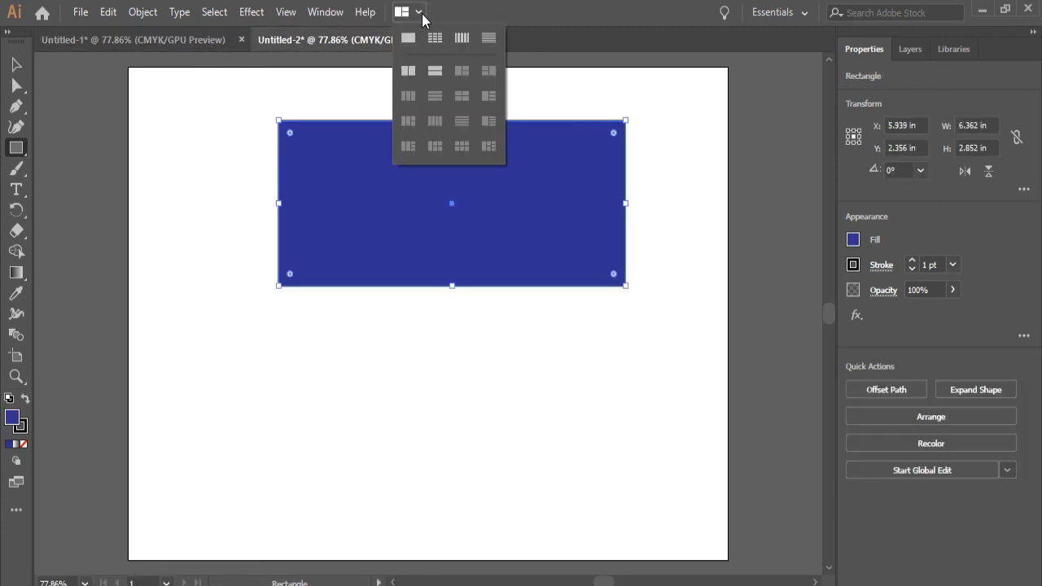
mouse_move(407, 71)
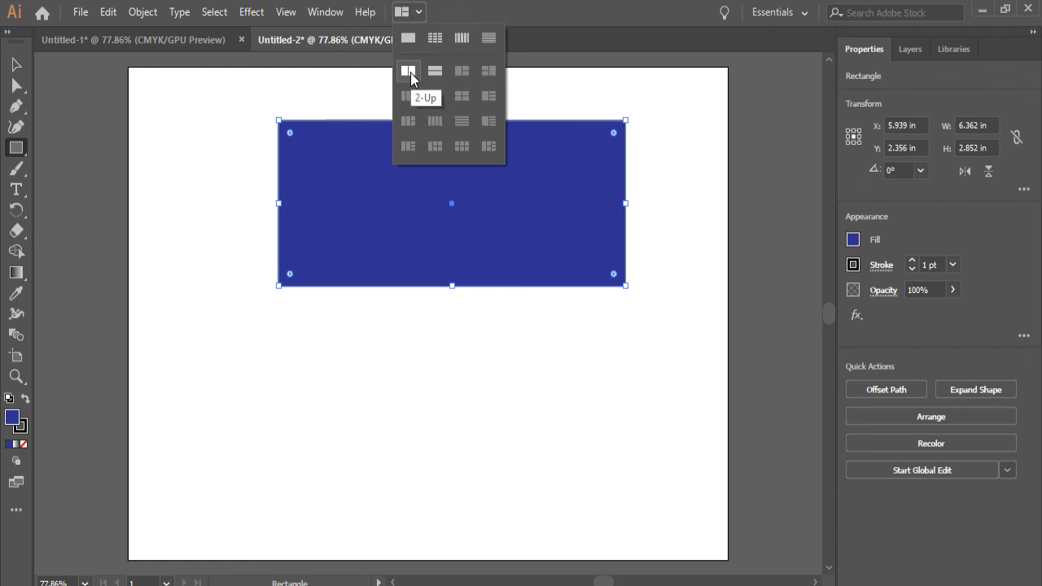
left_click(408, 71)
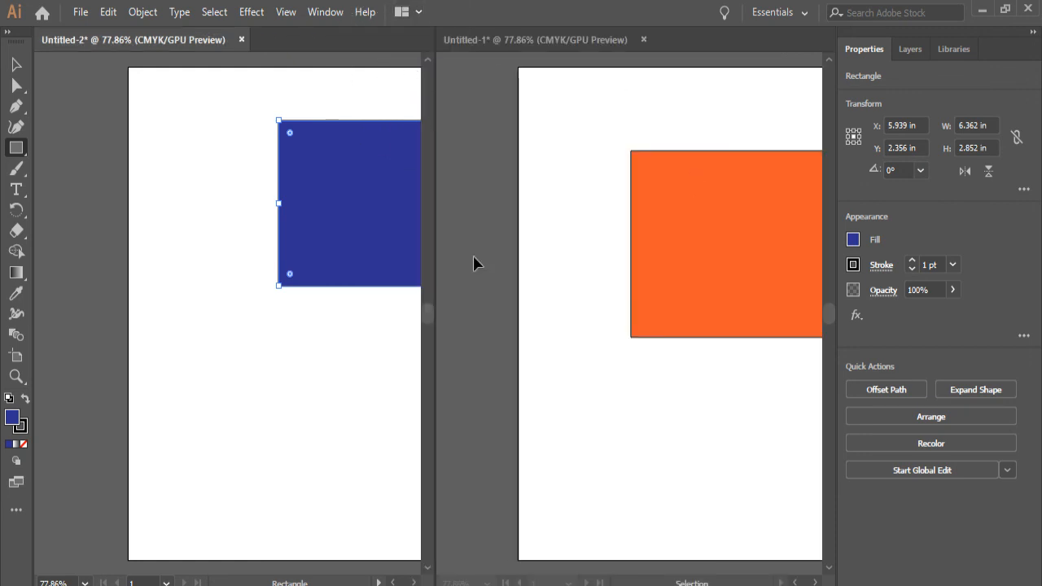
mouse_move(559, 331)
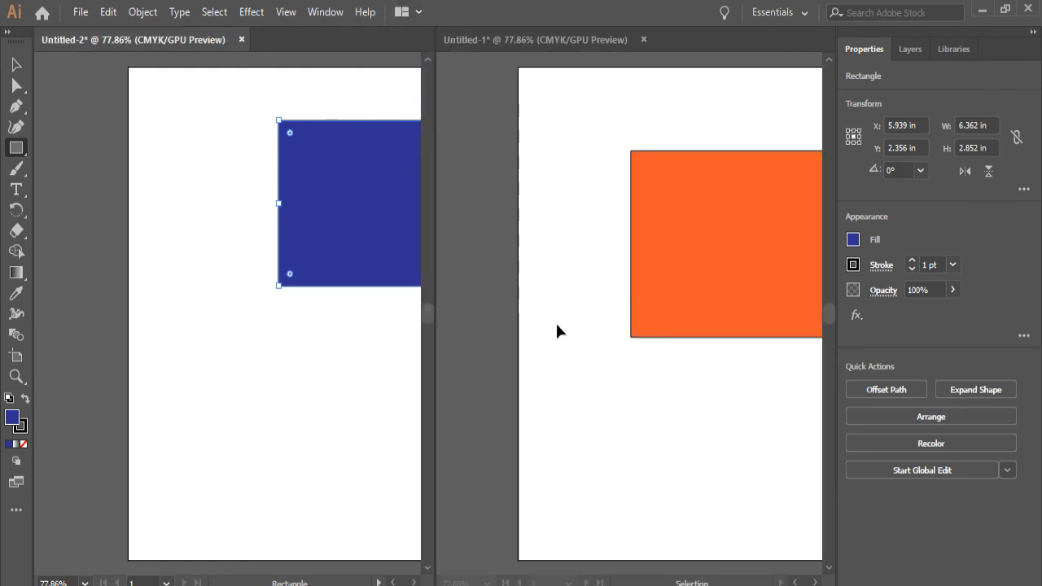
left_click(408, 12)
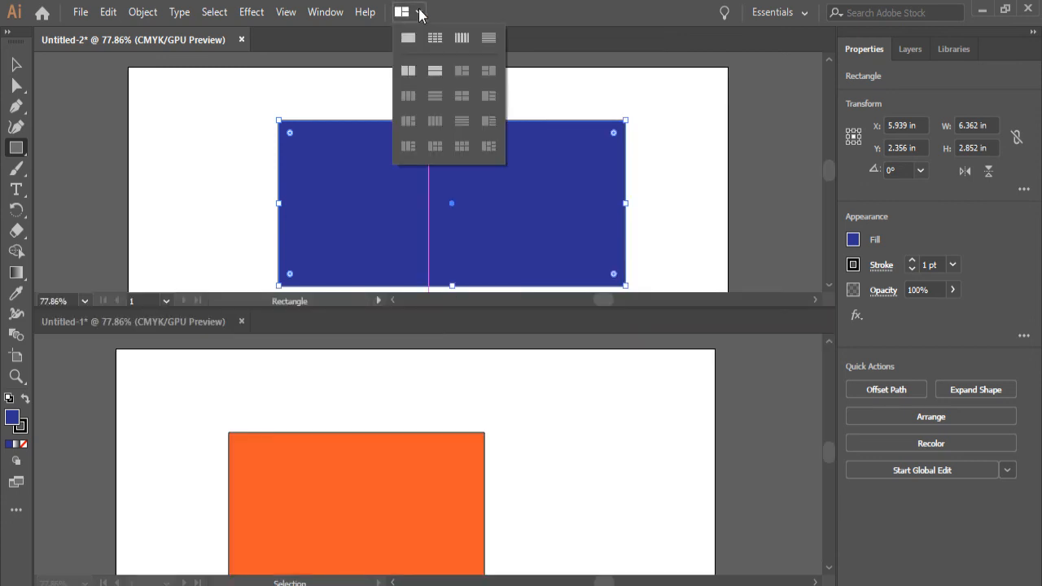
mouse_move(408, 38)
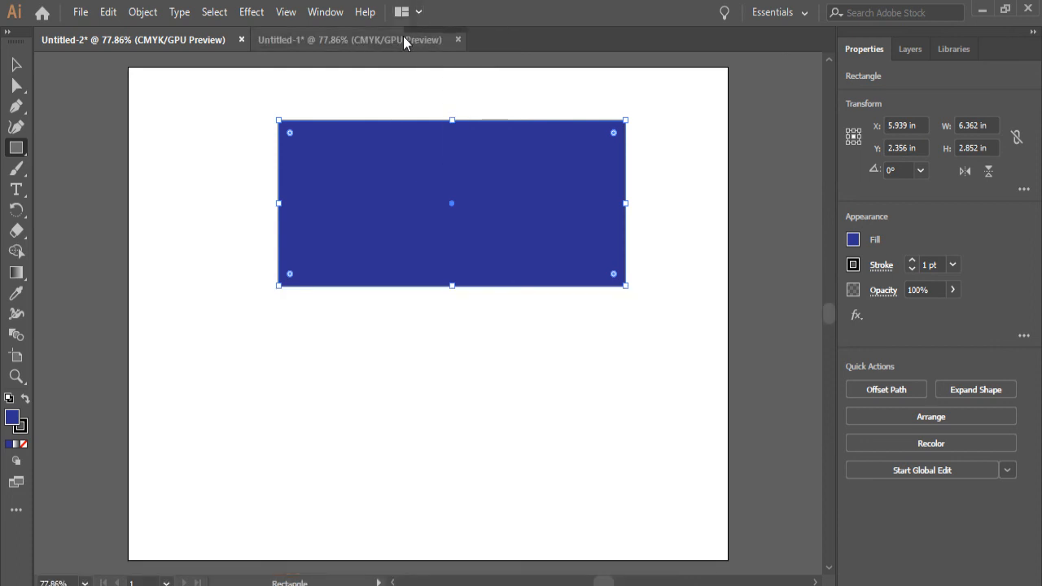
left_click(351, 39)
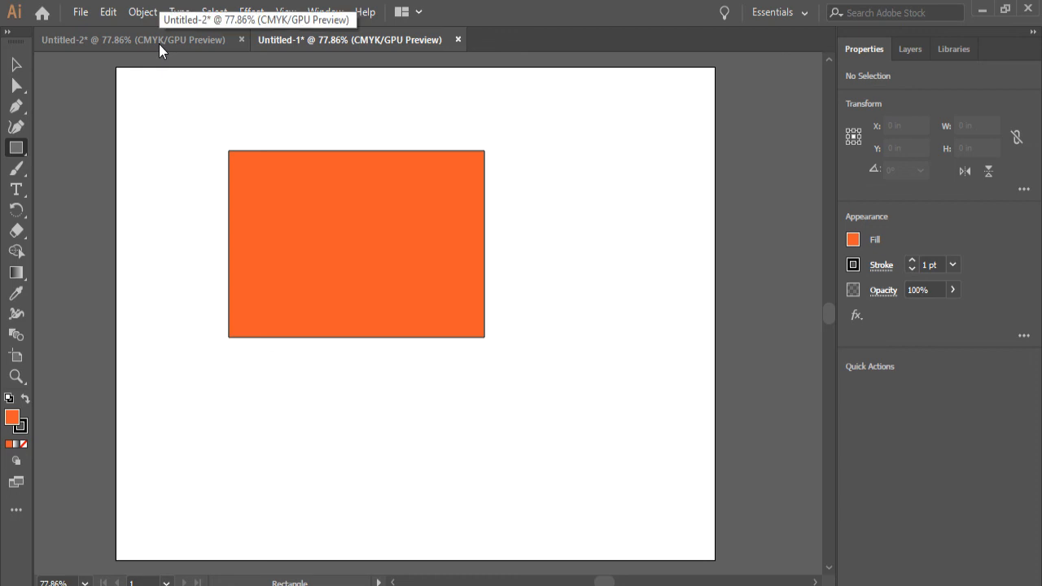
mouse_move(816, 126)
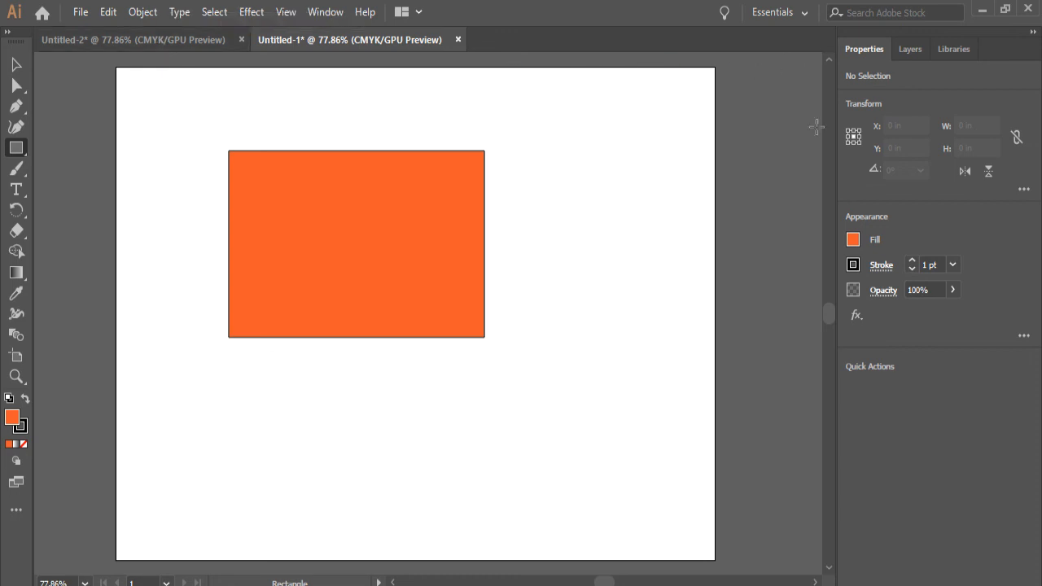